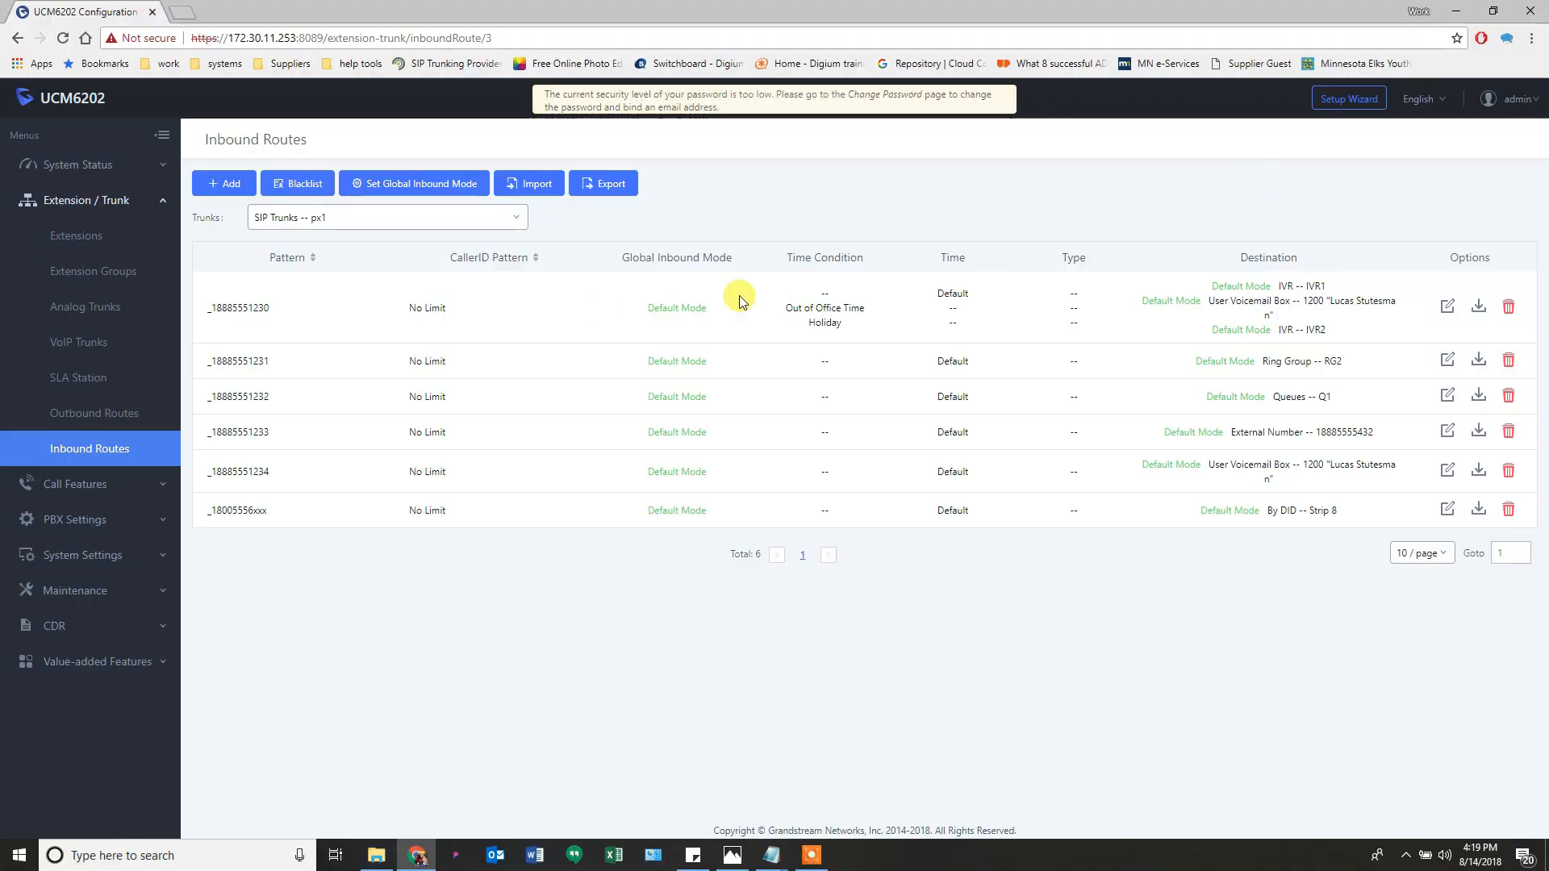
# Open the System Status dashboard and scroll to PBX Status, where Fail2ban shows Off.
pyautogui.click(77, 163)
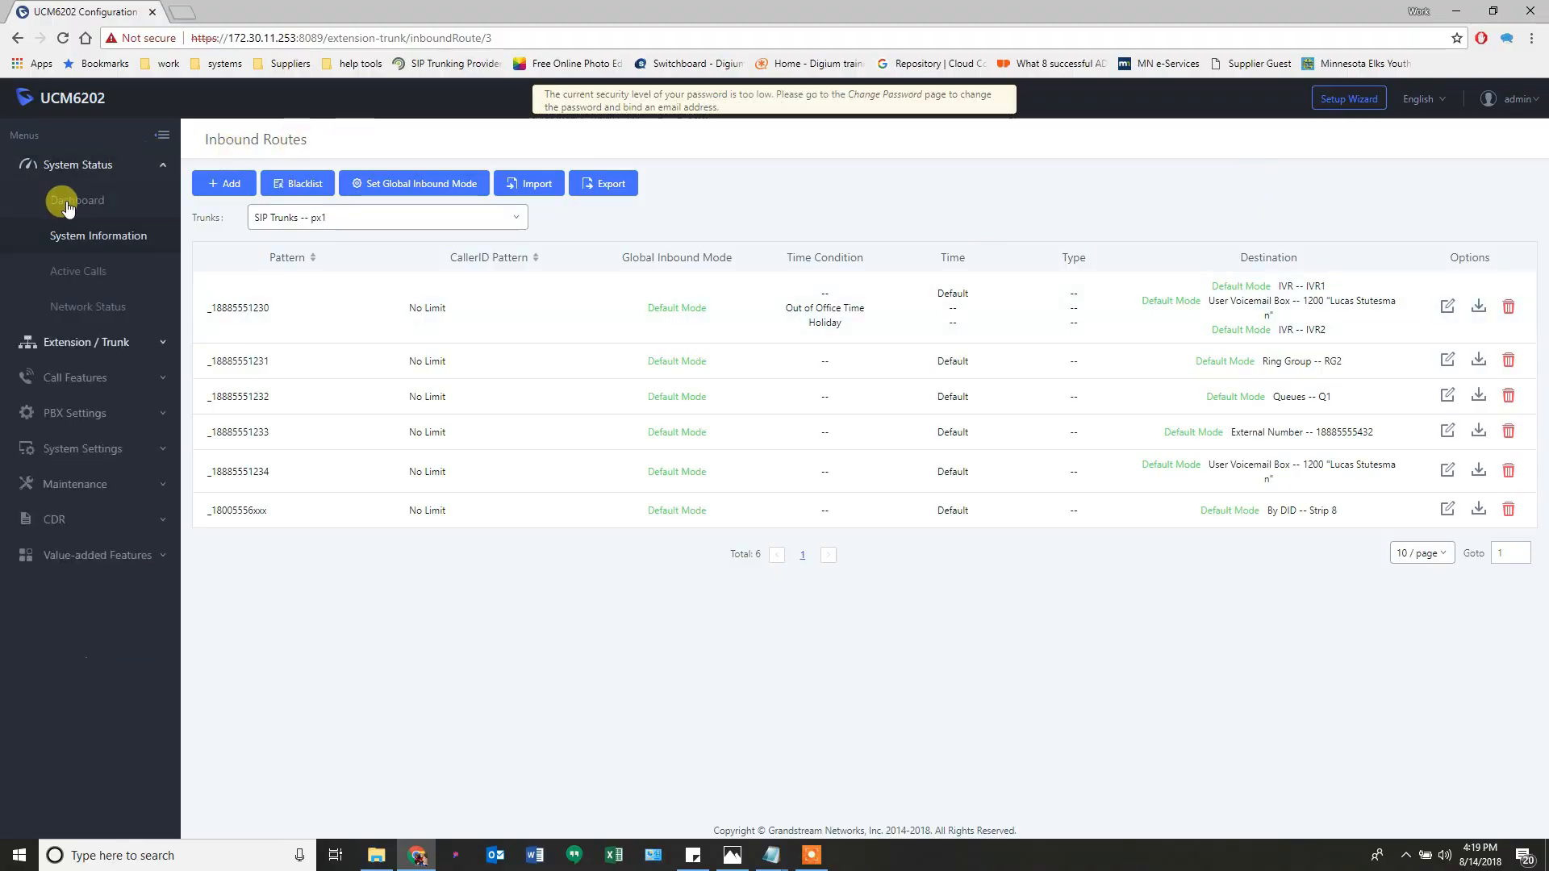
pyautogui.click(78, 199)
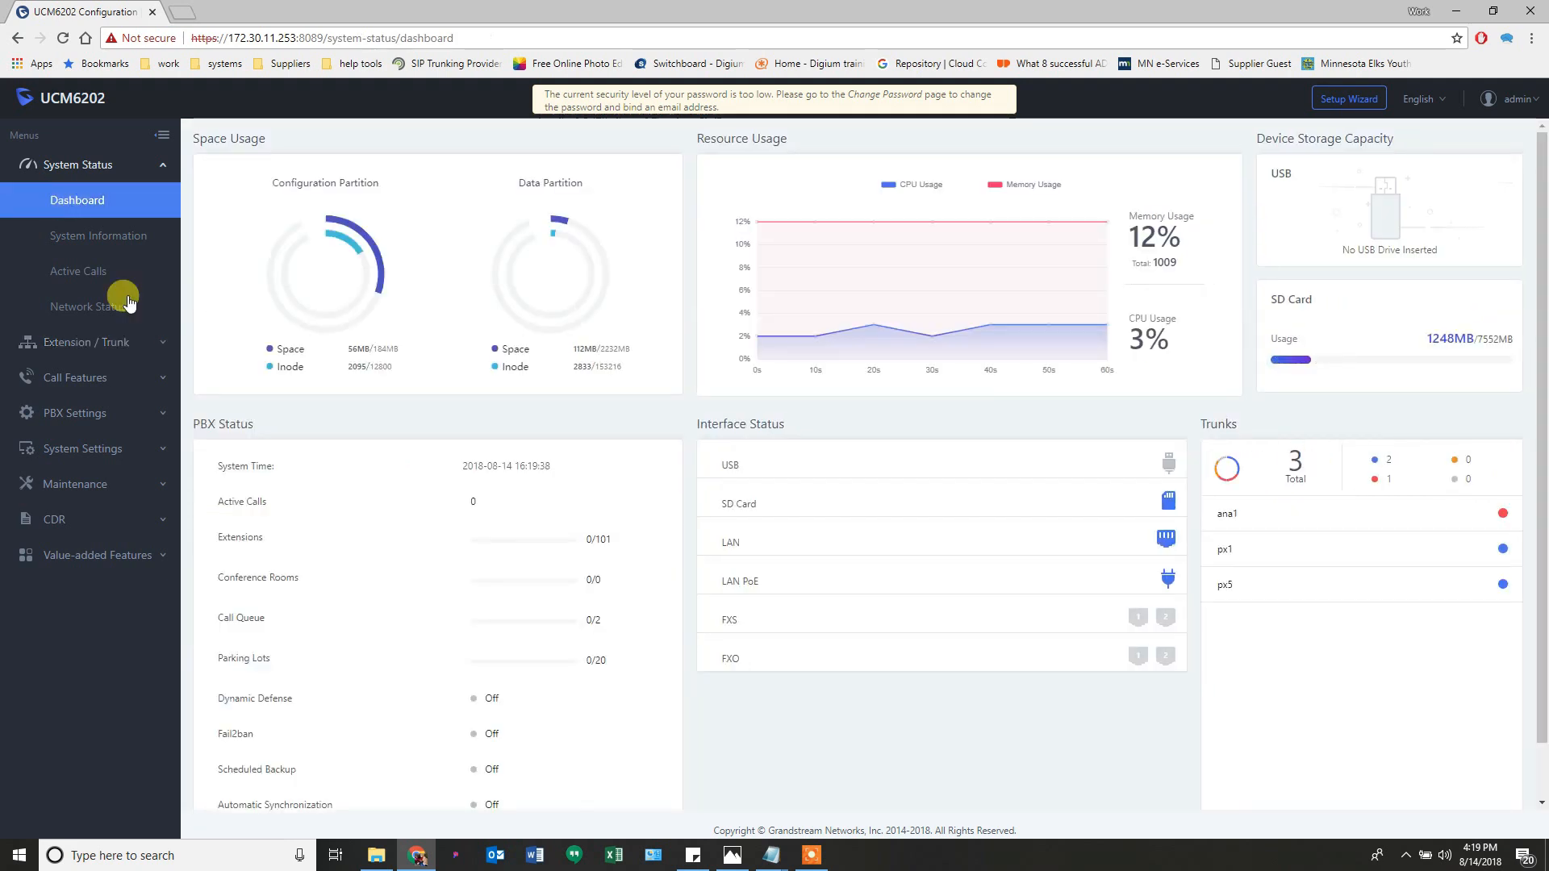
pyautogui.scroll(-3)
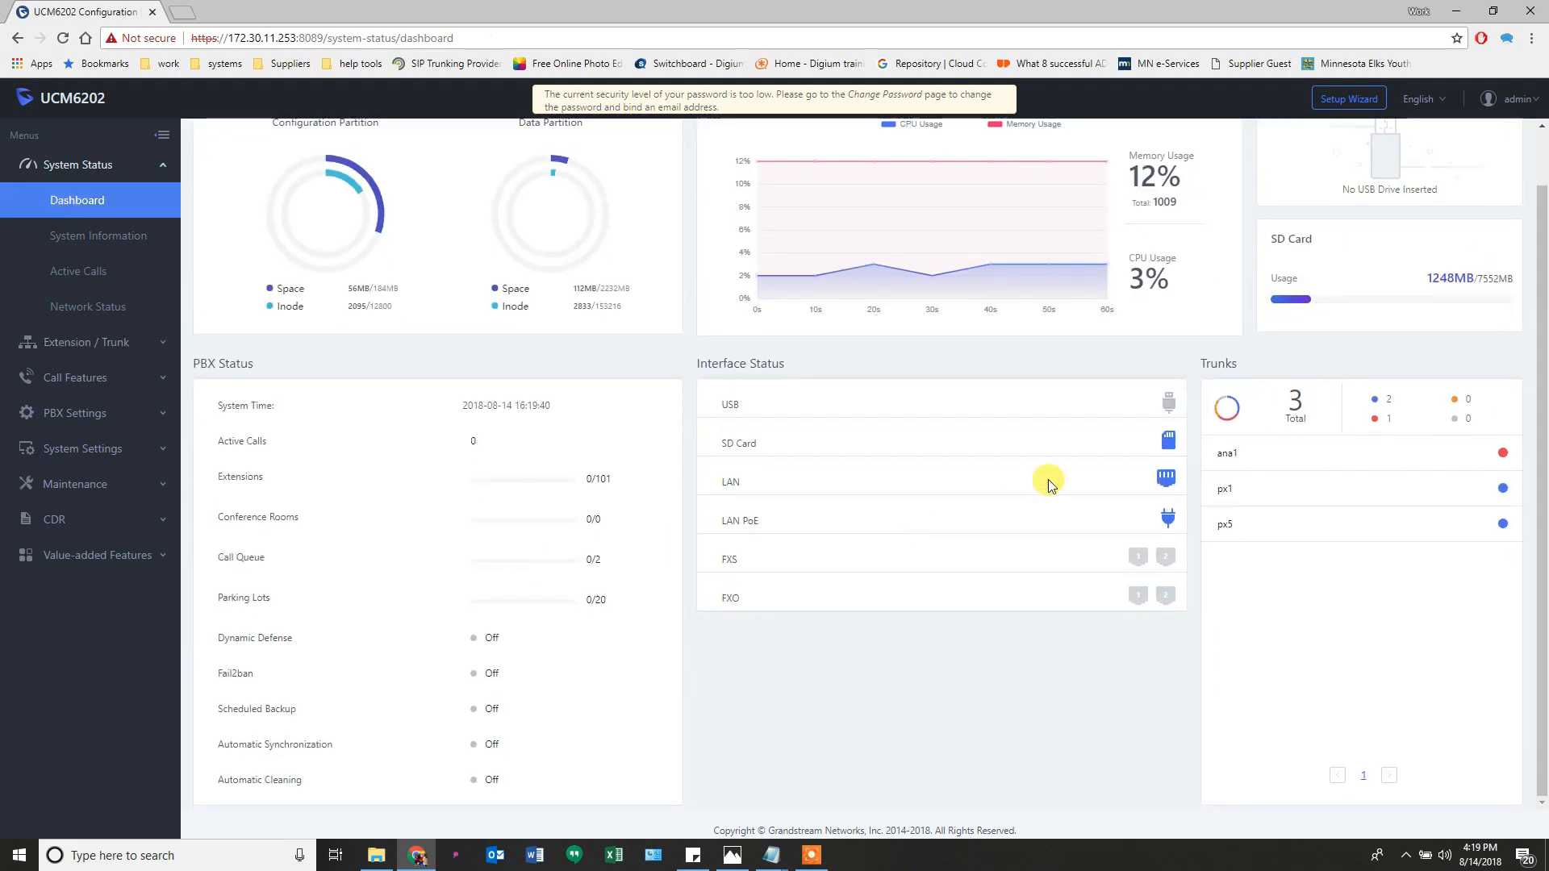
pyautogui.moveTo(1503, 510)
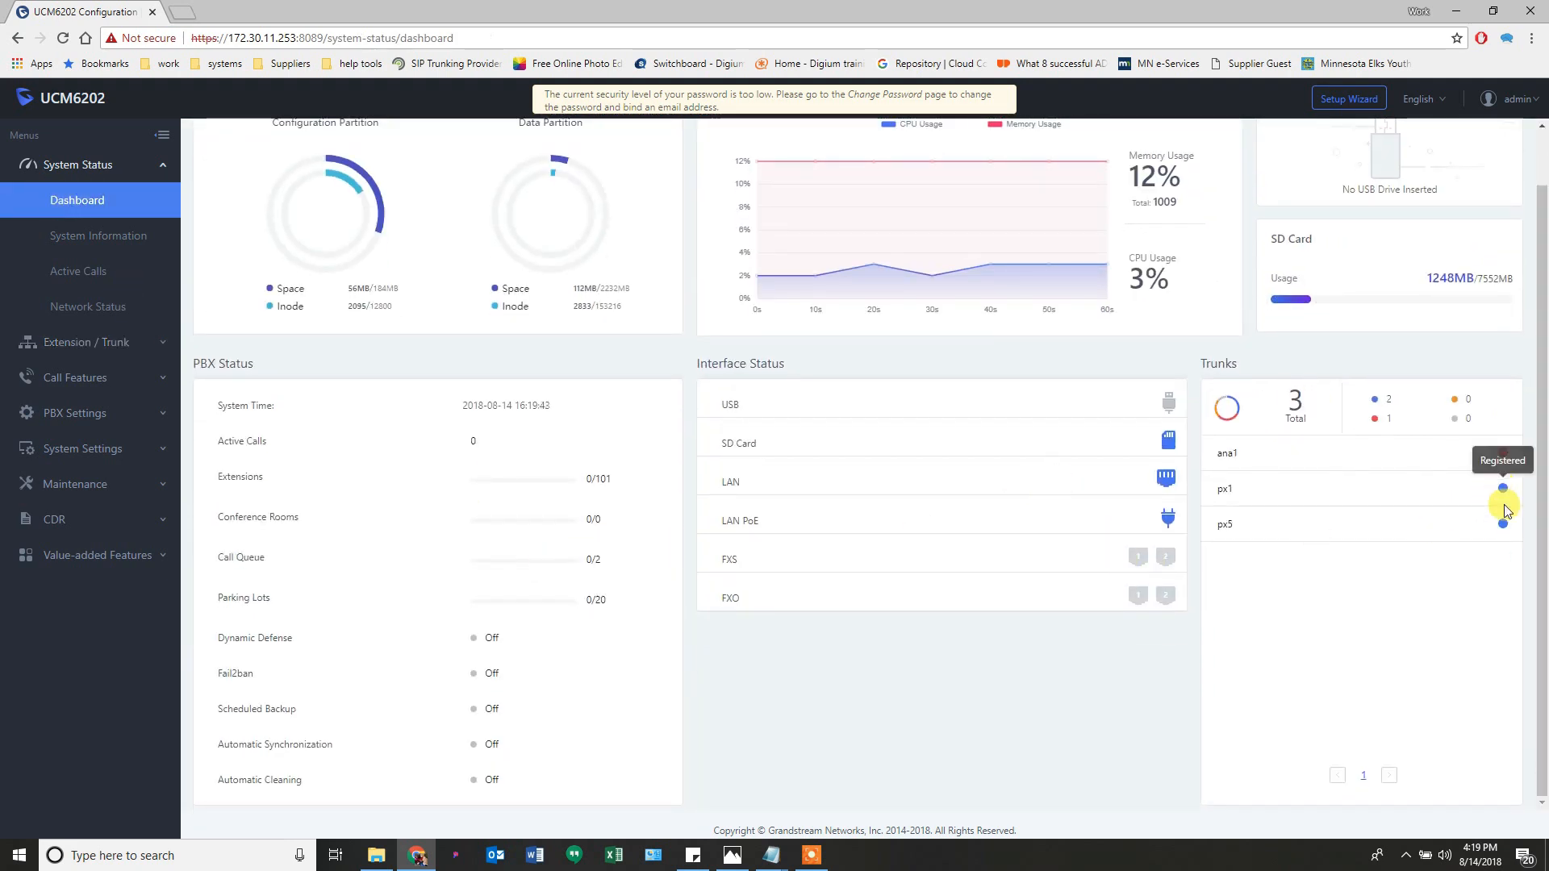
pyautogui.moveTo(88, 342)
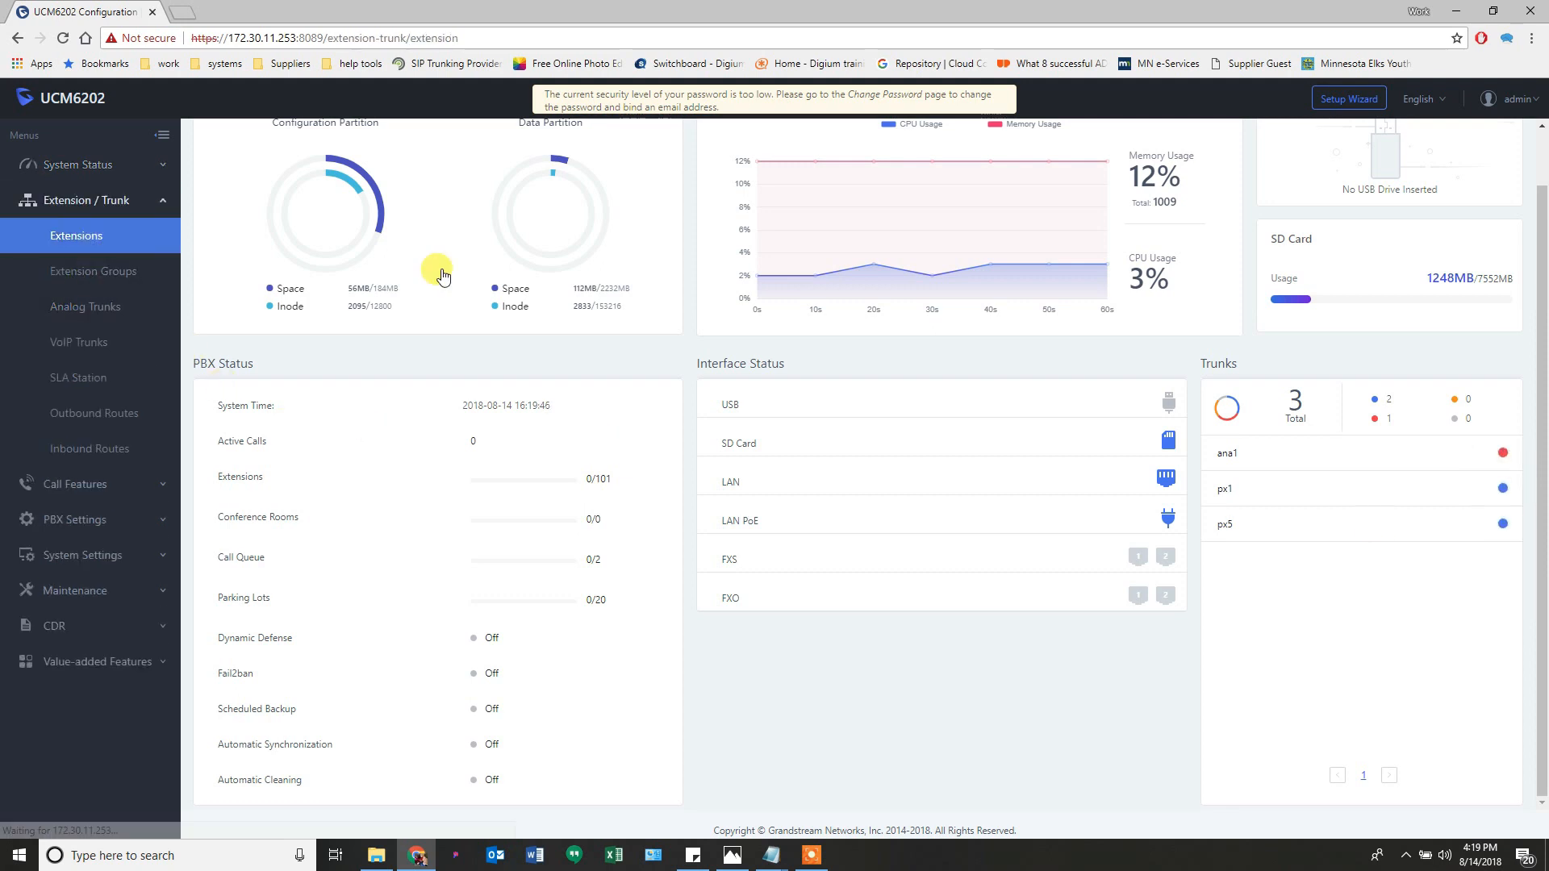
# View the Extensions list, then the Outbound Routes page listing six outgoing rules.
pyautogui.click(76, 235)
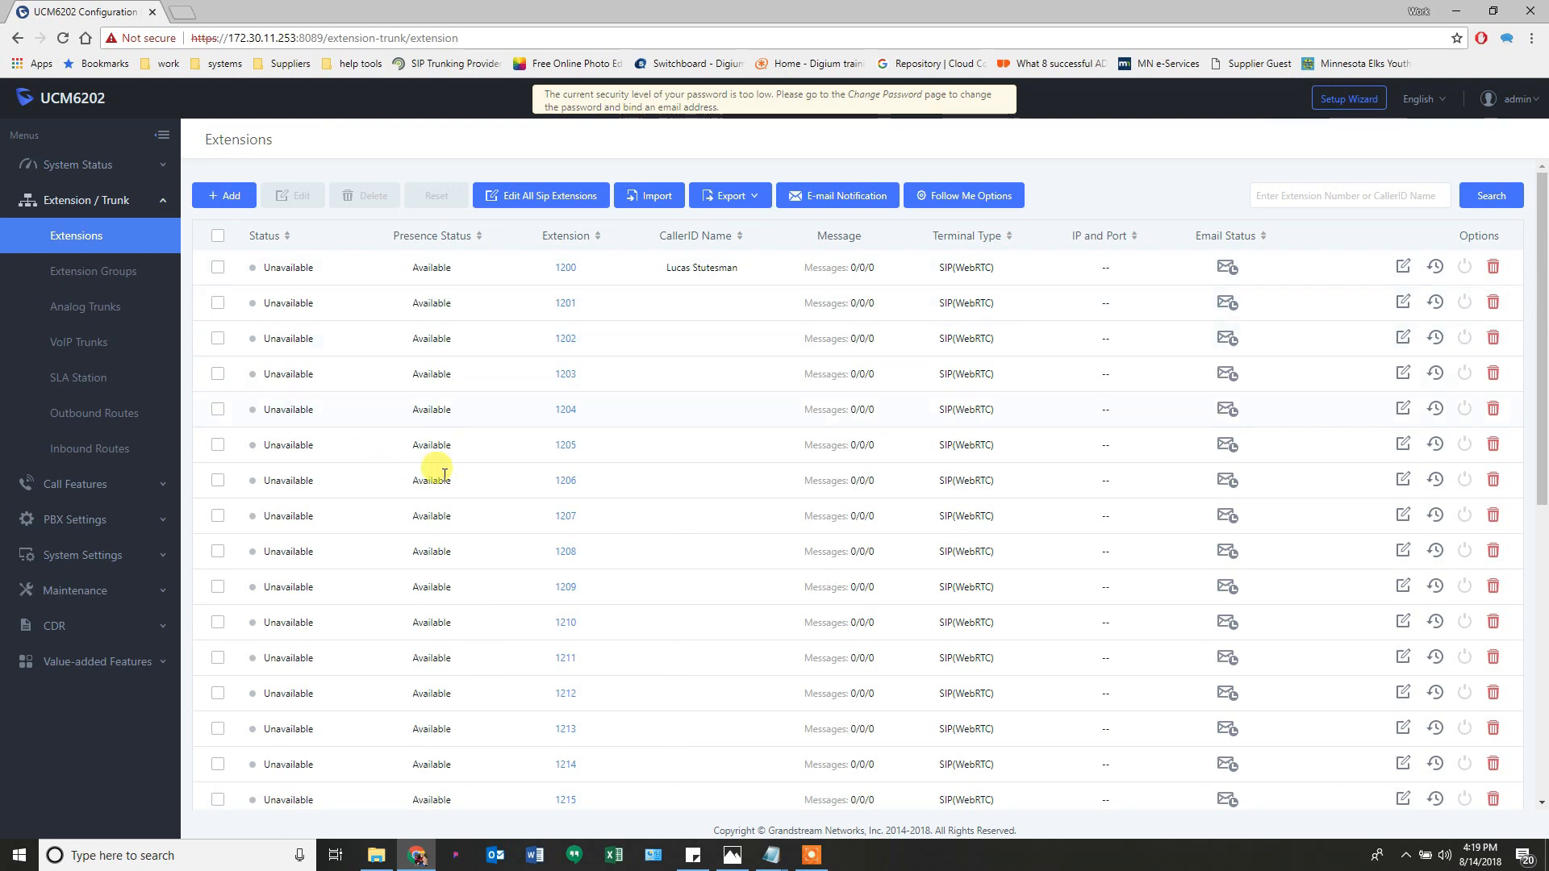
pyautogui.moveTo(93, 338)
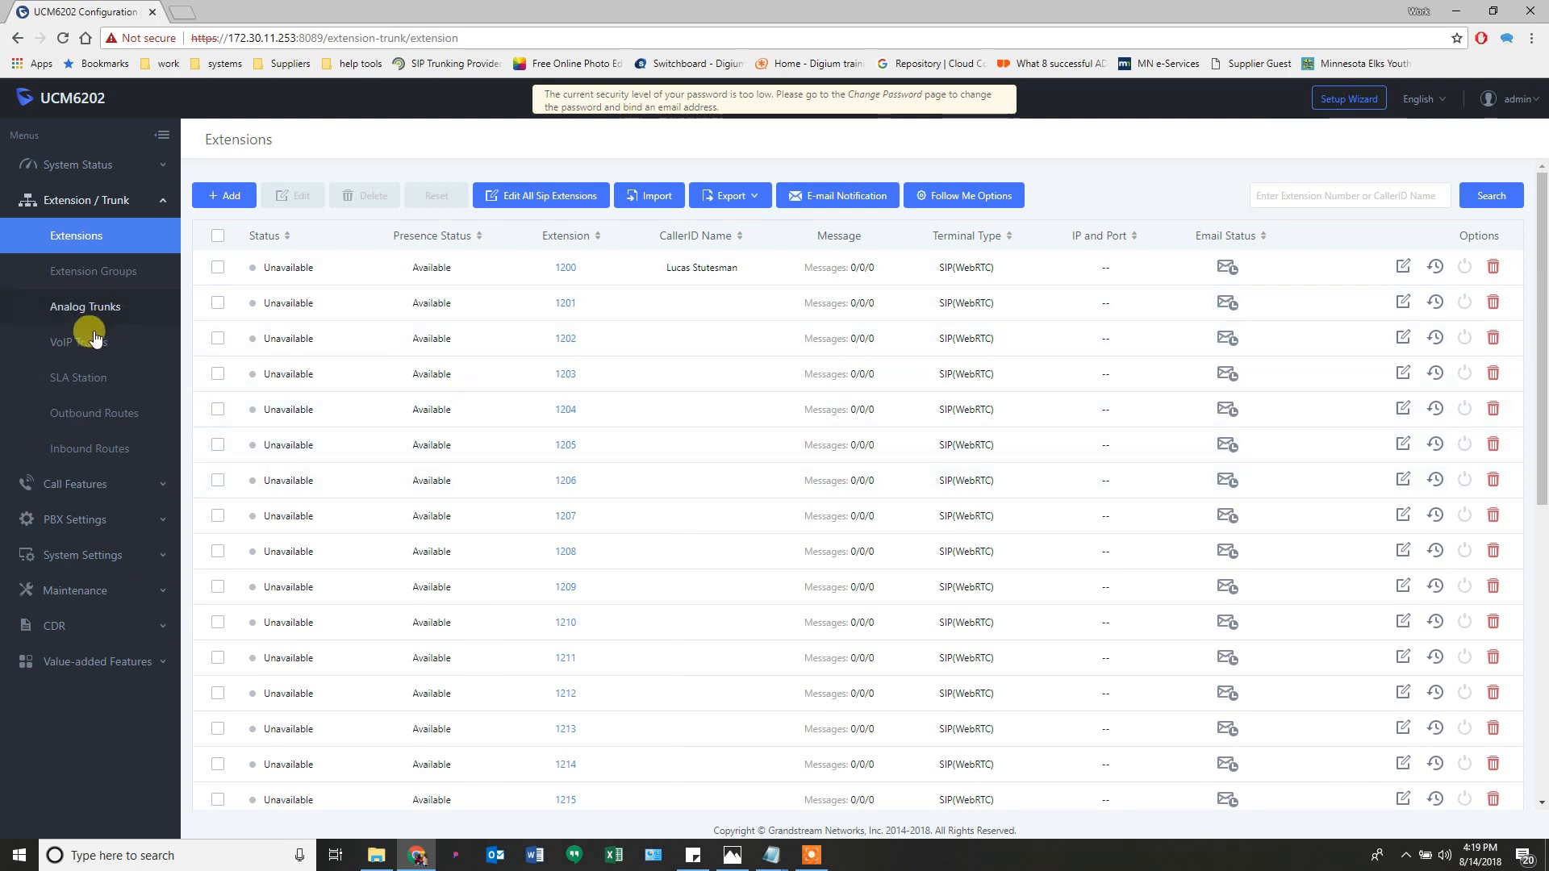
pyautogui.moveTo(93, 413)
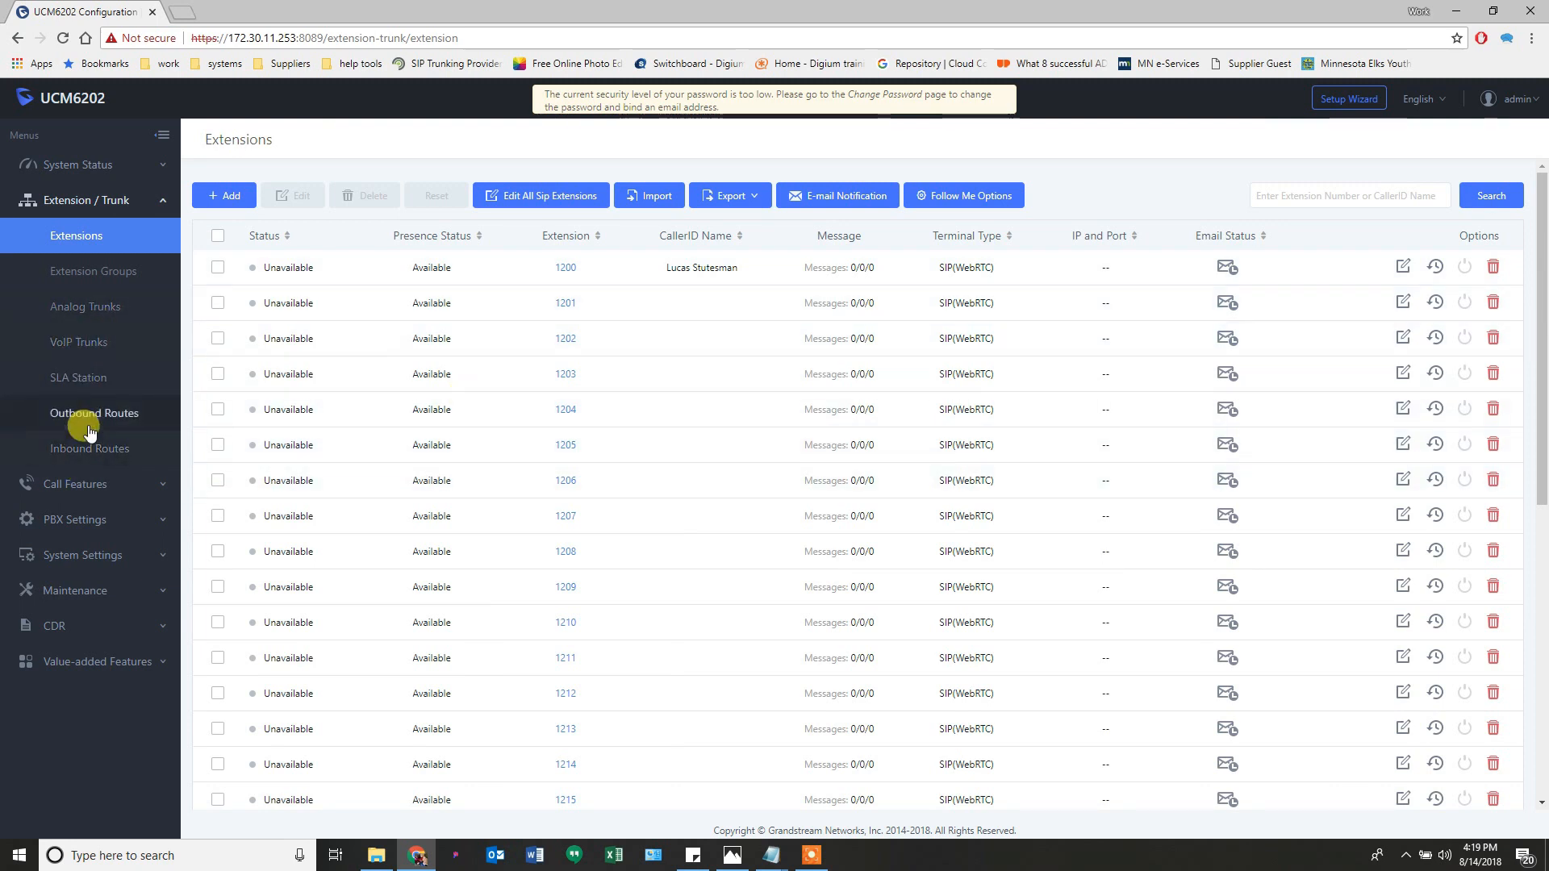
pyautogui.click(93, 412)
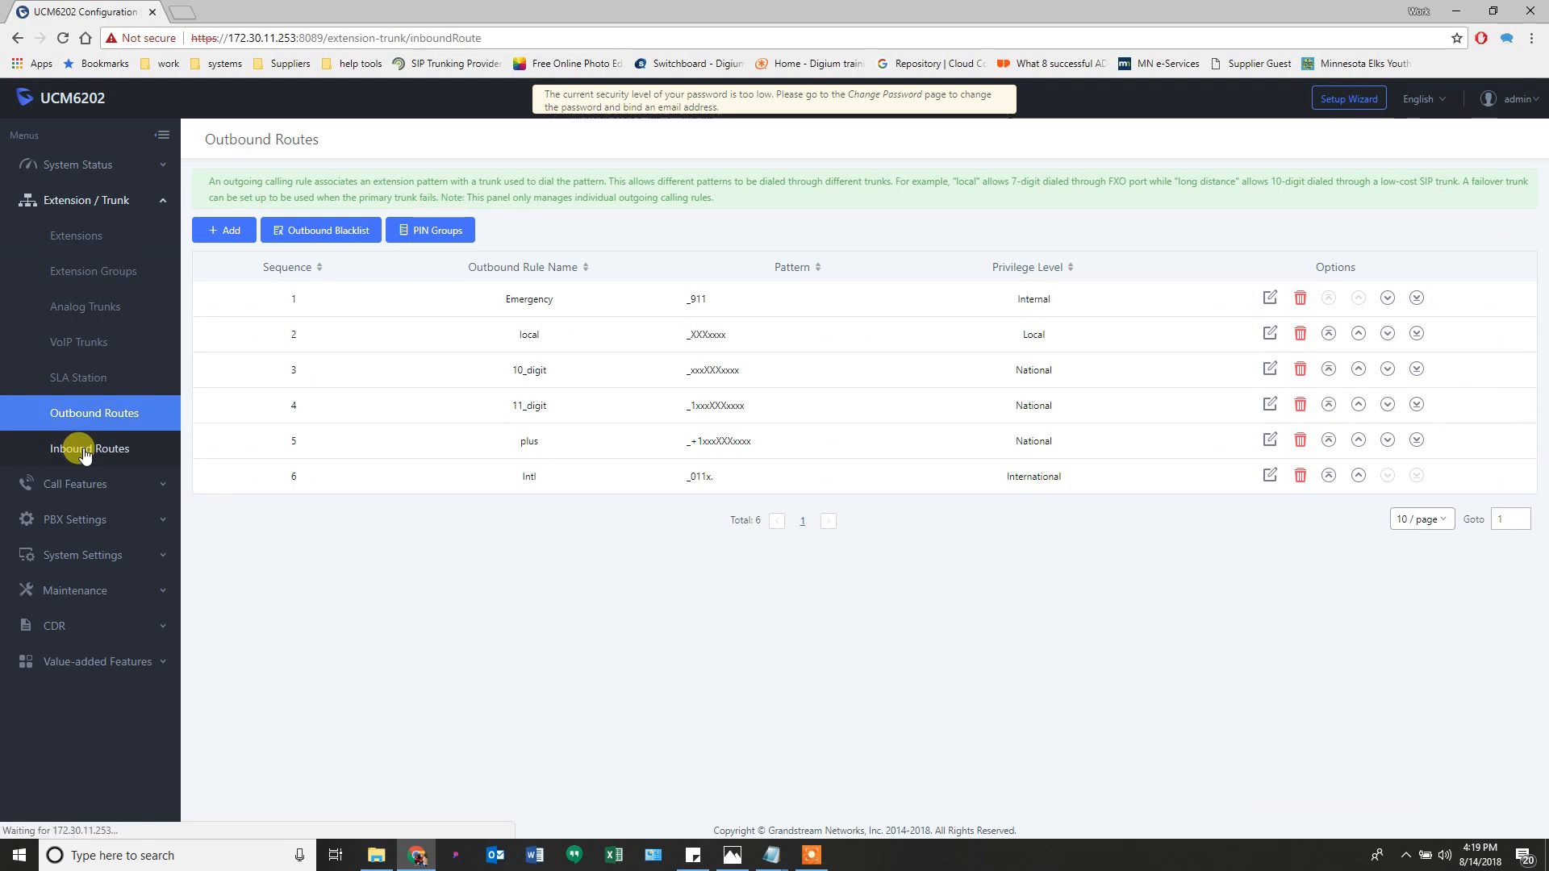
# Show Inbound Routes for SIP trunk px1, listing its six incoming patterns.
pyautogui.click(88, 449)
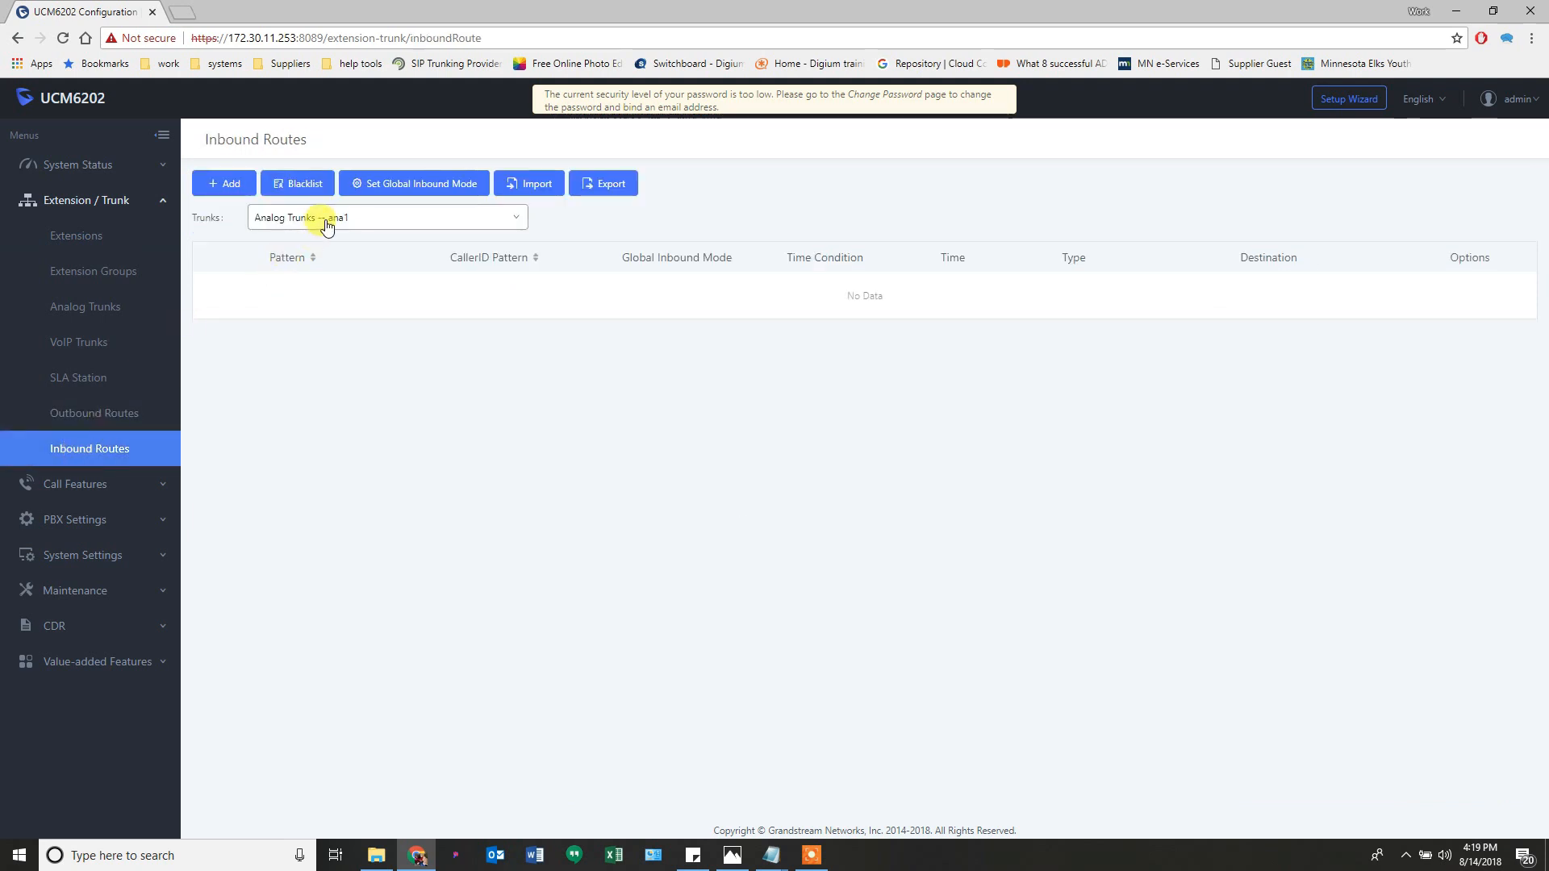
pyautogui.click(386, 217)
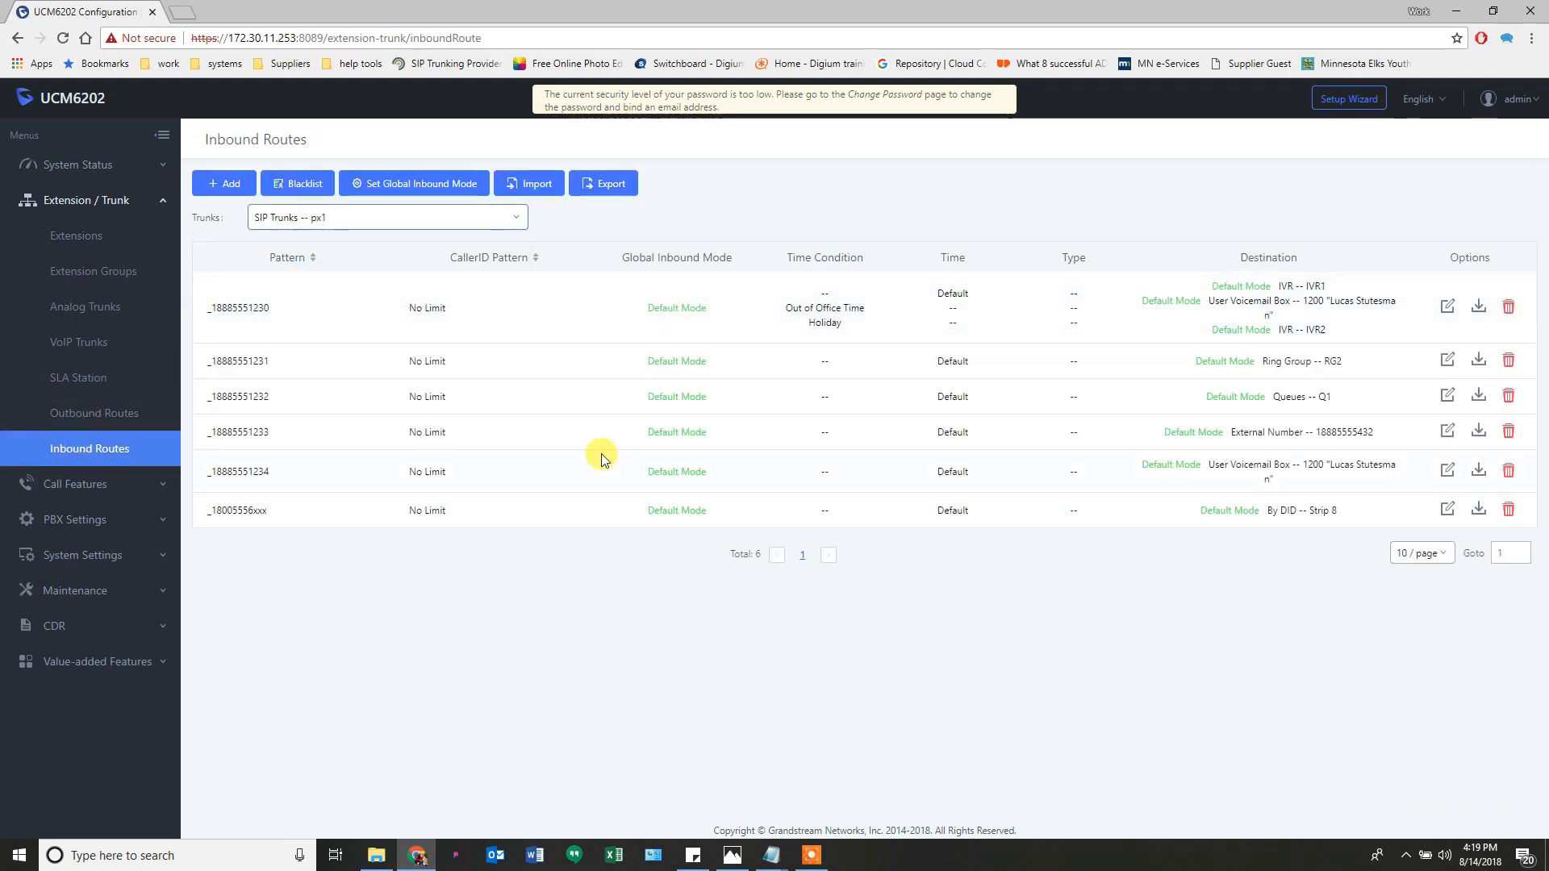
pyautogui.moveTo(485, 591)
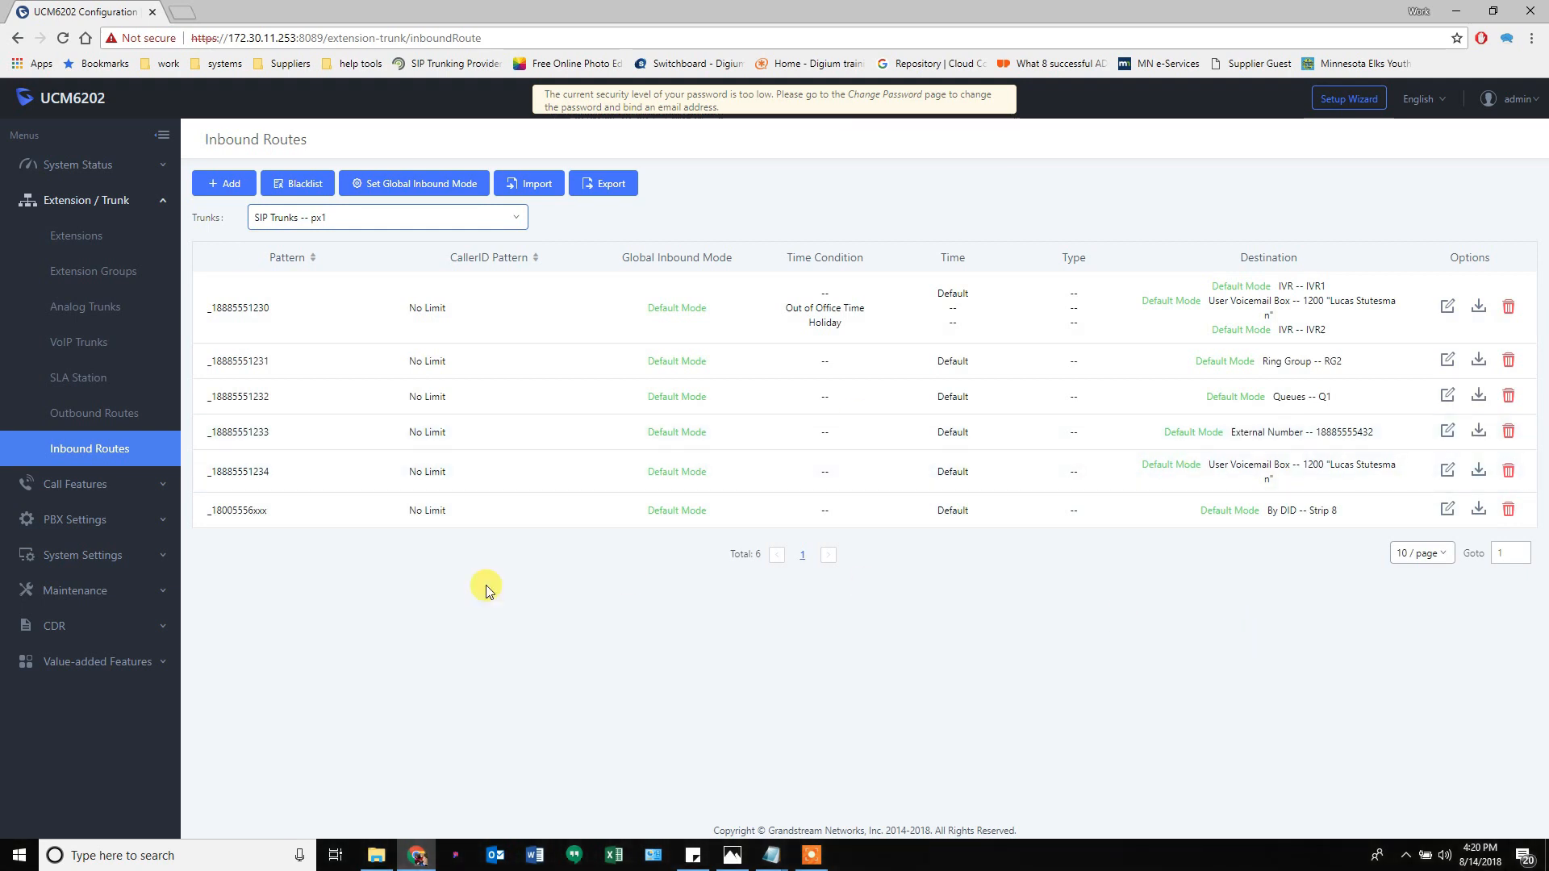
pyautogui.moveTo(137, 384)
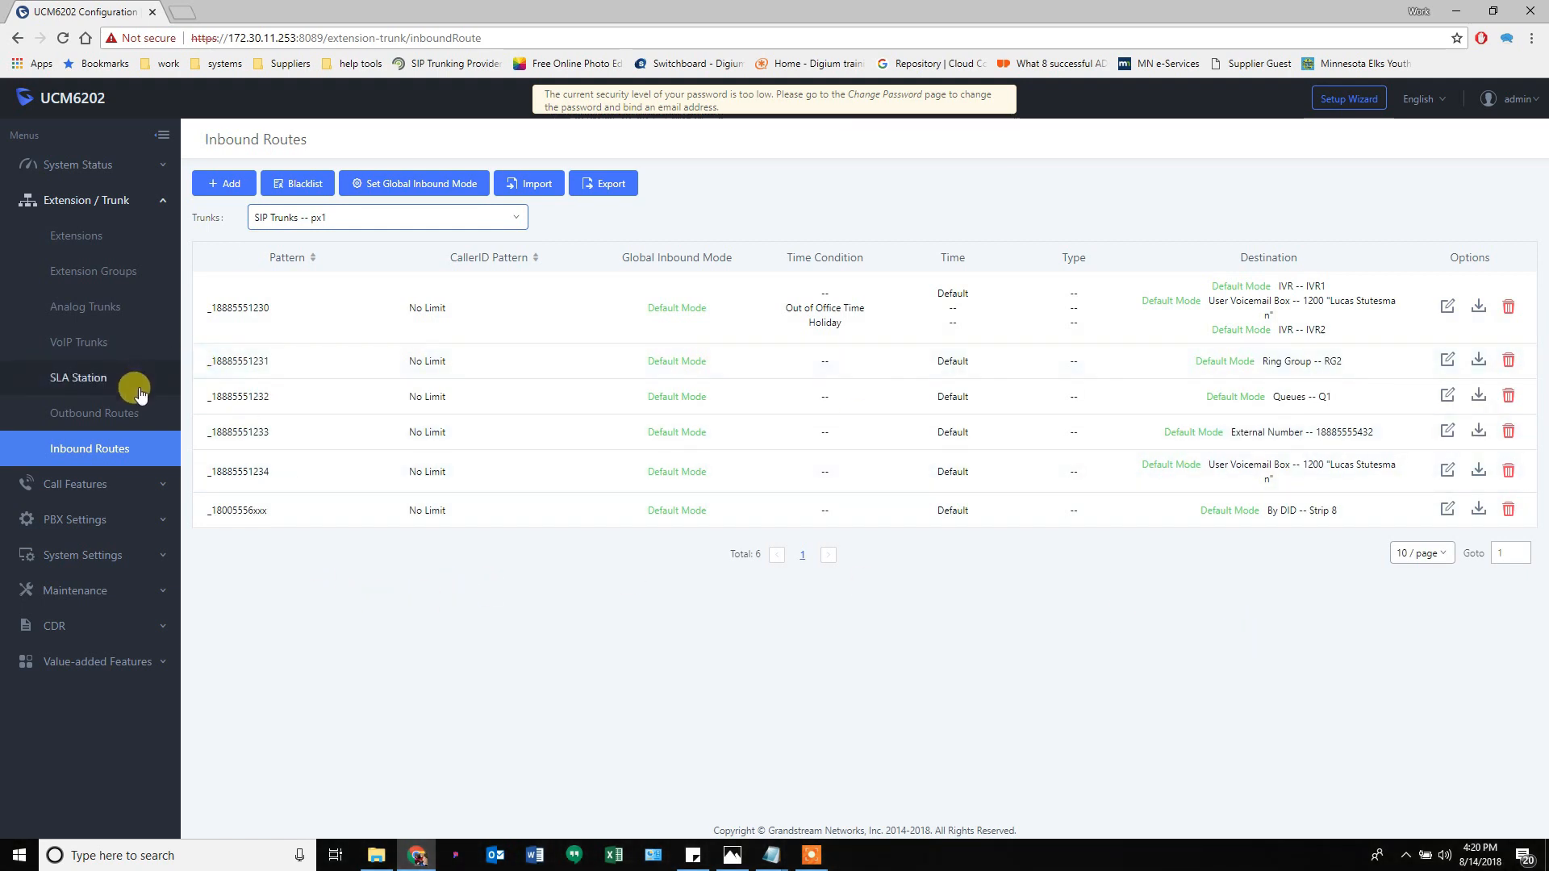
pyautogui.moveTo(527, 613)
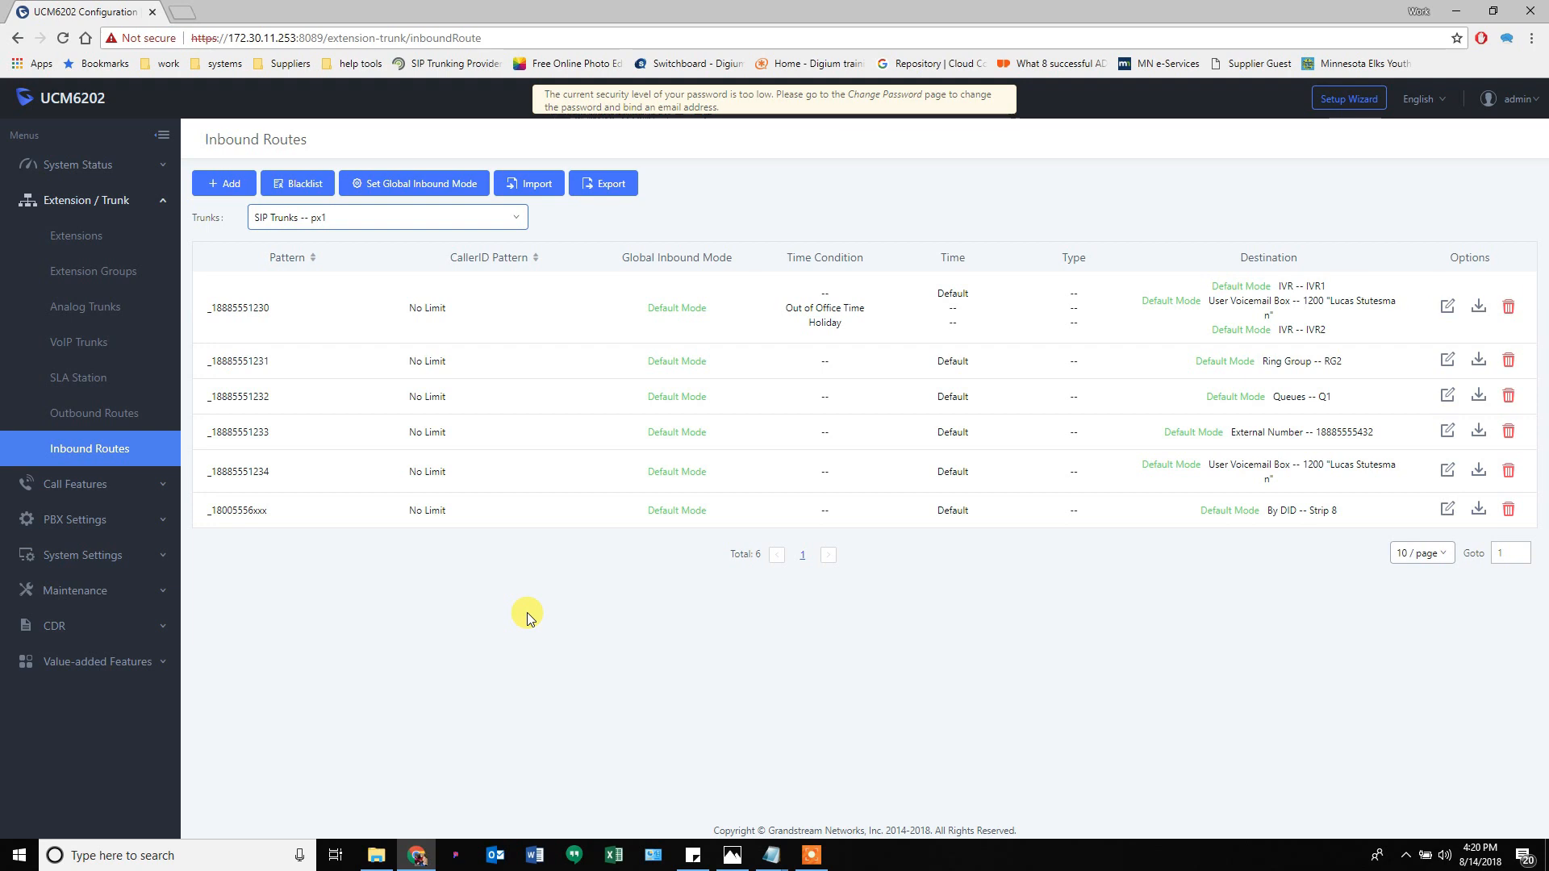
pyautogui.moveTo(126, 491)
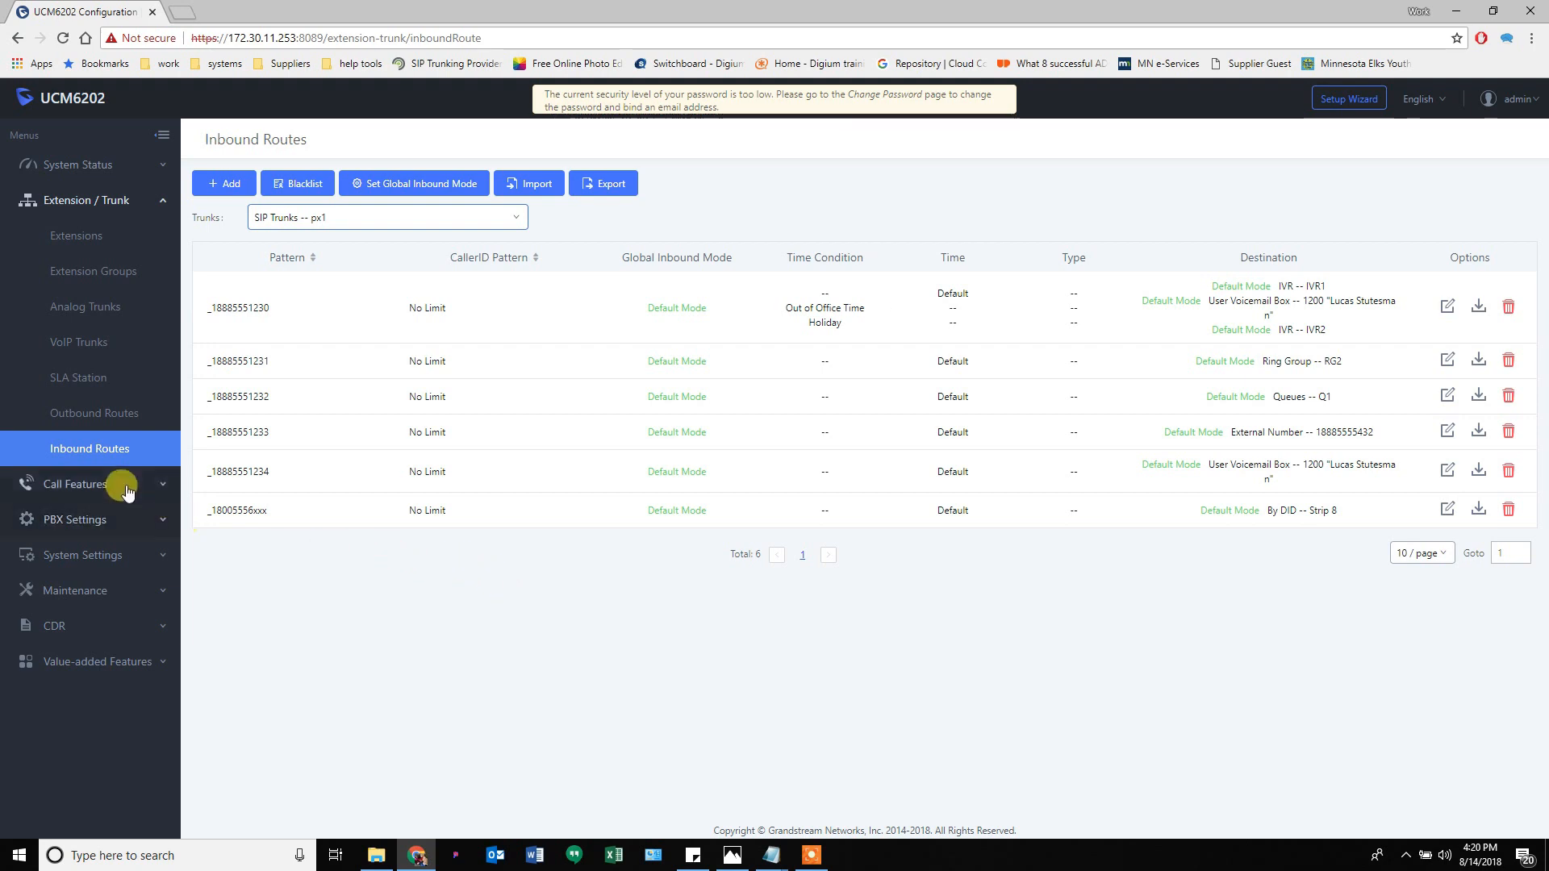
pyautogui.moveTo(77, 489)
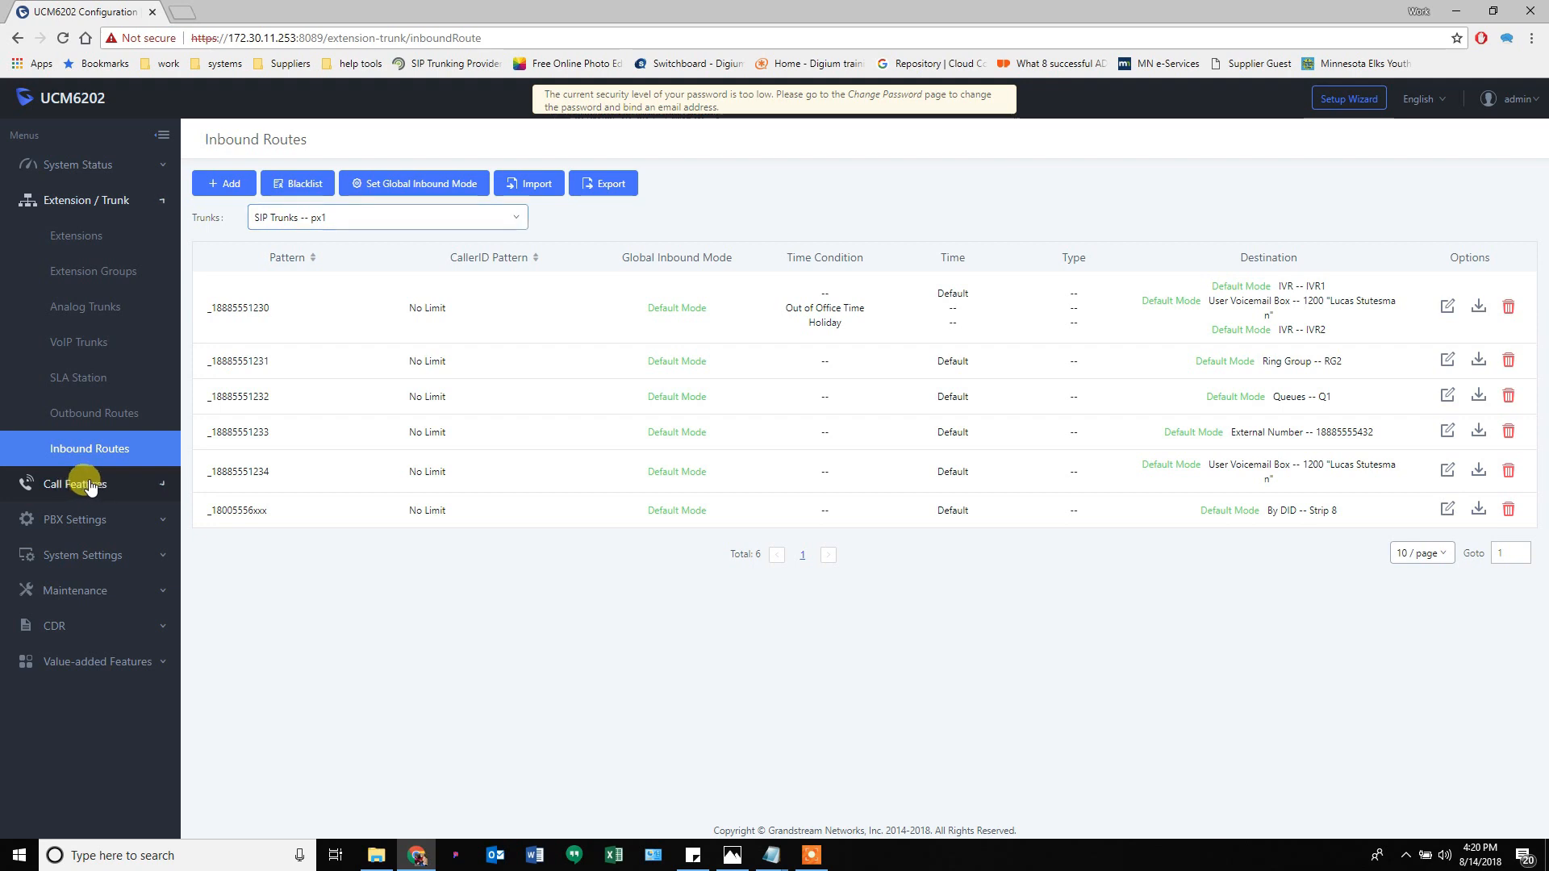
# Expand the Call Features and System Settings menus in the sidebar.
pyautogui.click(74, 484)
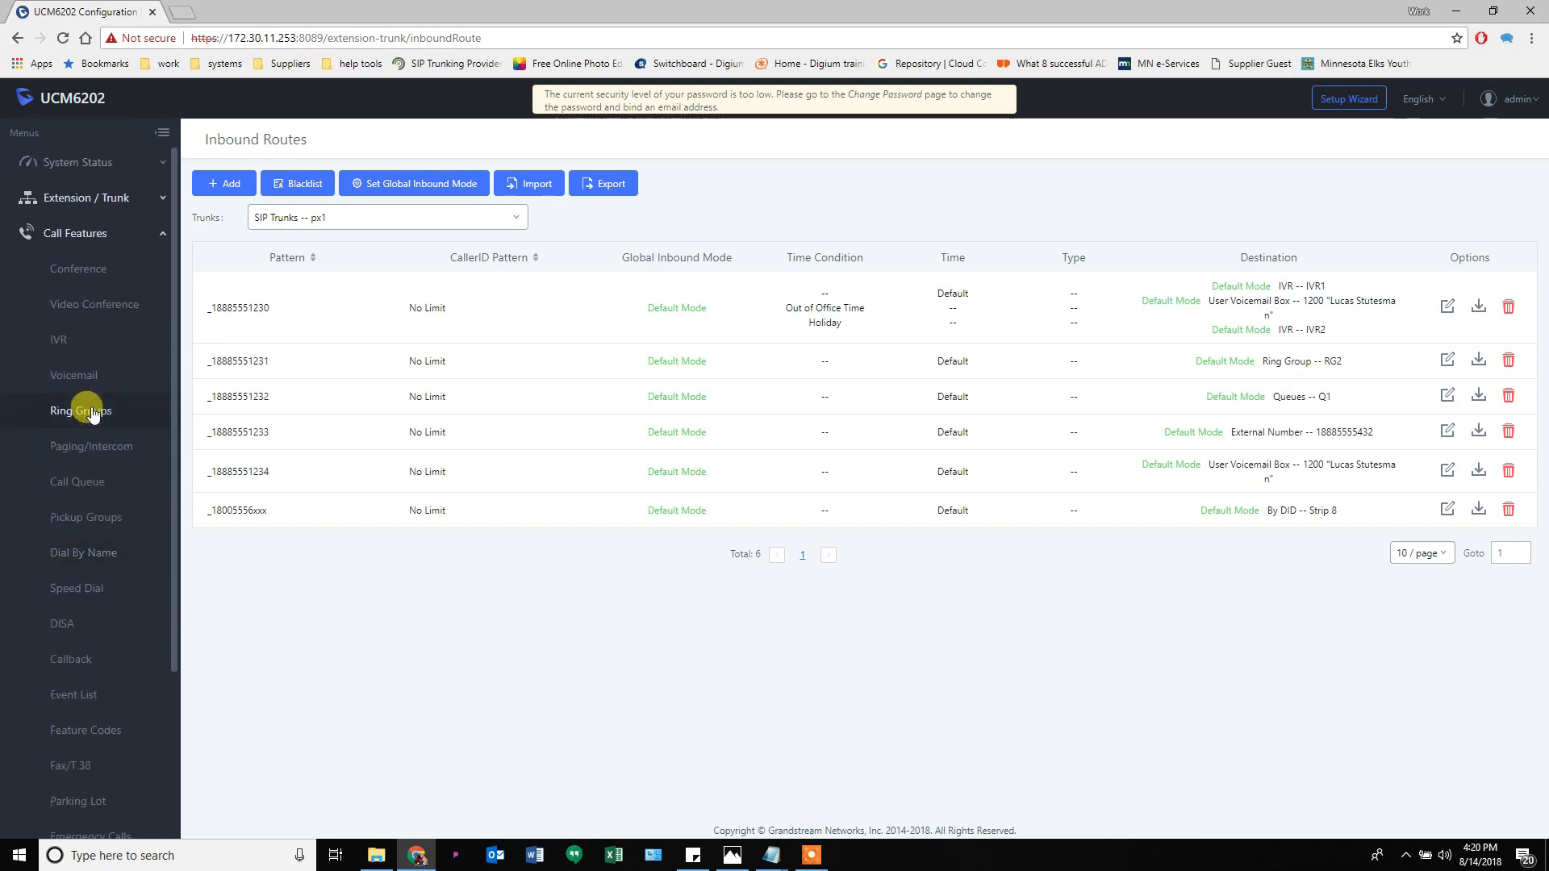
pyautogui.scroll(-3)
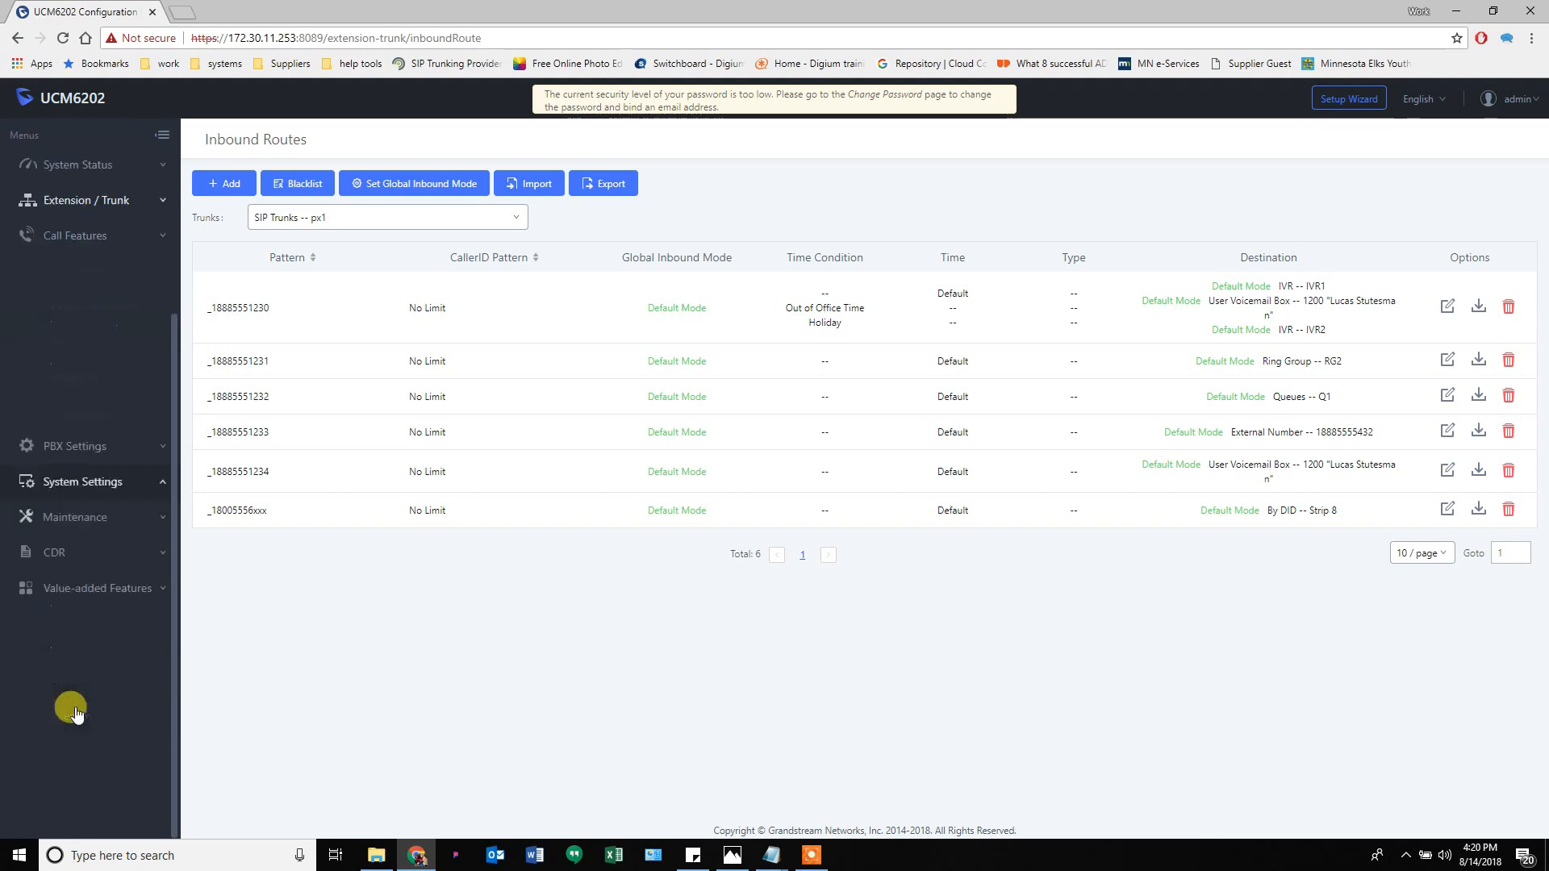
pyautogui.click(83, 481)
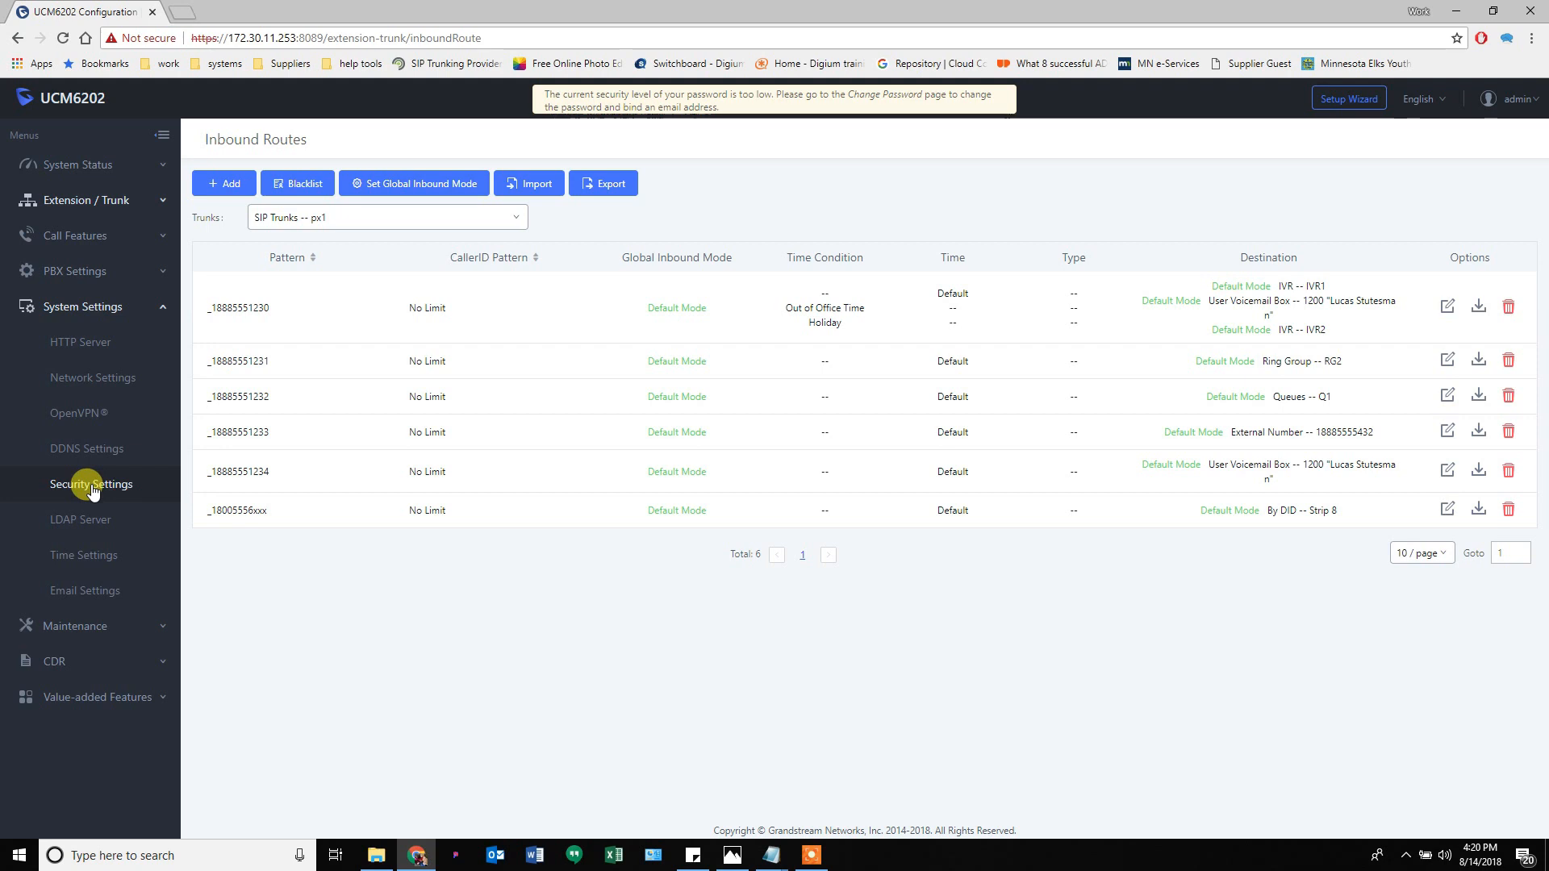
# Open Security Settings on the Fail2ban tab, showing banned duration 600 and max retry 5.
pyautogui.click(91, 484)
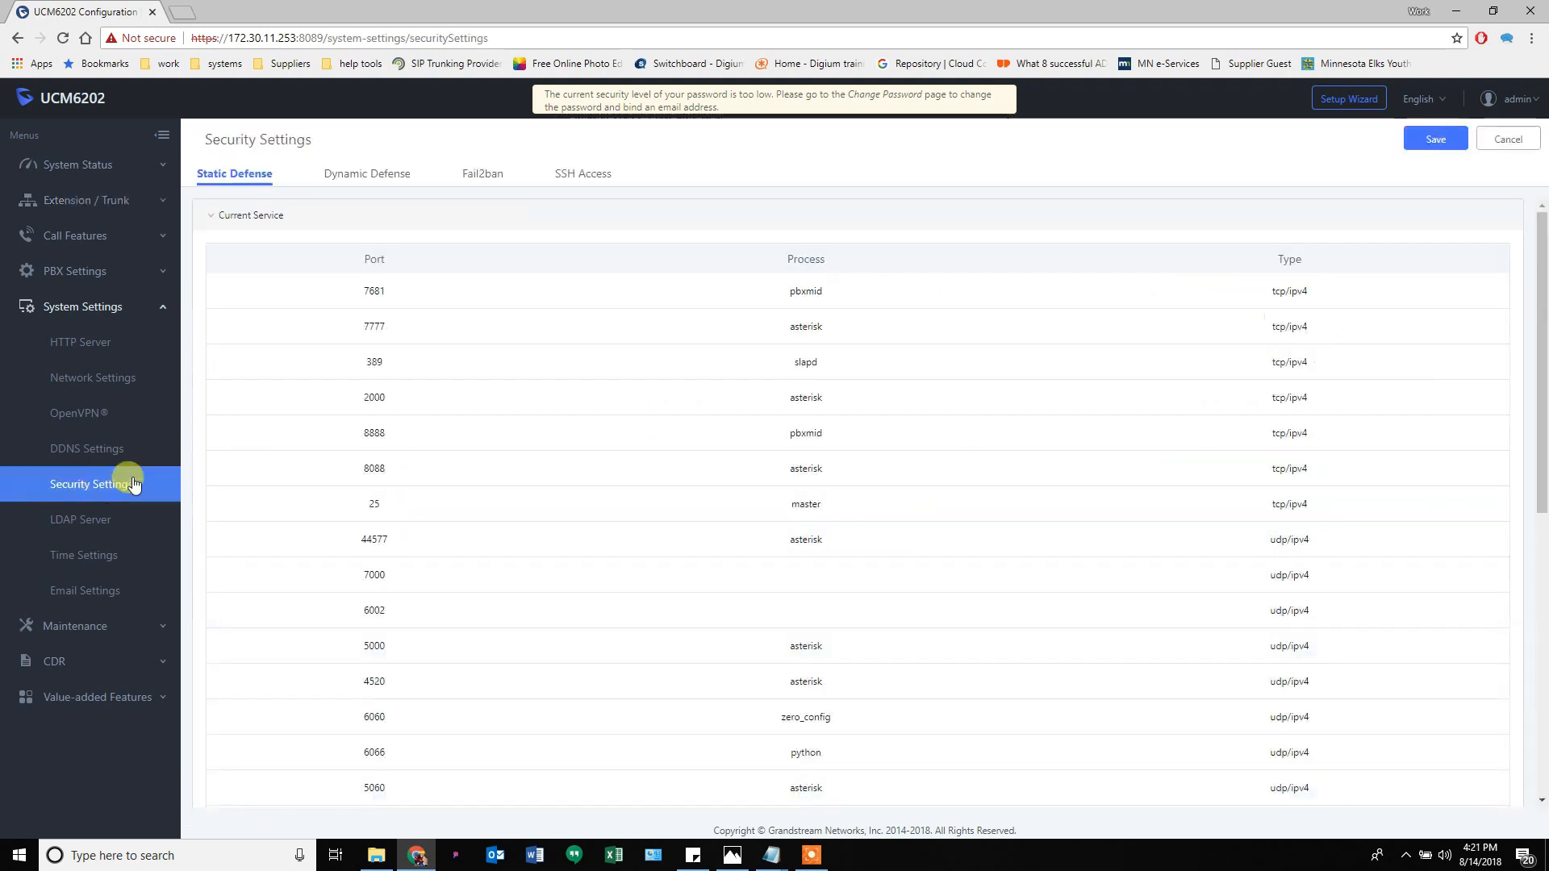
pyautogui.click(481, 172)
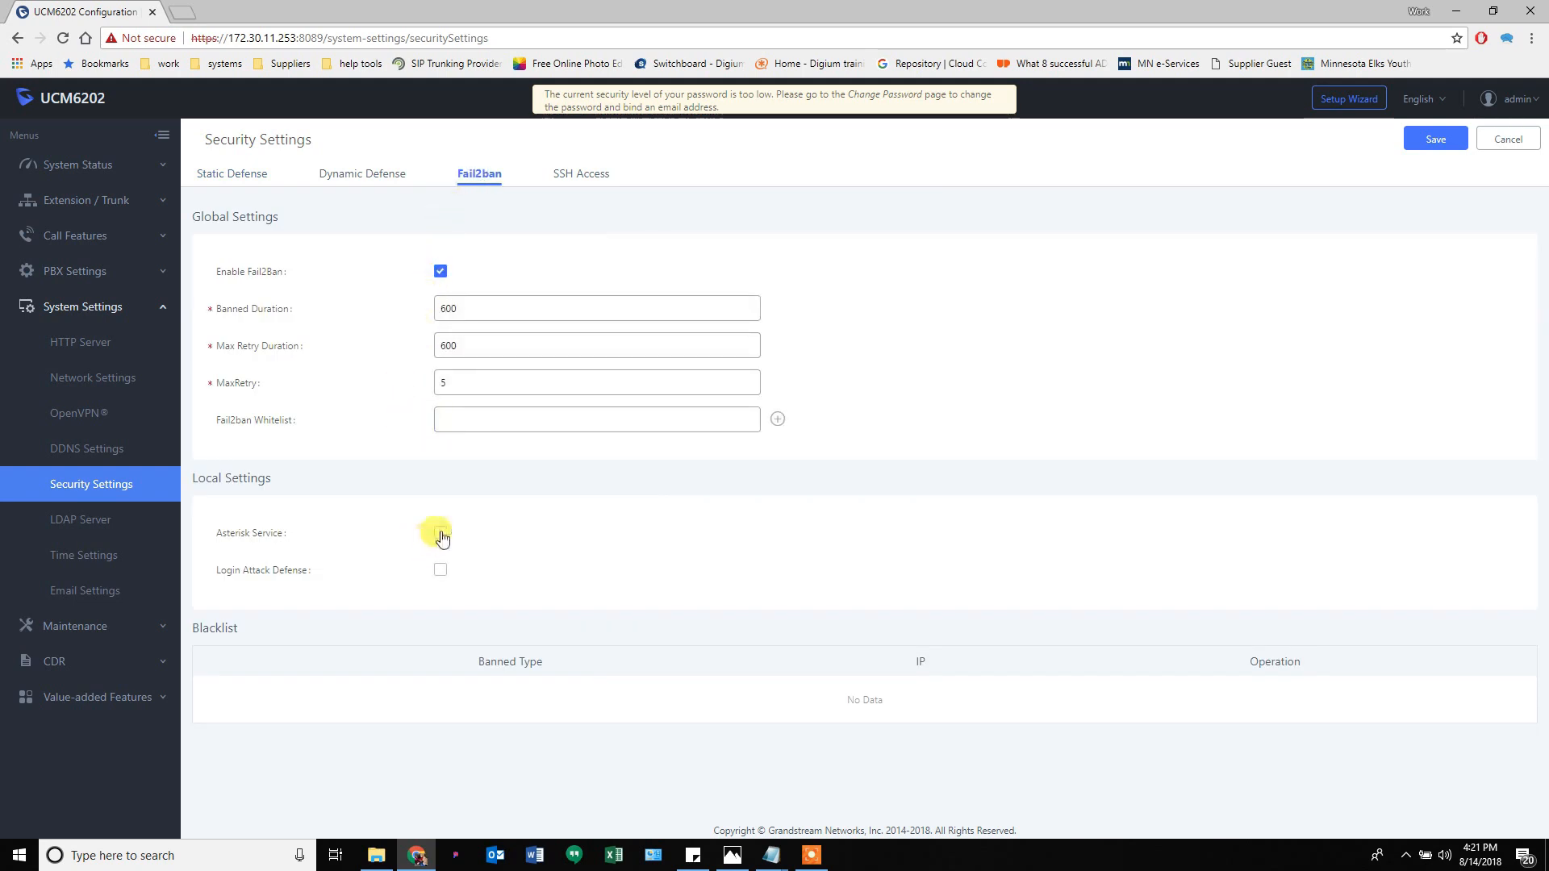
# Enable Asterisk Service and Login Attack Defense, each with max retry 5.
pyautogui.click(439, 533)
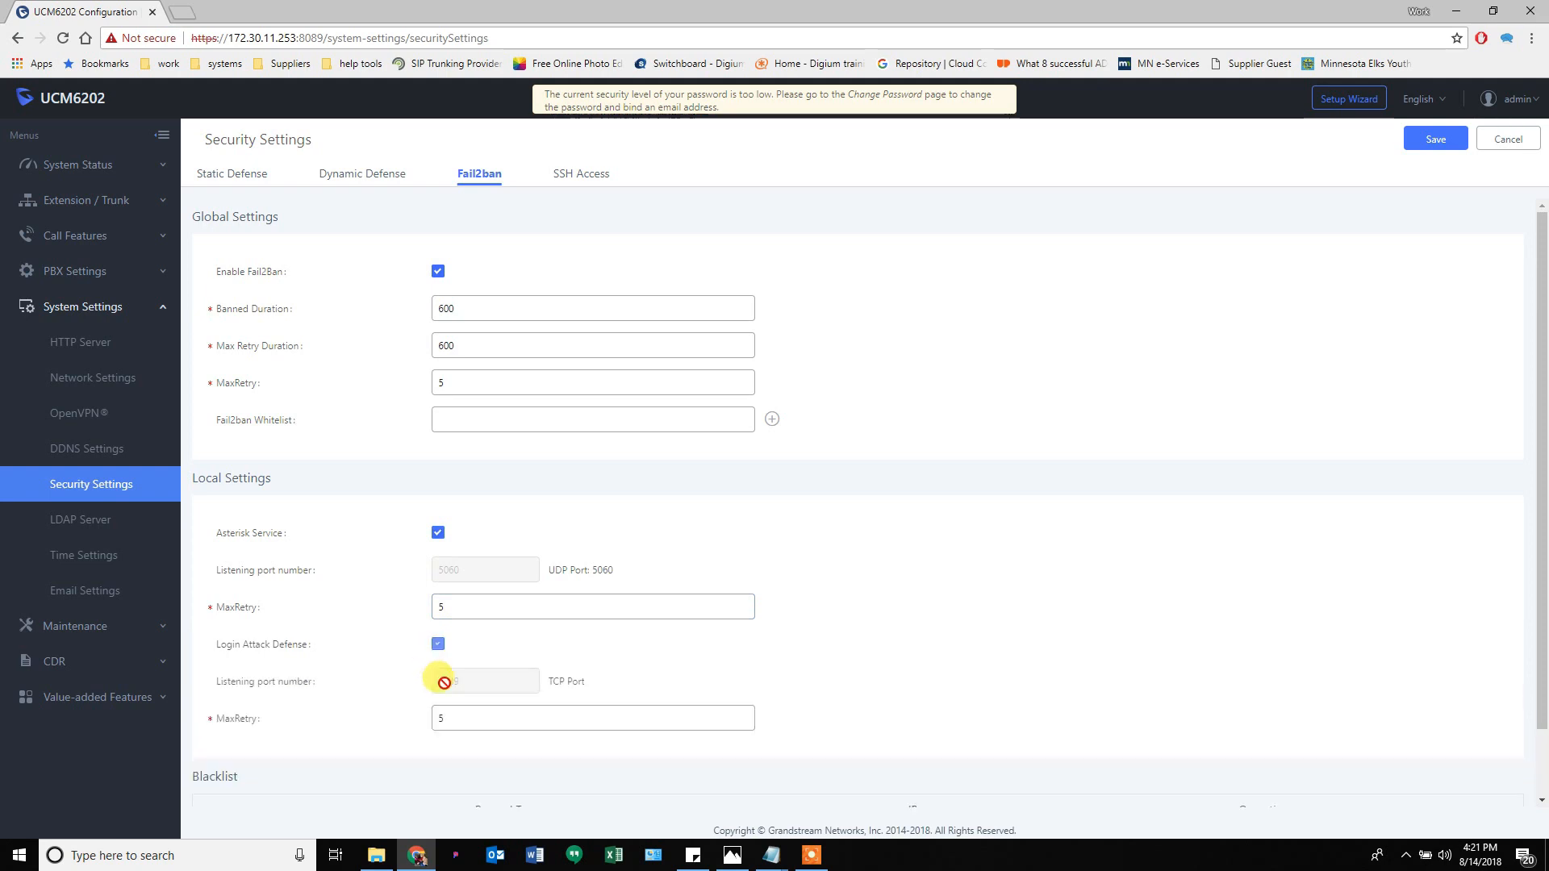
pyautogui.scroll(-3)
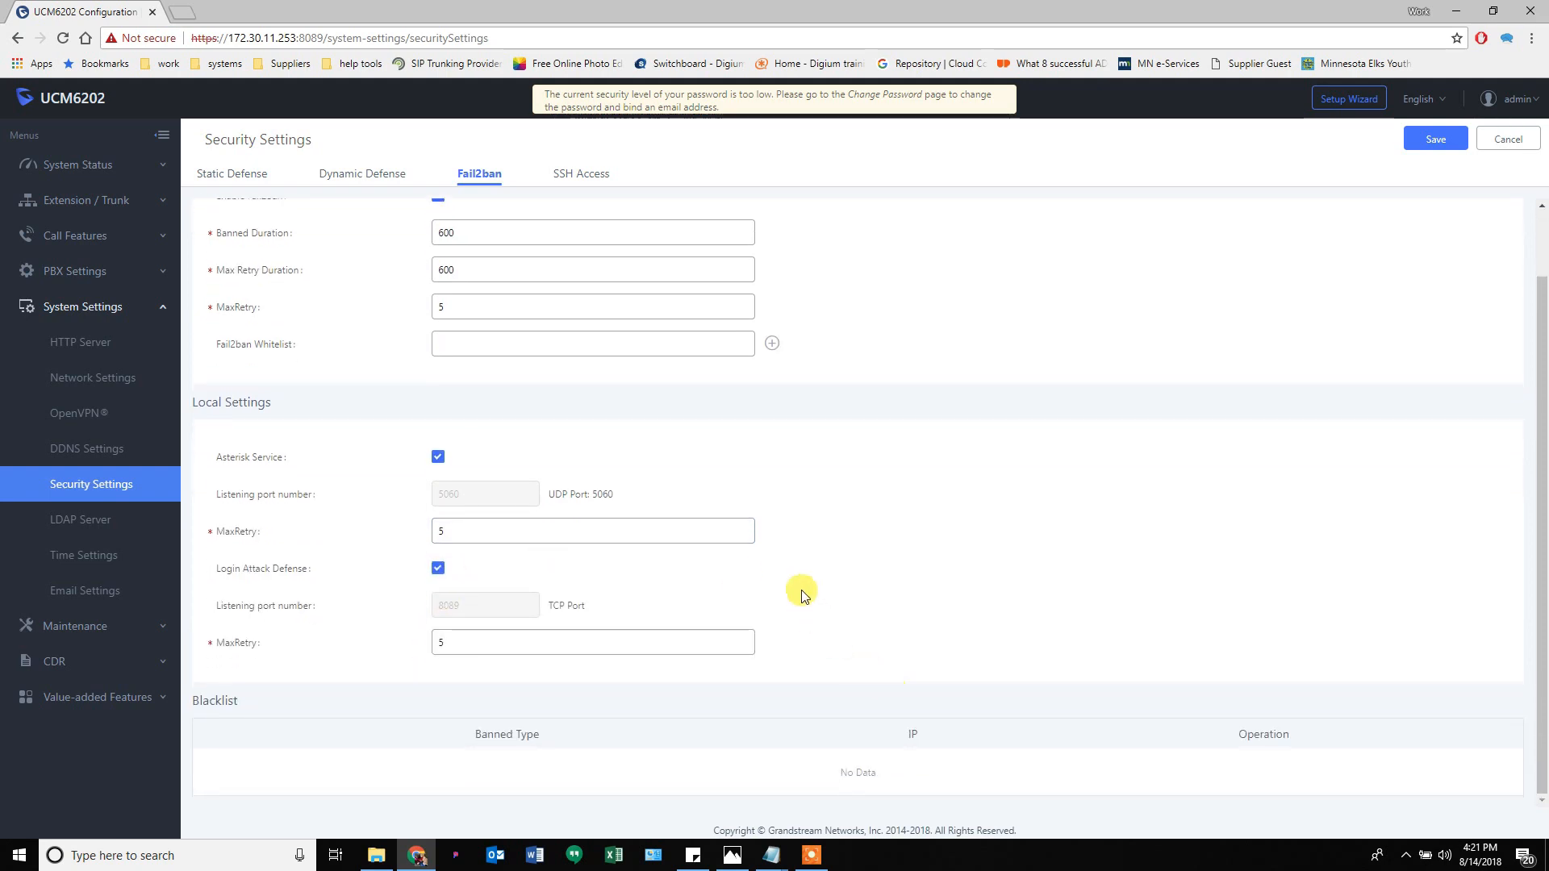
pyautogui.moveTo(491, 484)
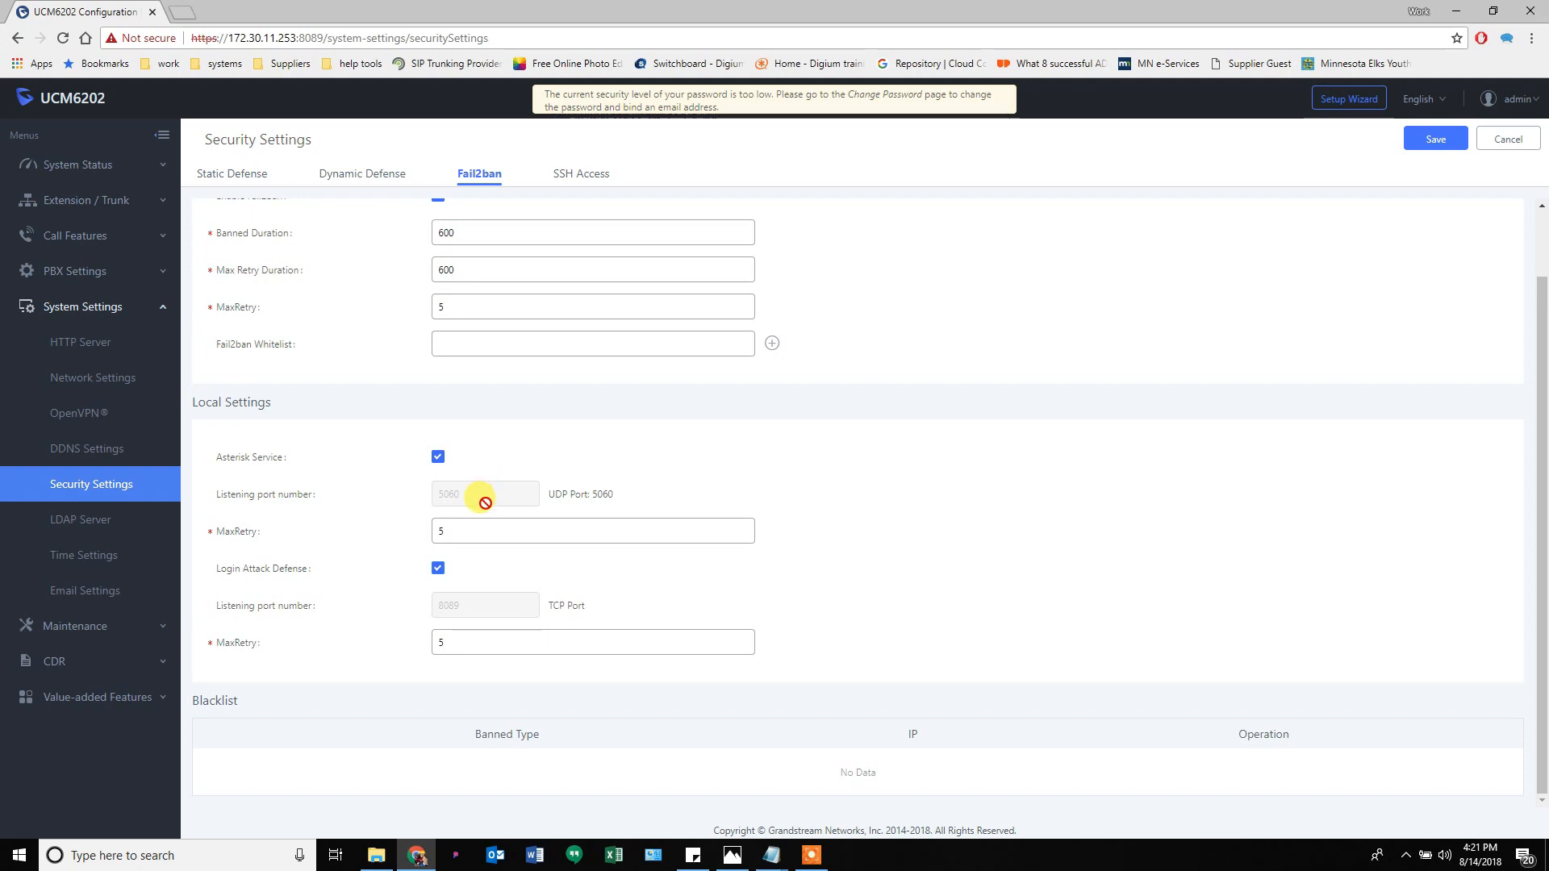
pyautogui.click(593, 531)
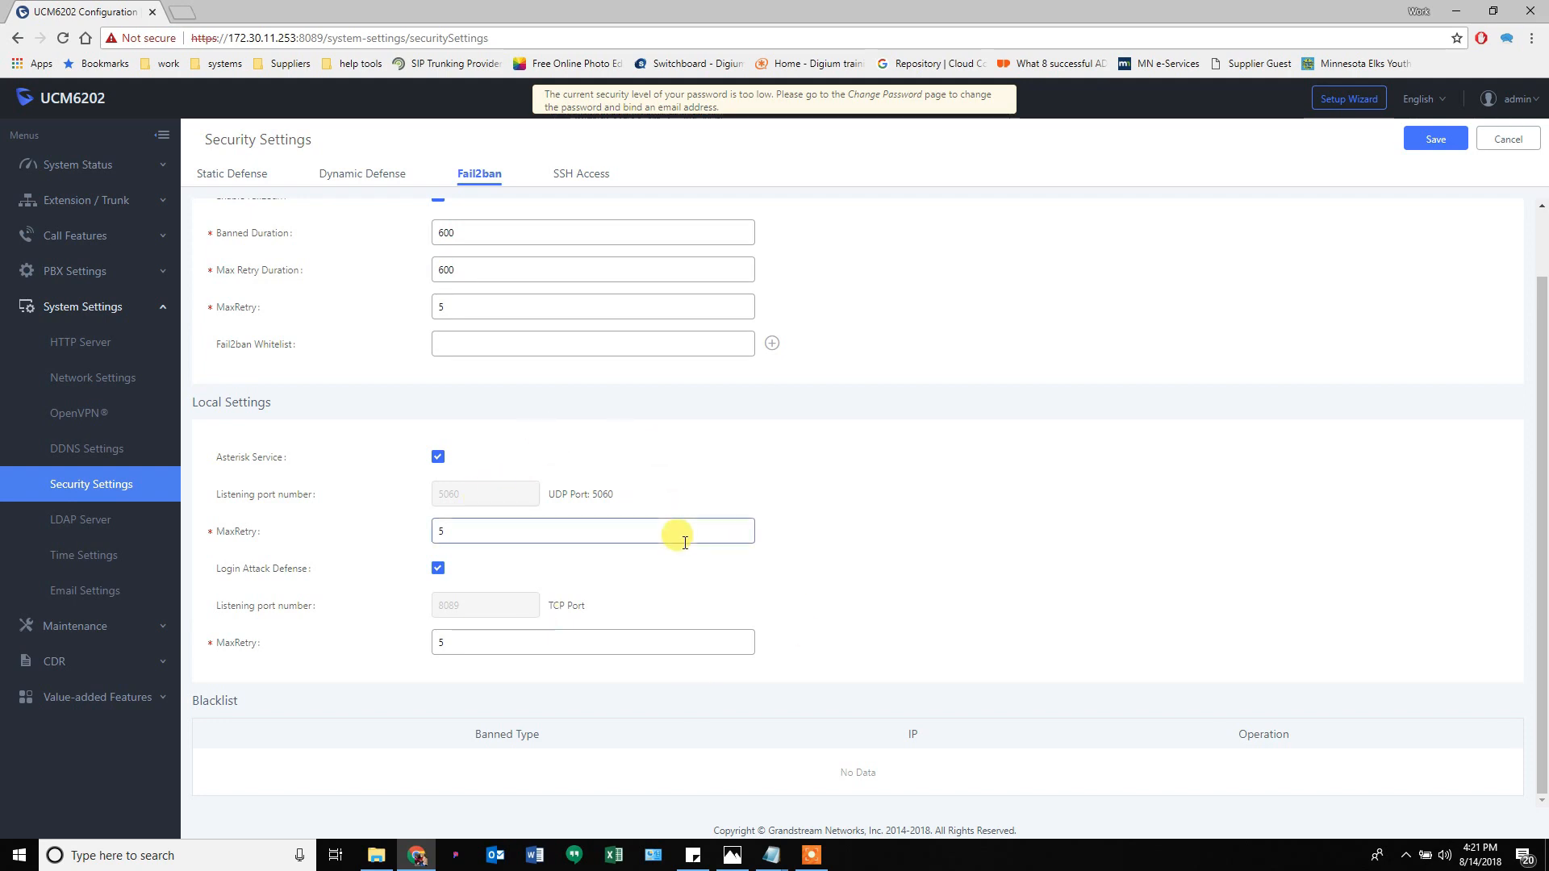
pyautogui.scroll(3)
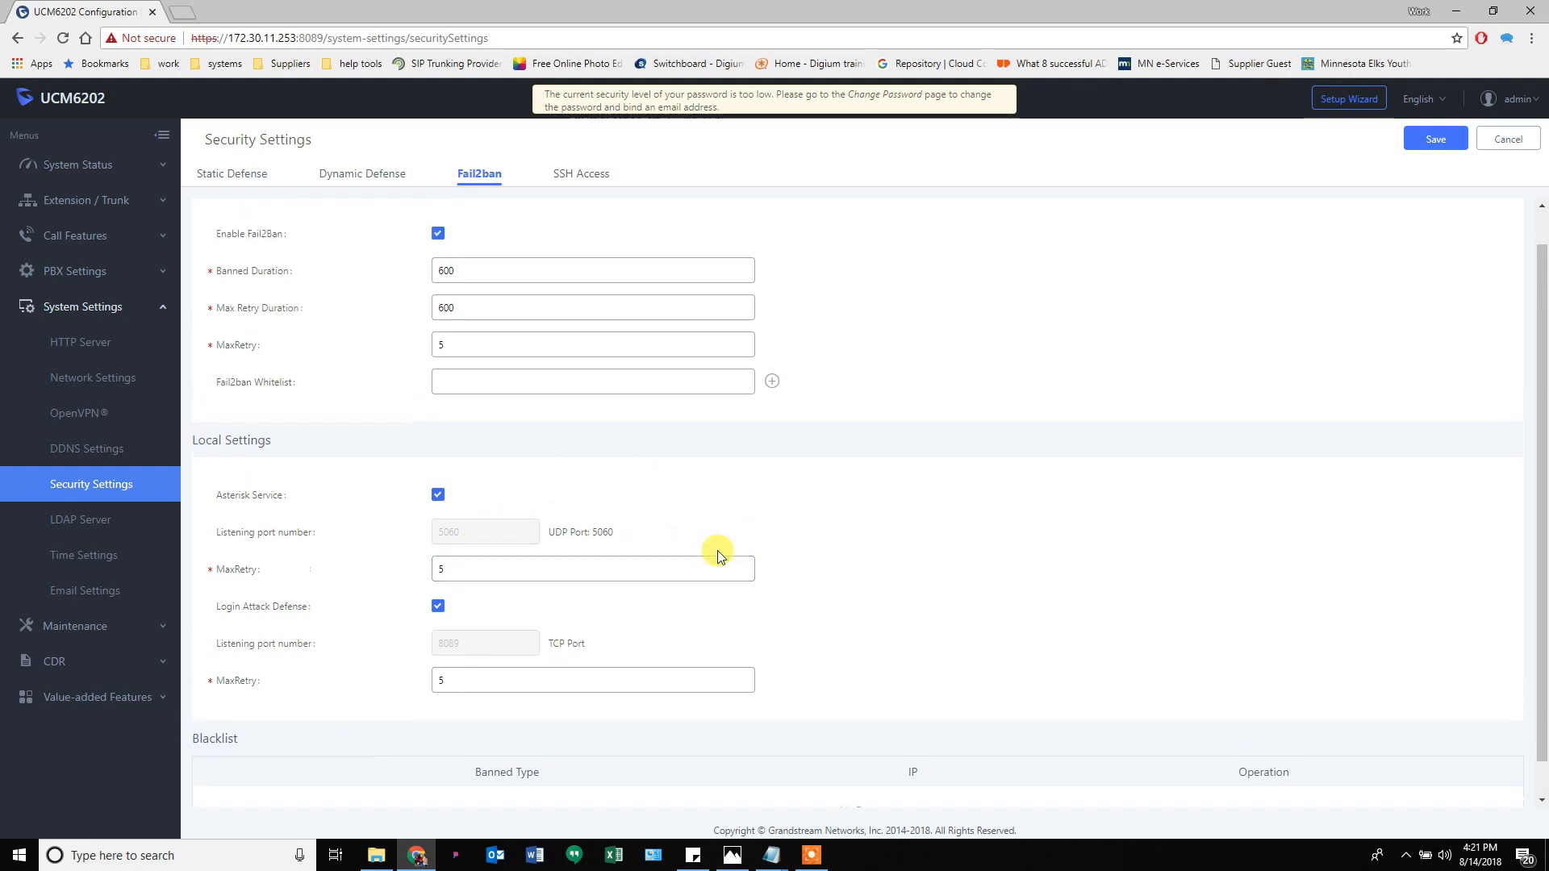
pyautogui.scroll(3)
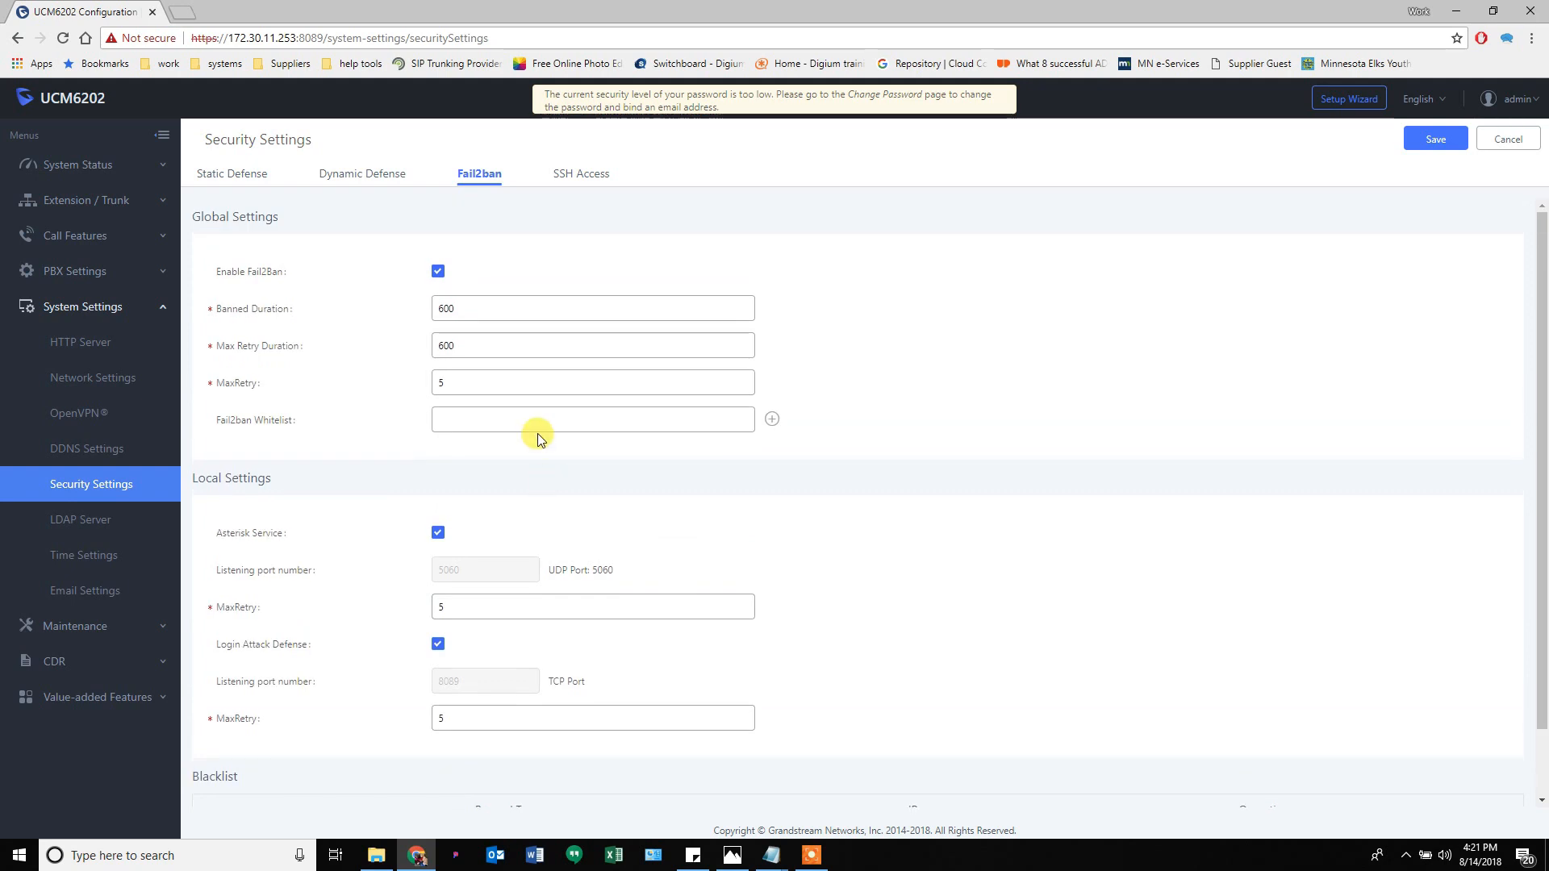
pyautogui.click(591, 419)
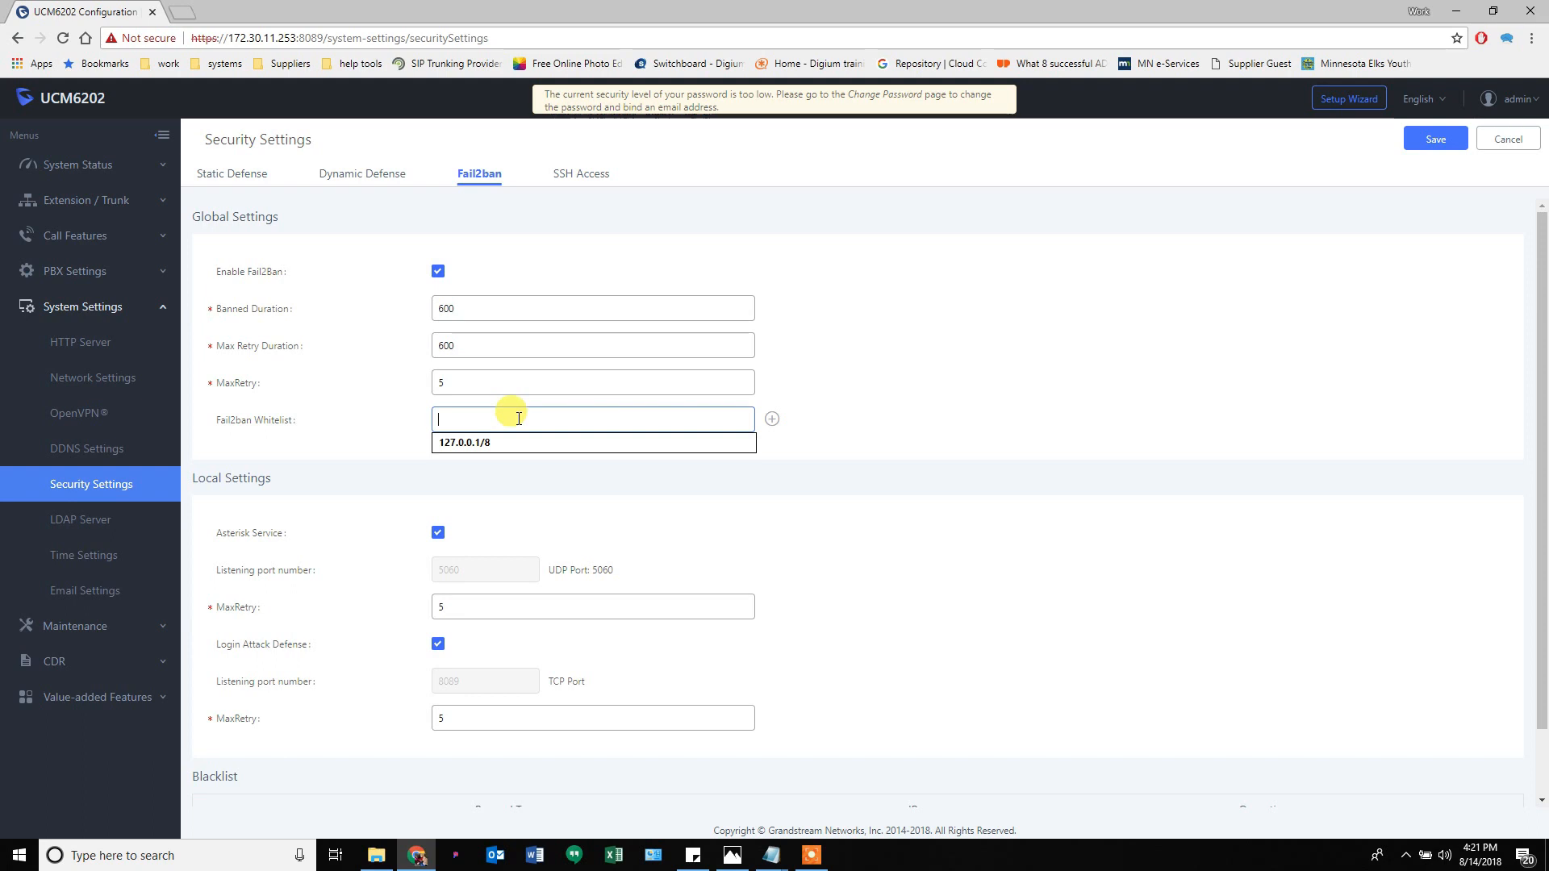
pyautogui.moveTo(88, 687)
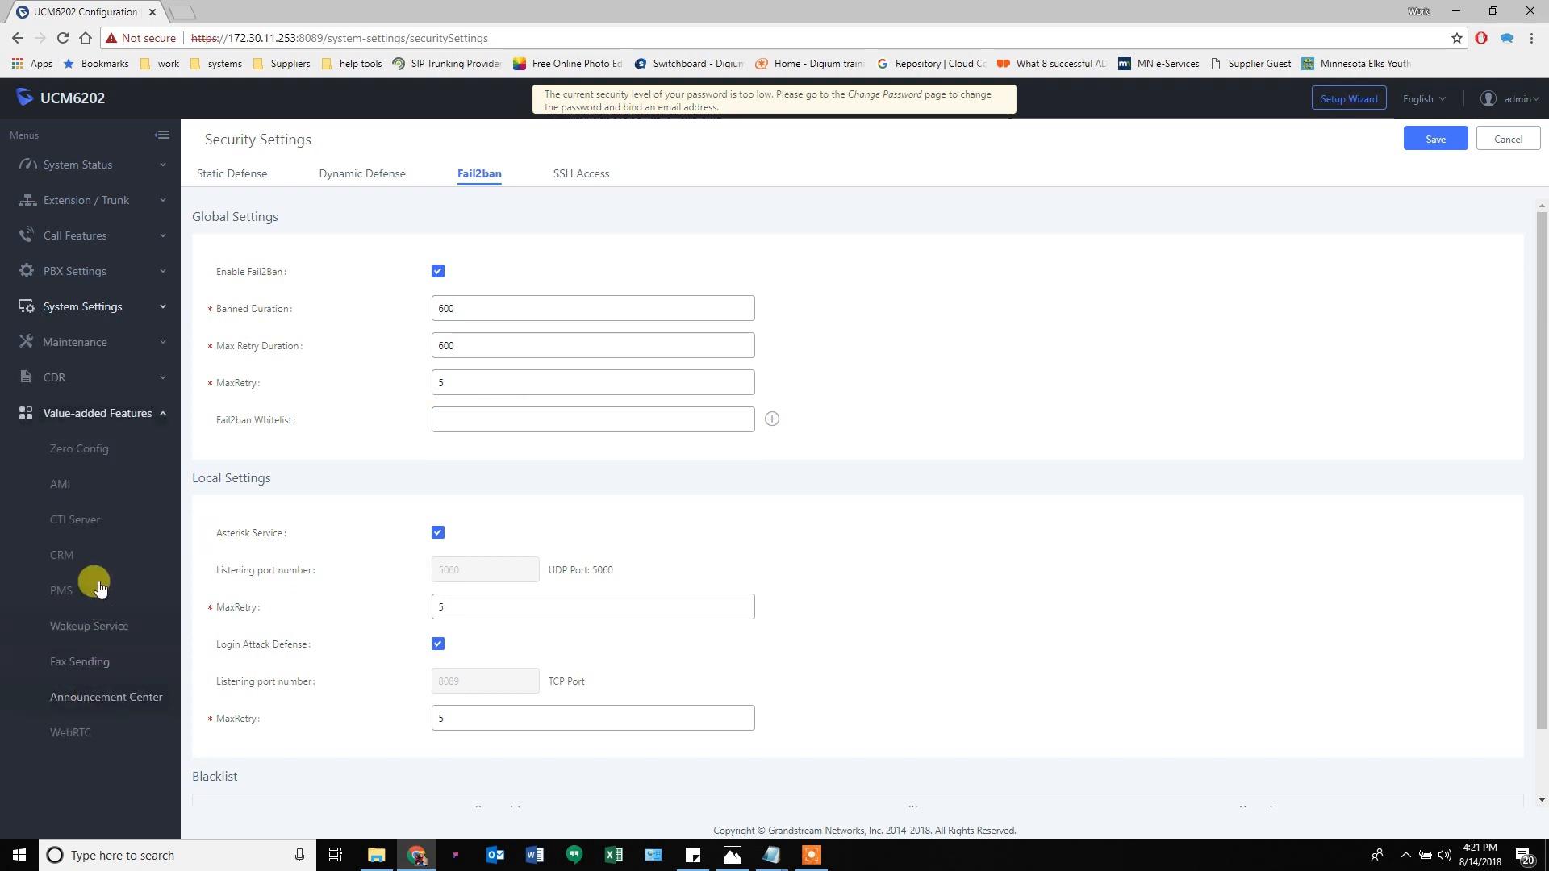
# Expand the CDR and Maintenance sidebar menus.
pyautogui.click(54, 377)
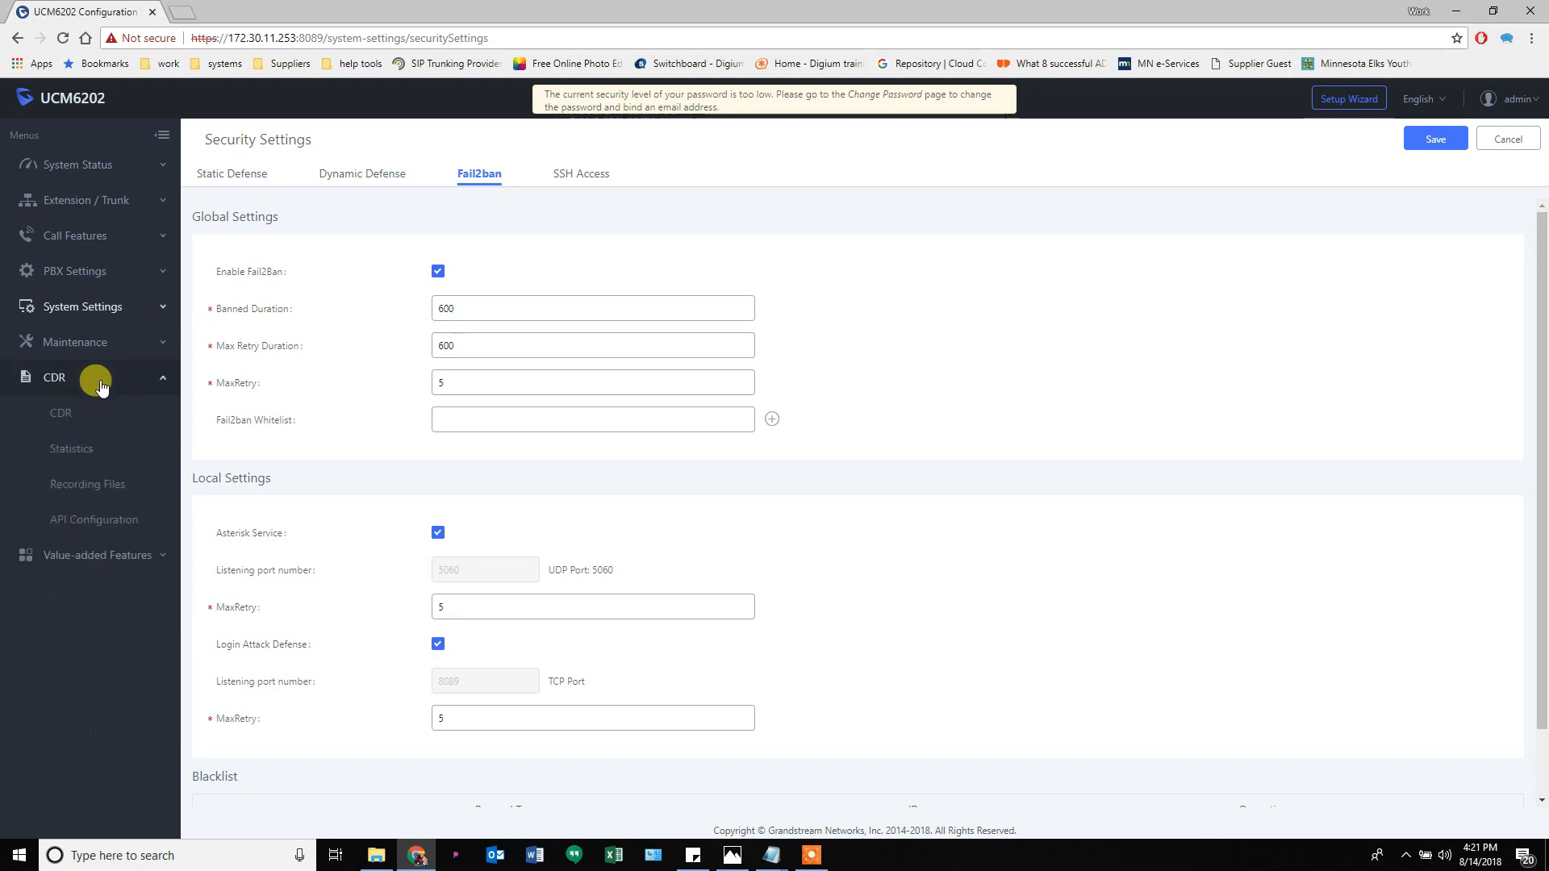
pyautogui.click(82, 342)
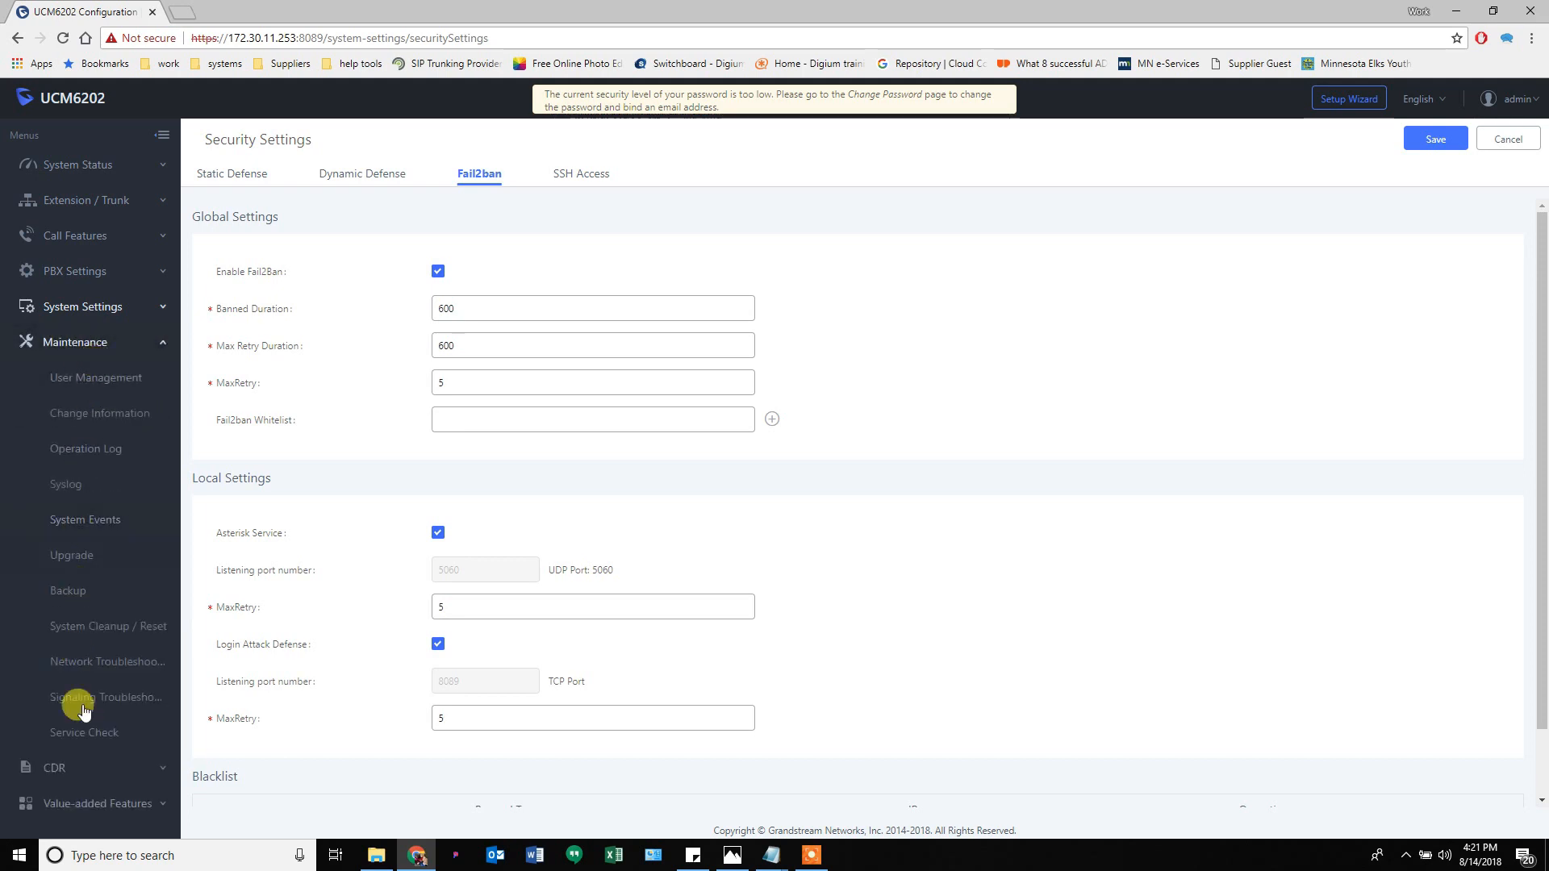
pyautogui.moveTo(84, 732)
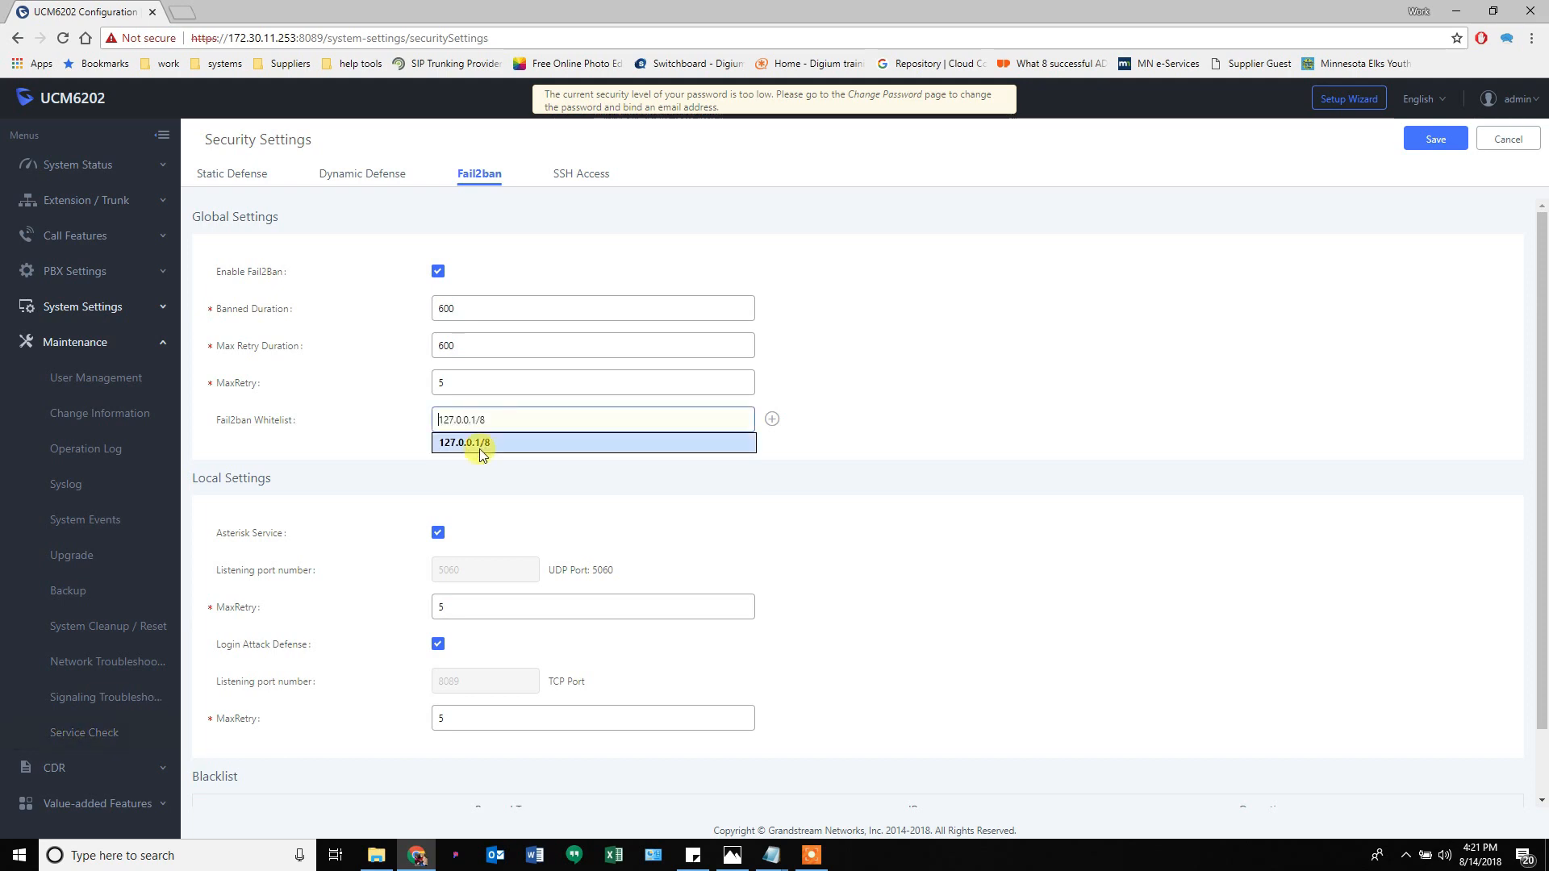
# Add whitelist rows 127.0.0.1/8, 66.23.190.100 and 8.24.105.117, then delete extras.
pyautogui.click(463, 443)
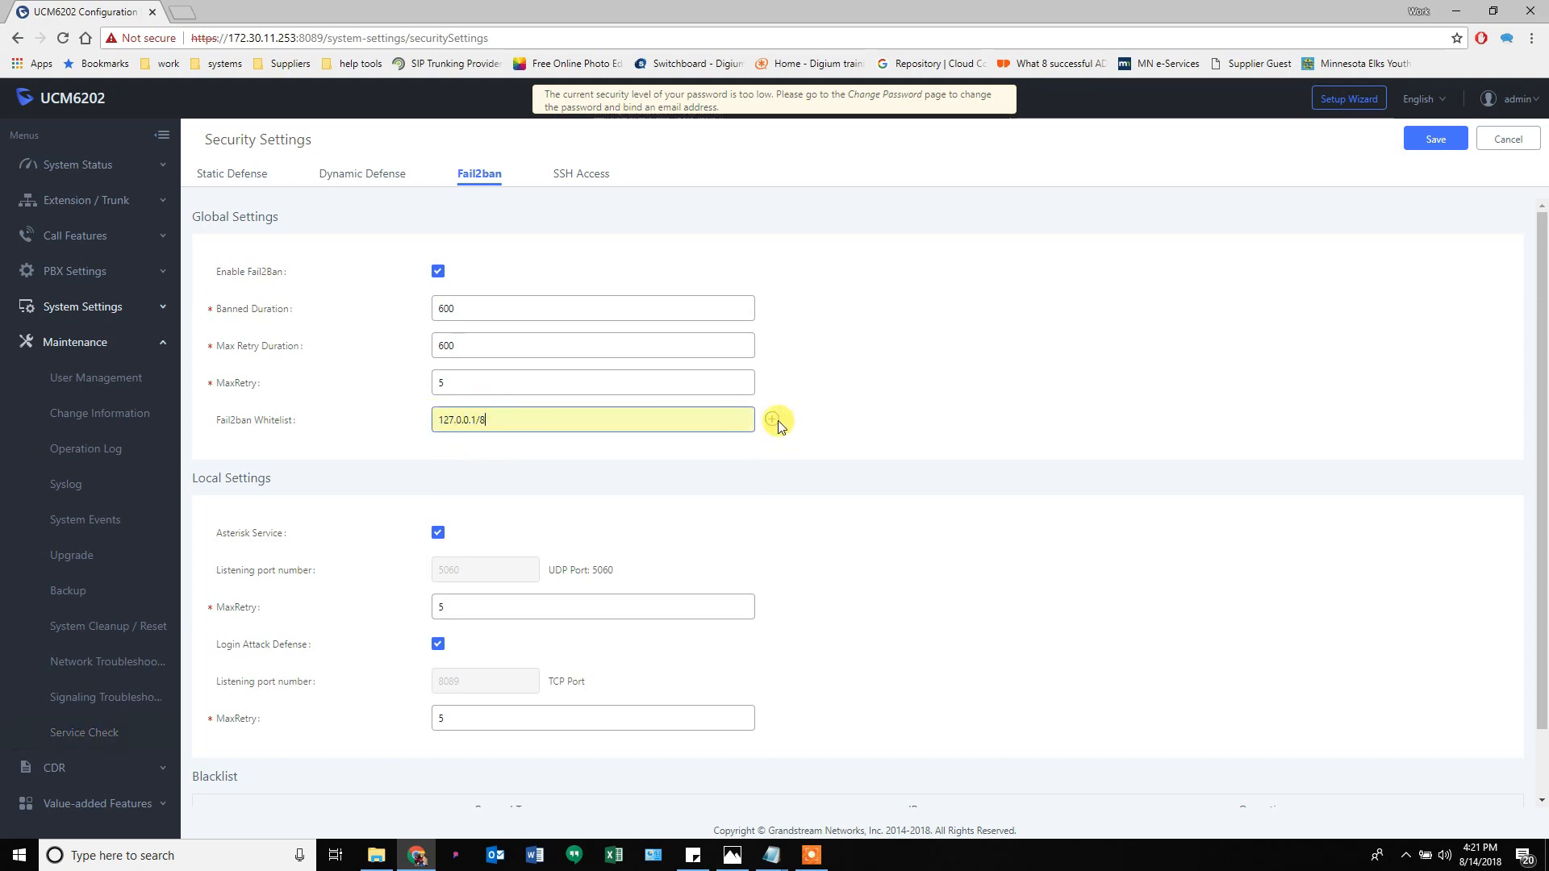
pyautogui.click(773, 419)
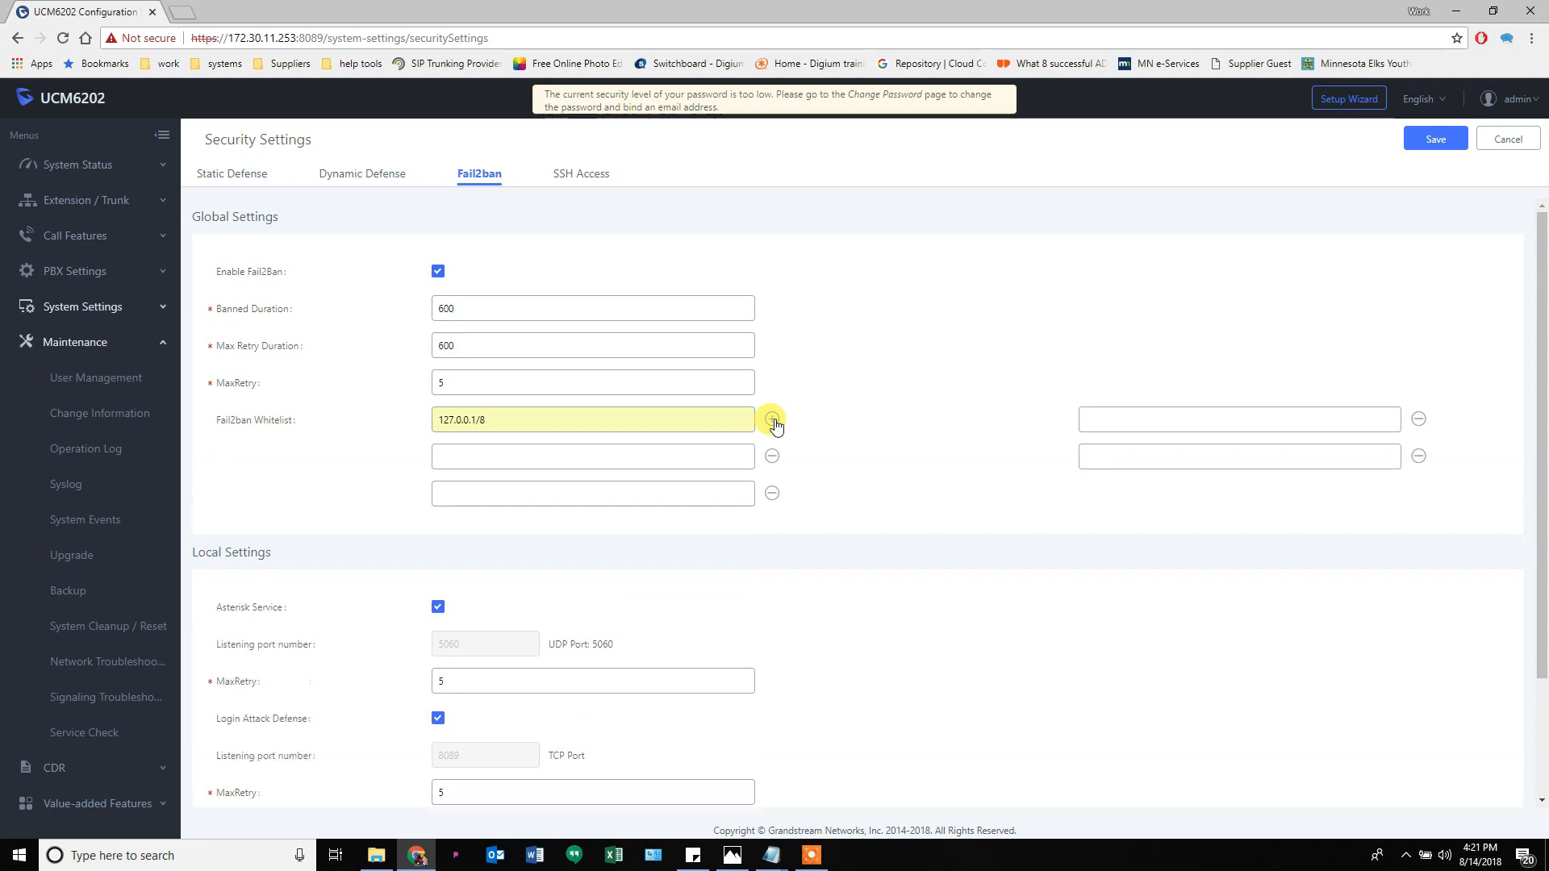
pyautogui.click(771, 419)
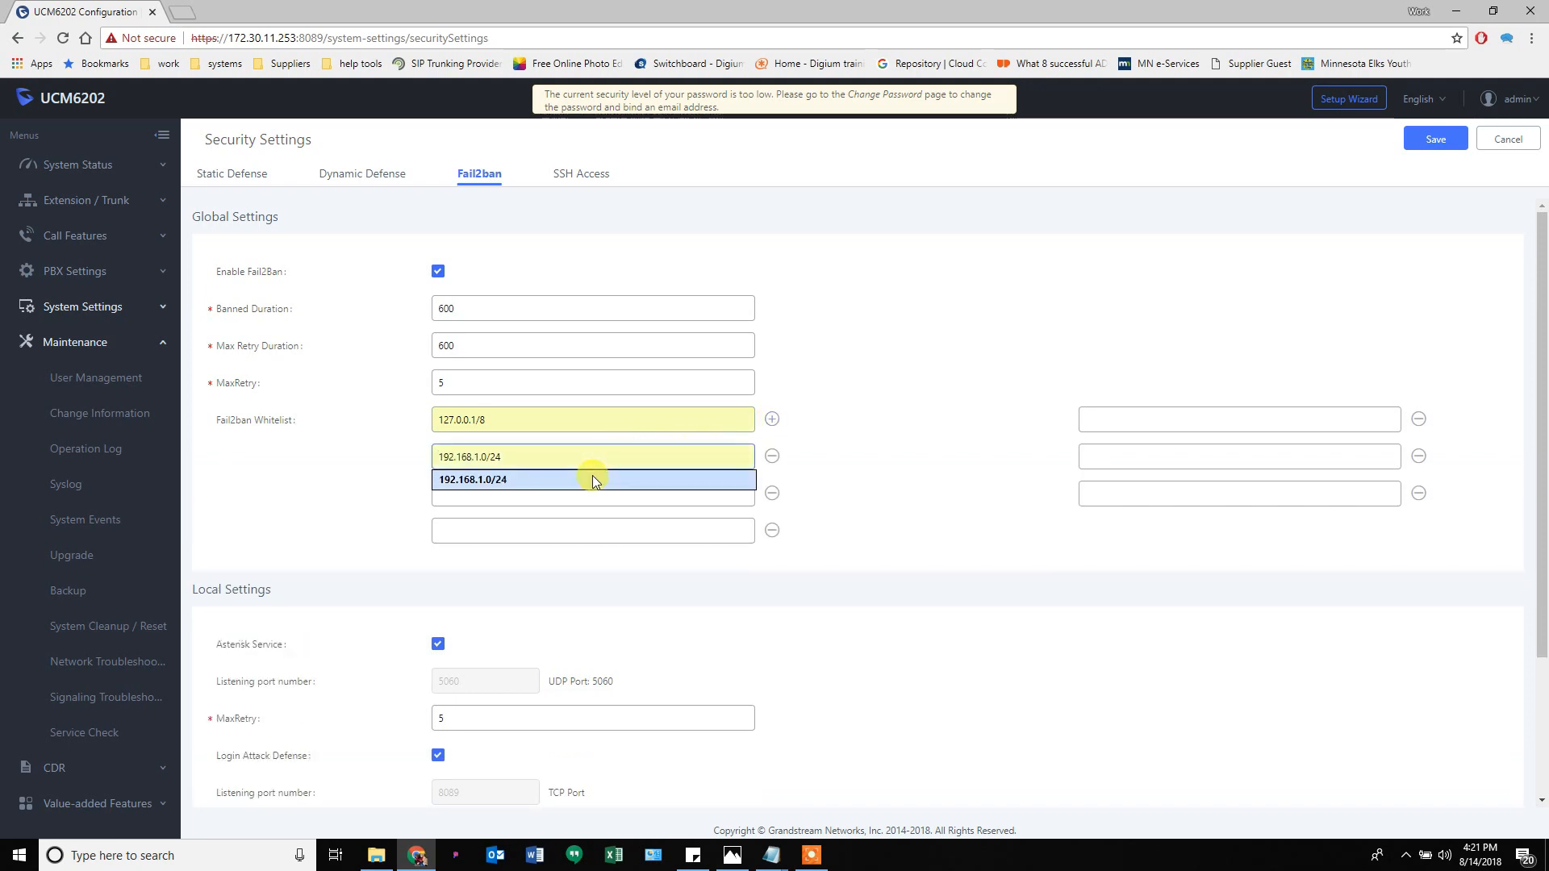
pyautogui.write('66.23.190.100')
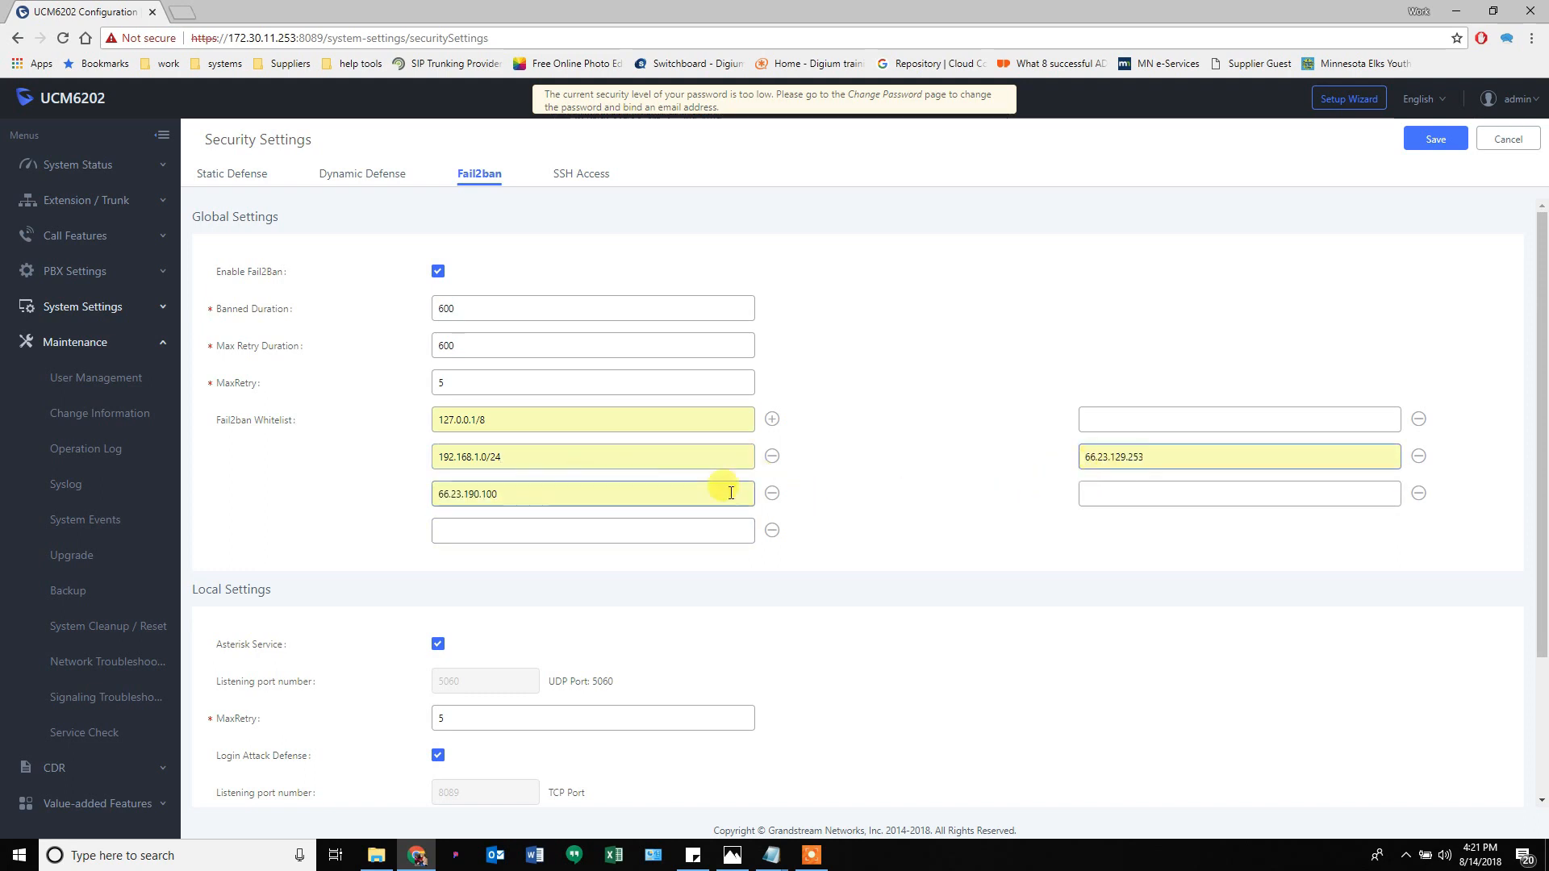
pyautogui.write('8.24.105.115')
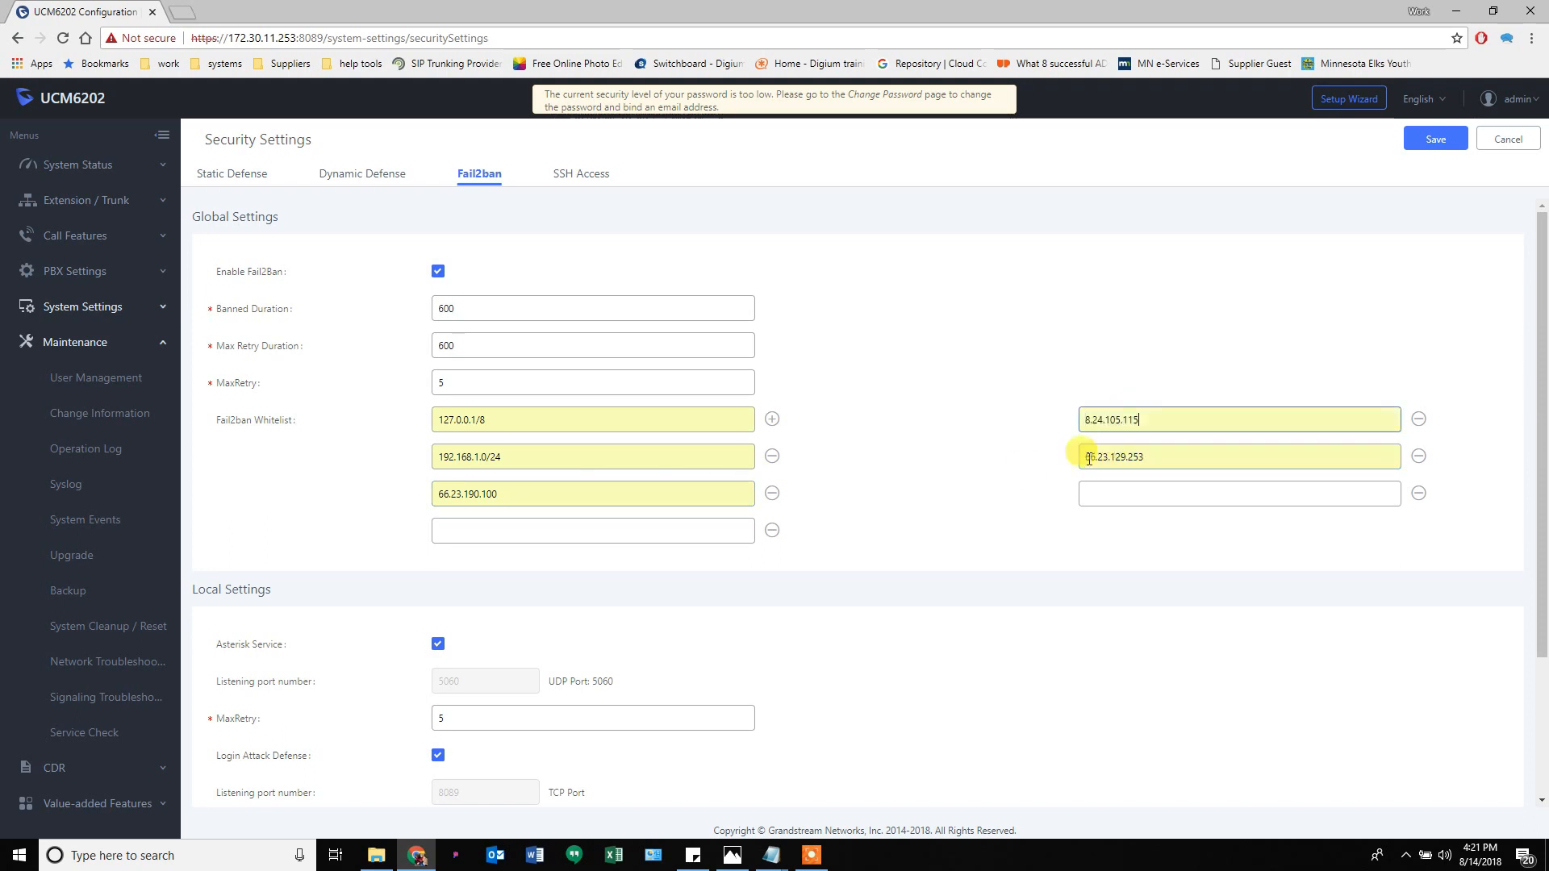
pyautogui.write('7')
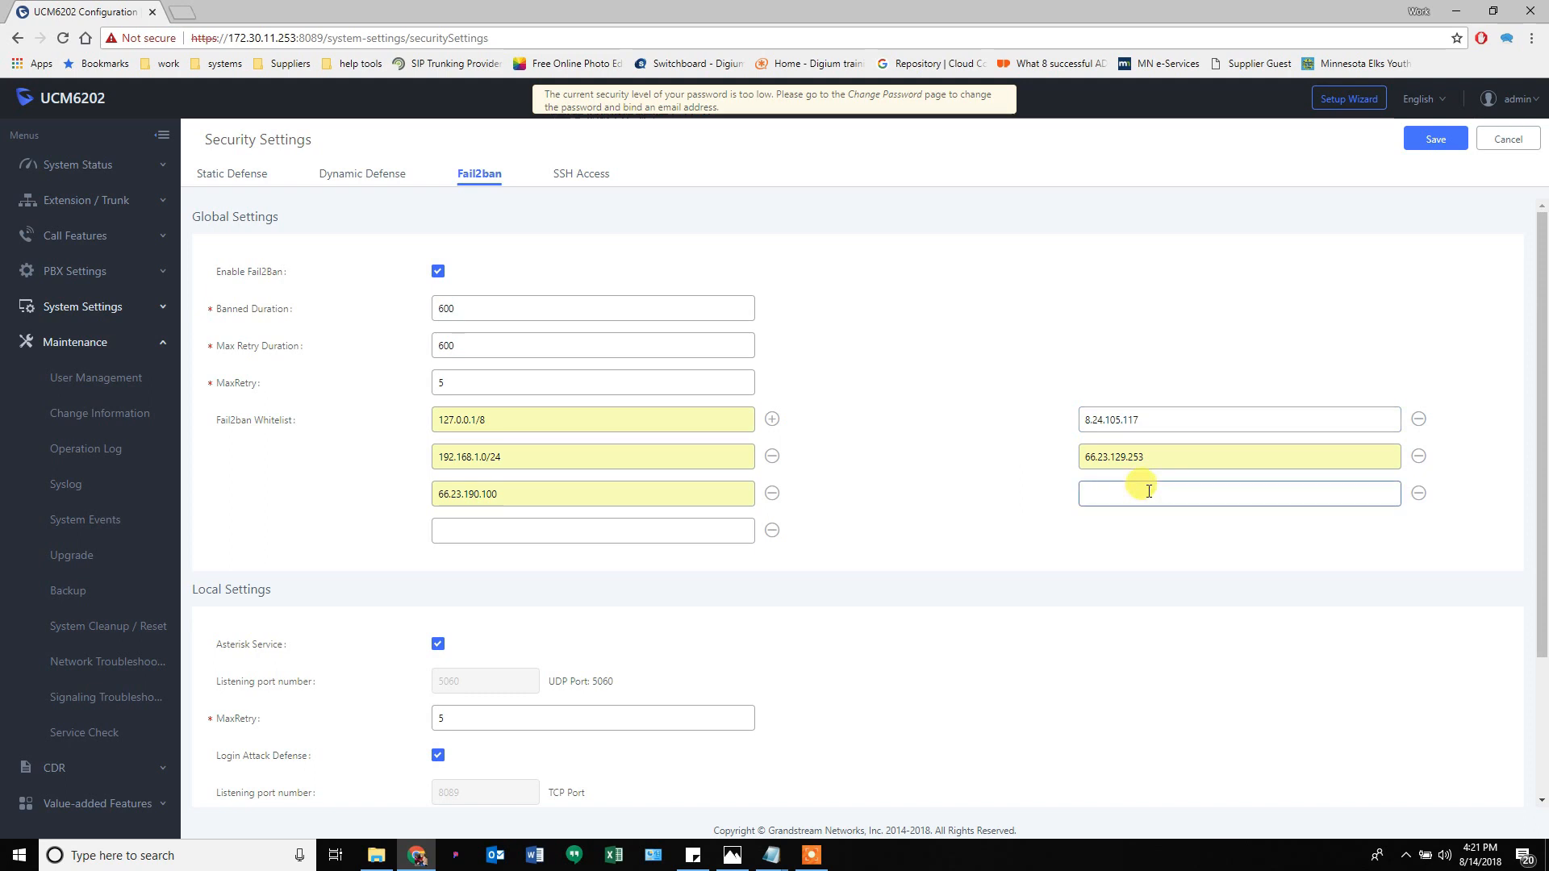
pyautogui.click(591, 531)
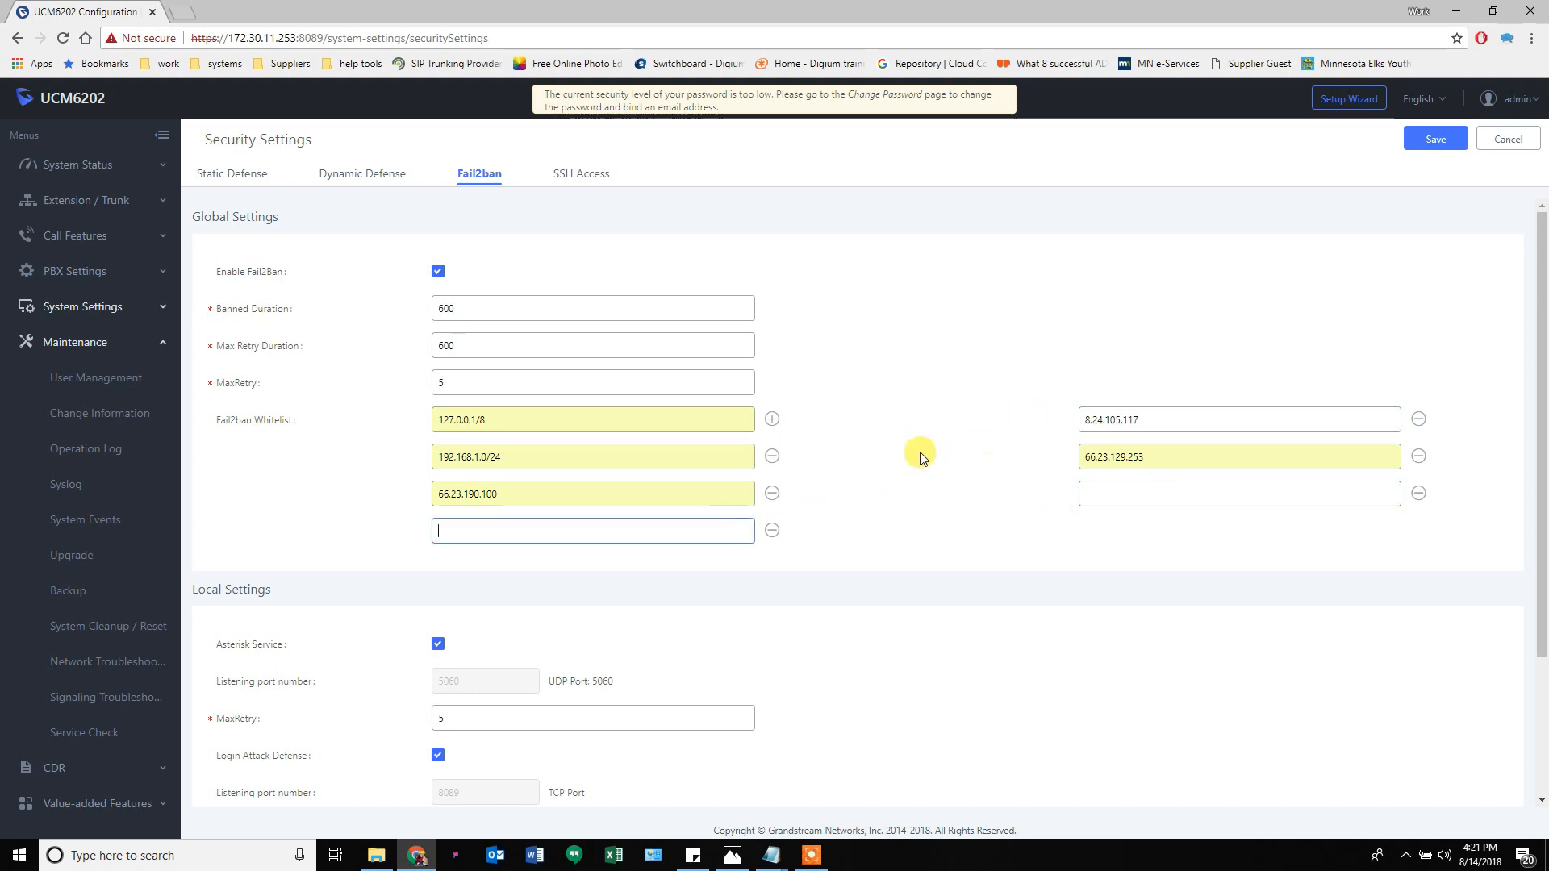
pyautogui.moveTo(951, 437)
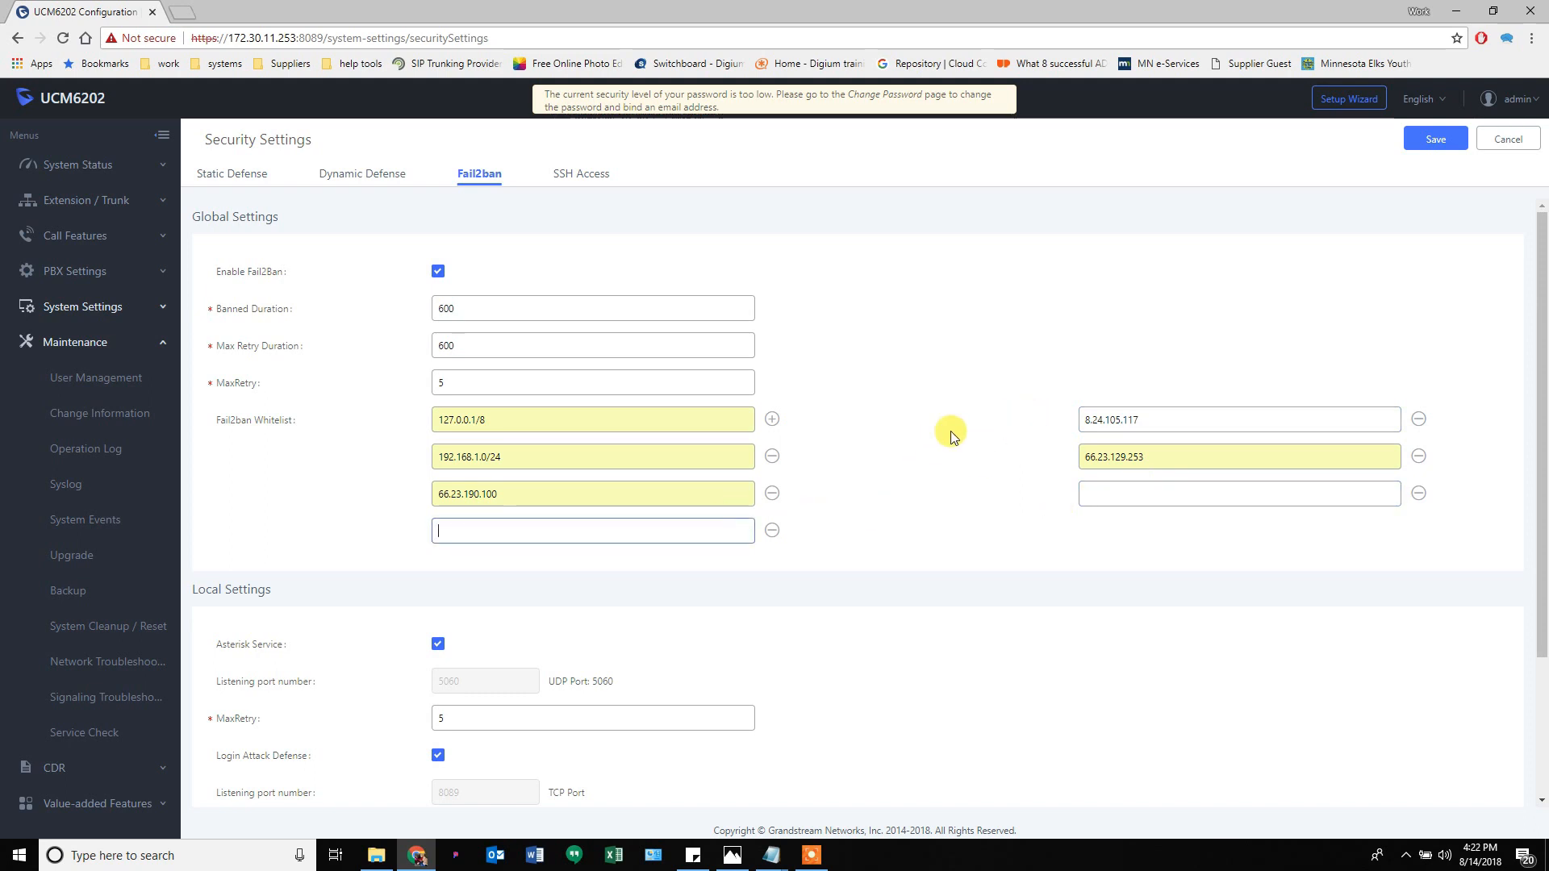
pyautogui.moveTo(854, 514)
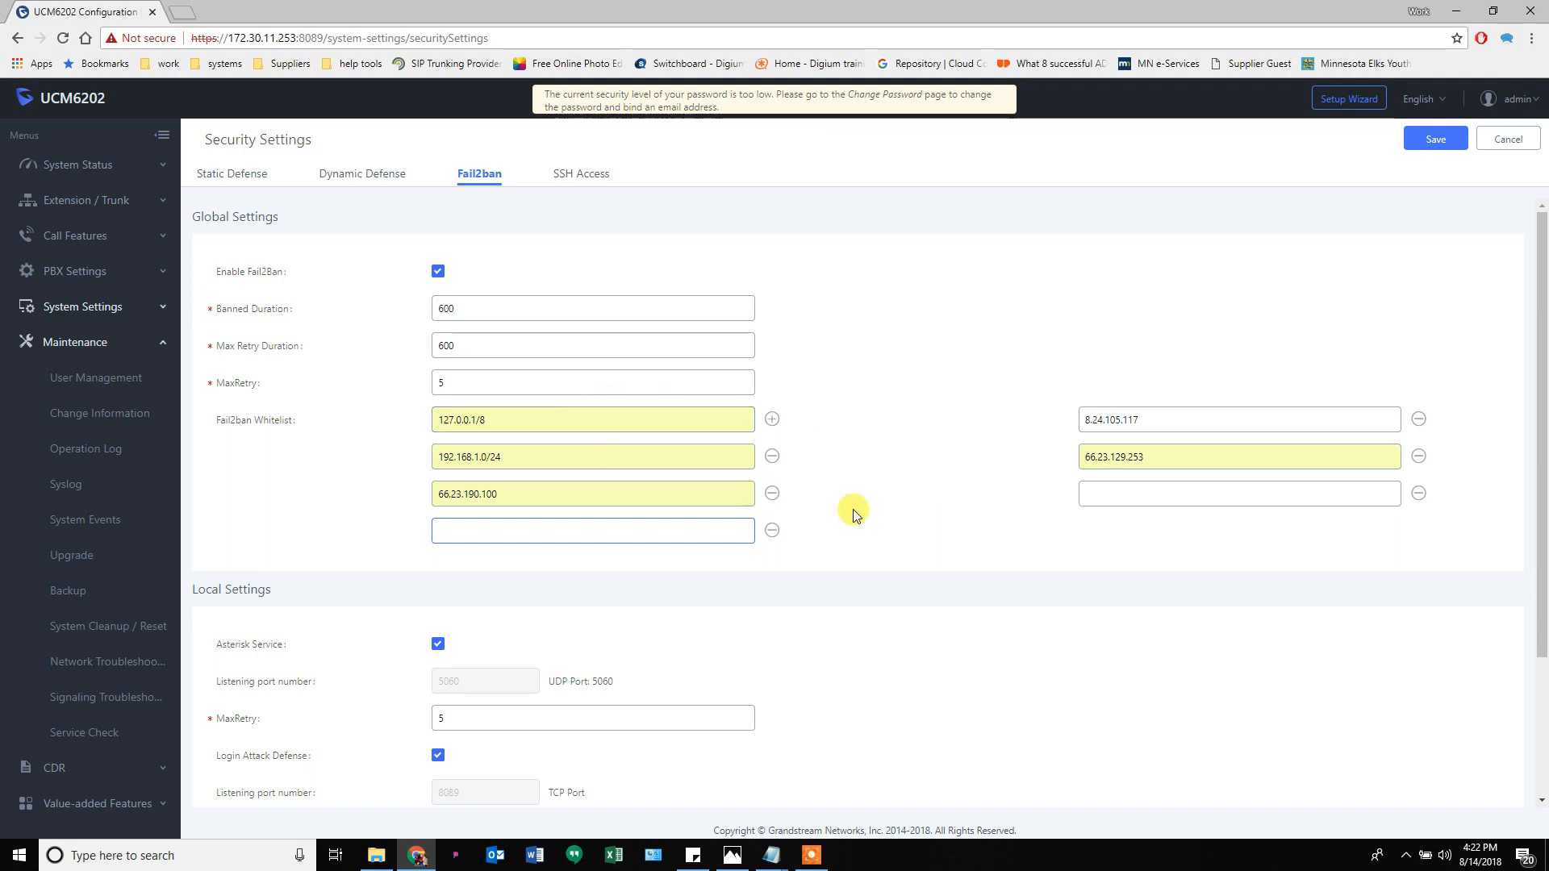
pyautogui.click(771, 455)
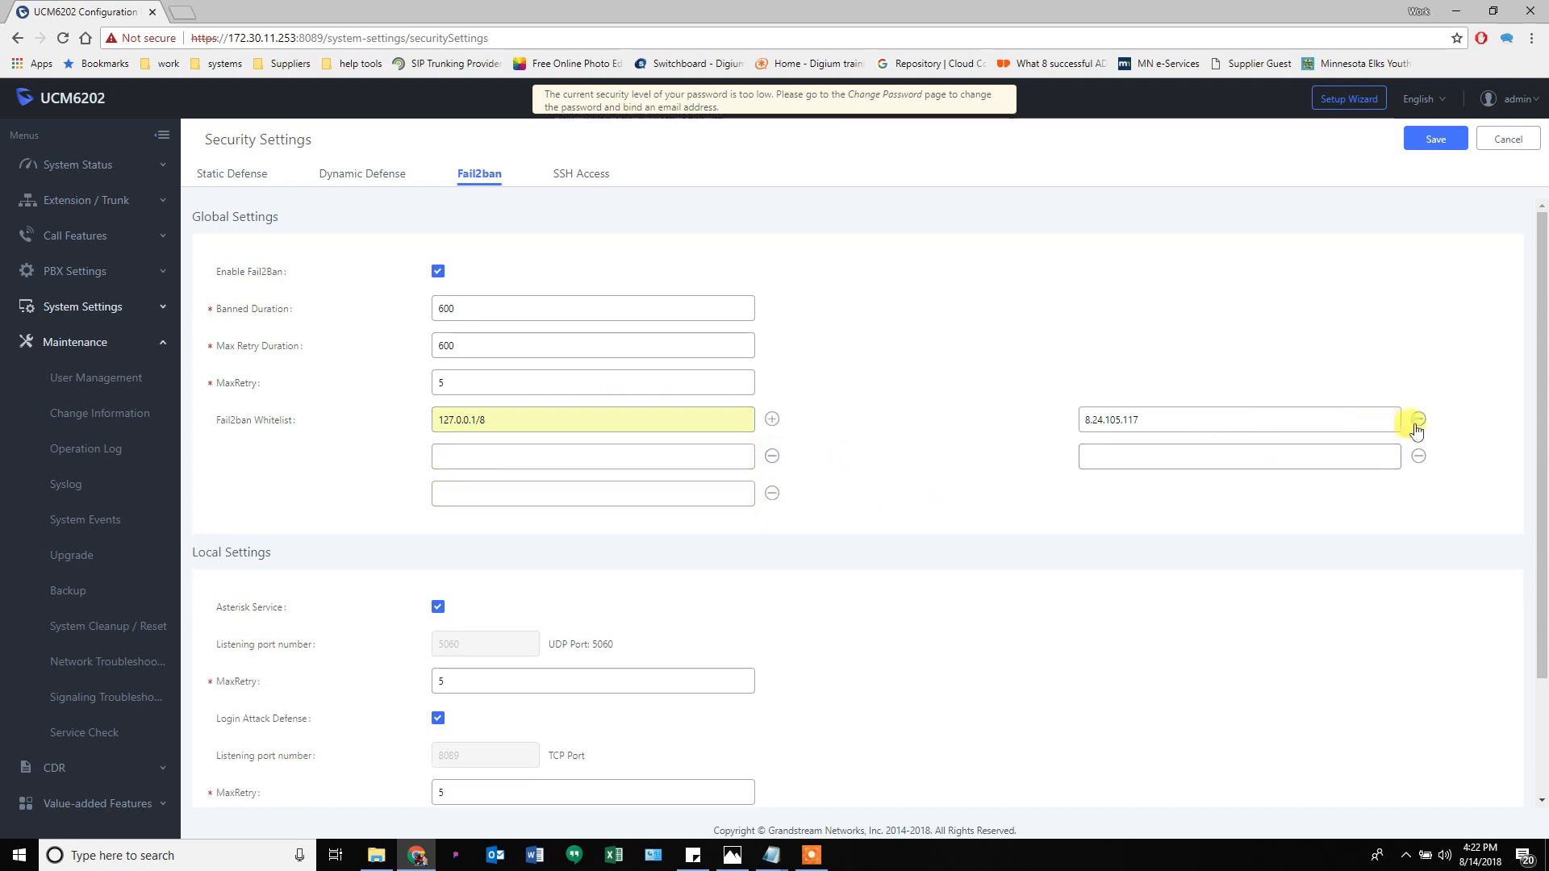
# Delete the remaining whitelist rows, keeping 127.0.0.1/8, and select Max Retry Duration (600).
pyautogui.click(1417, 430)
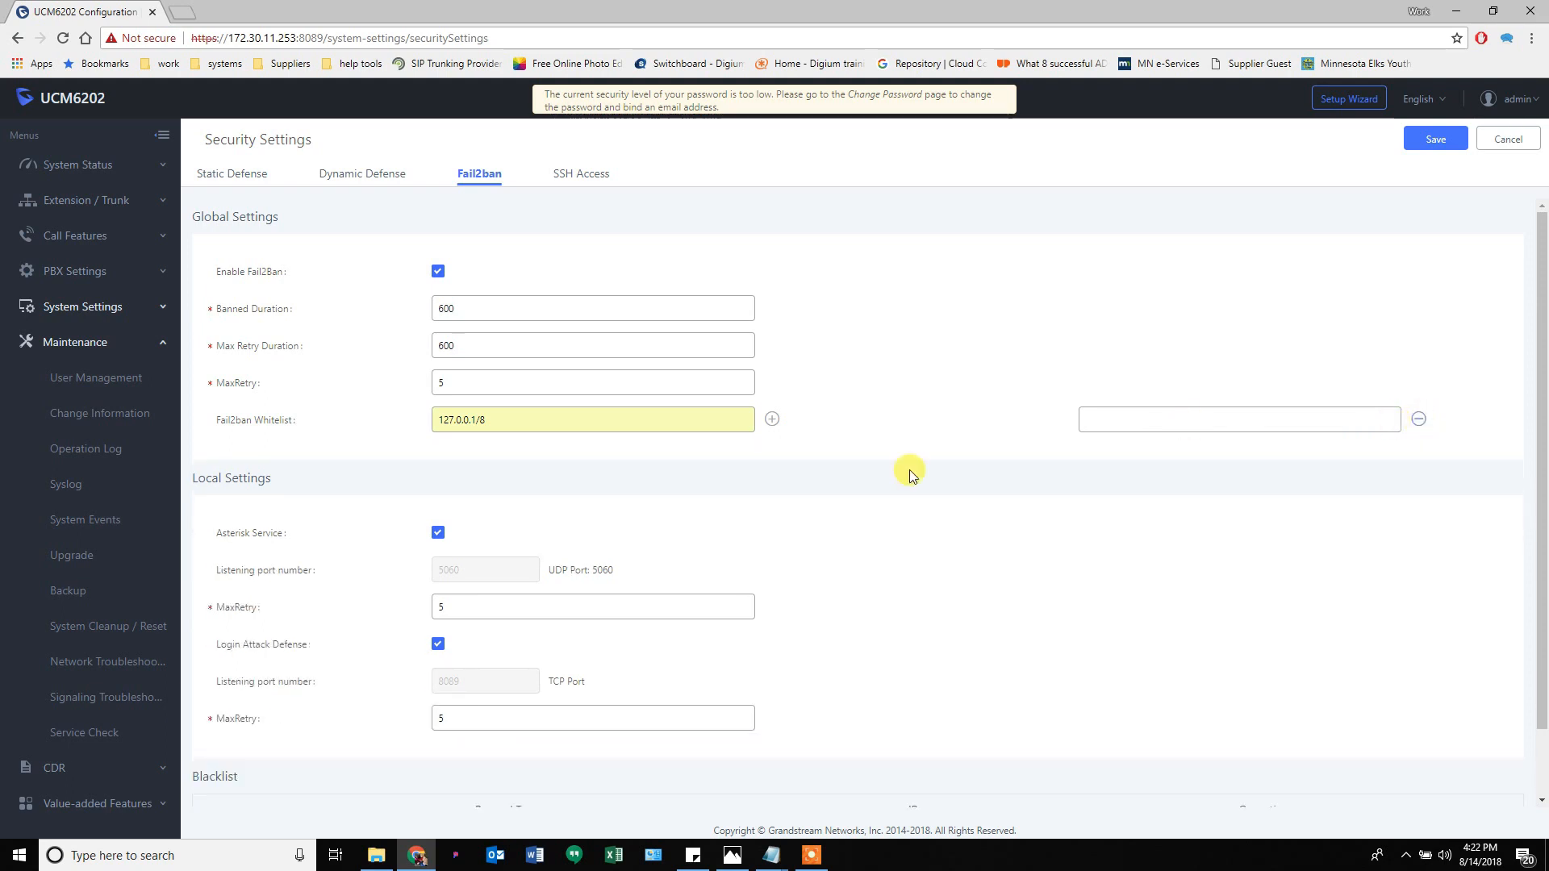
pyautogui.click(1417, 419)
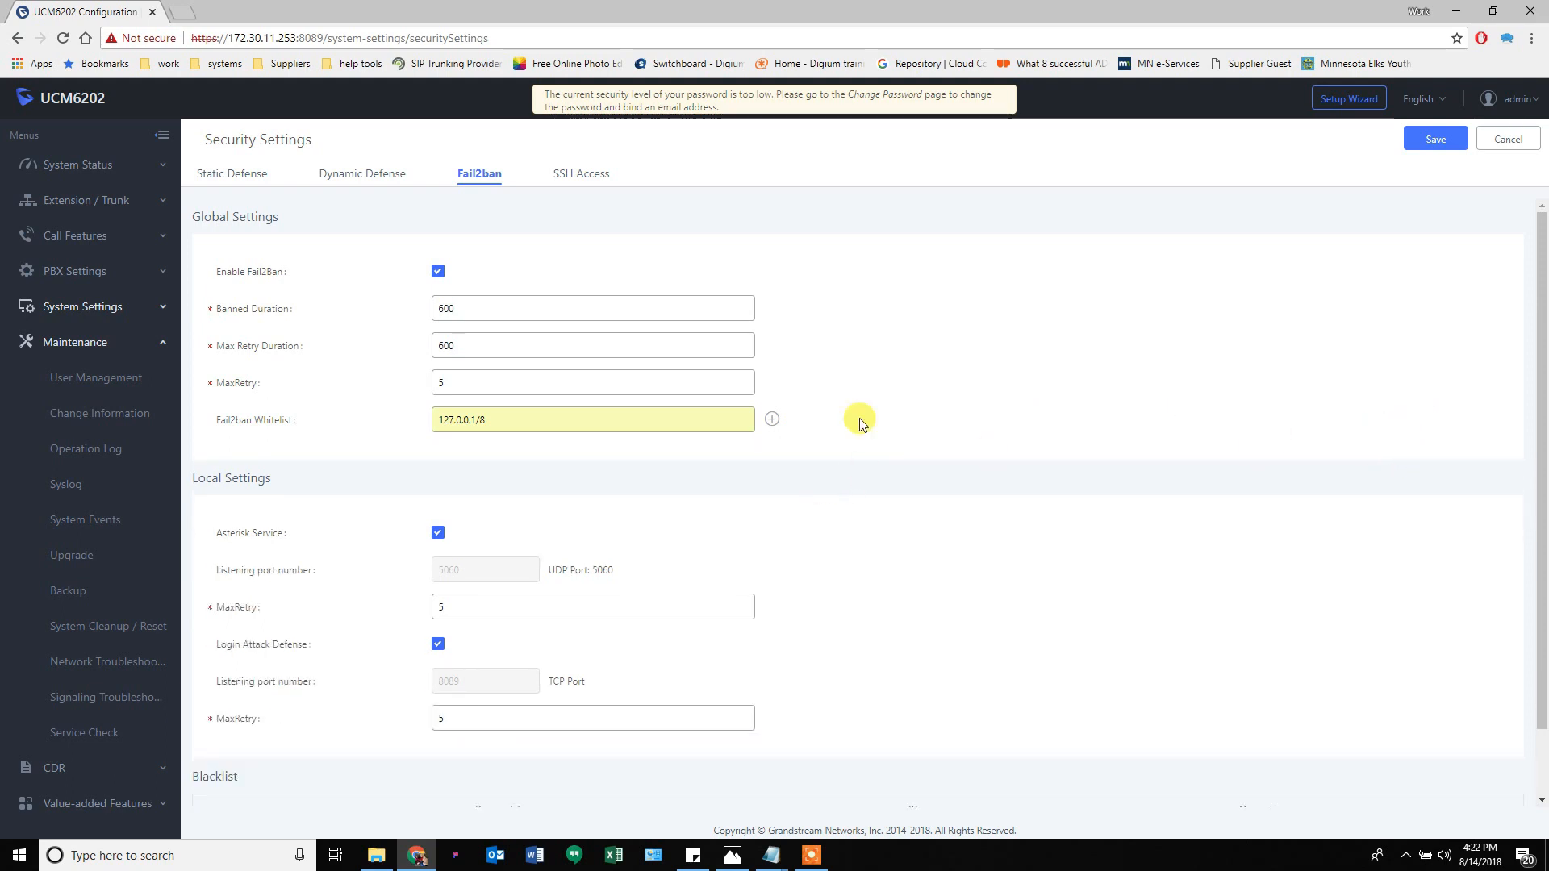
pyautogui.scroll(-3)
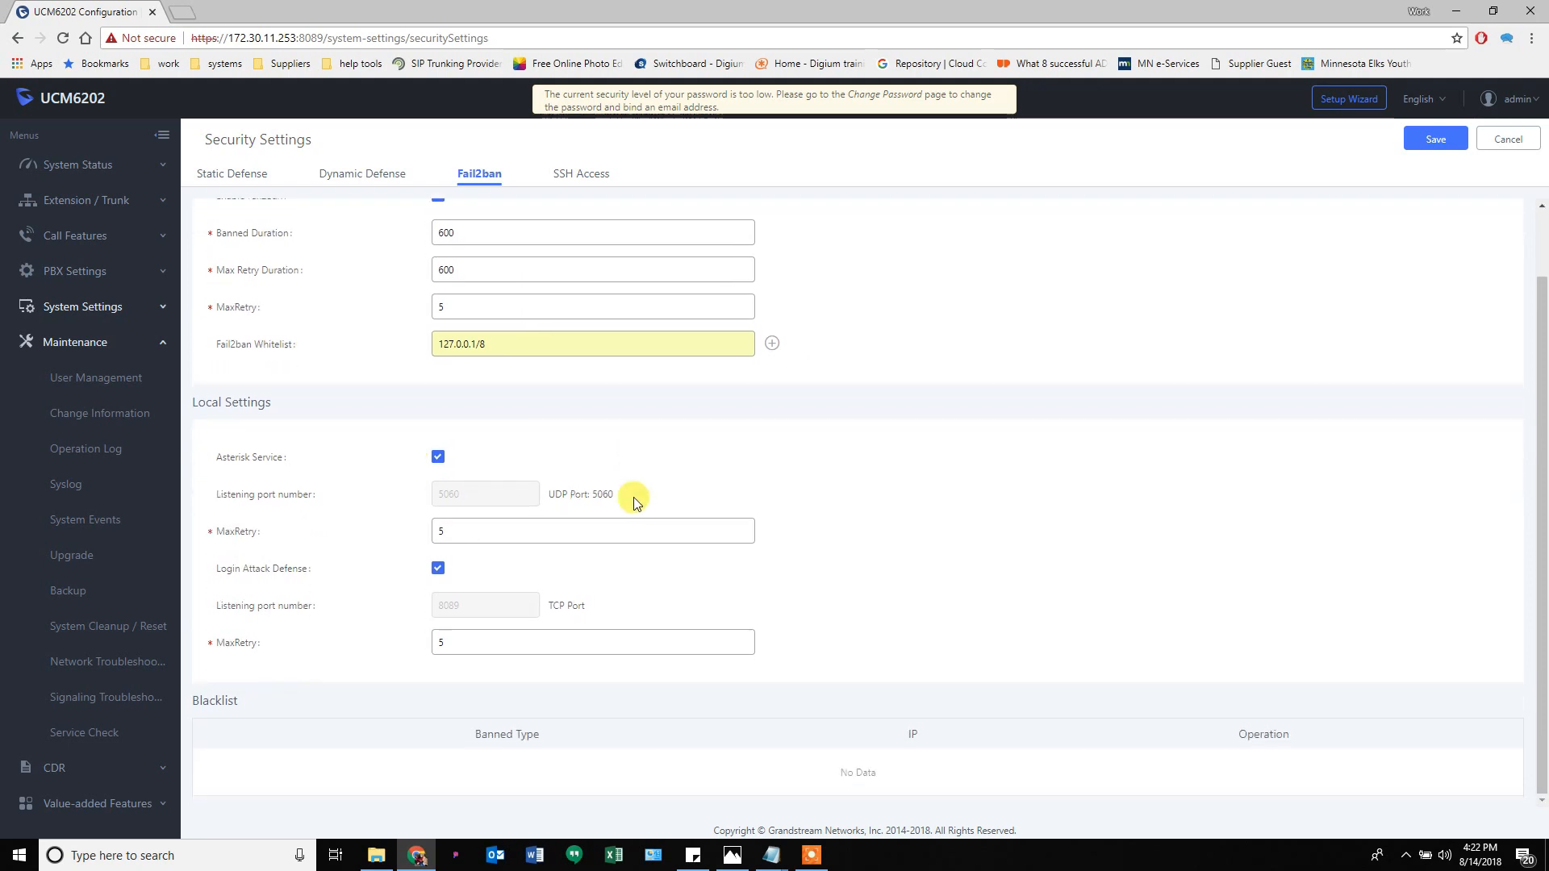
pyautogui.scroll(3)
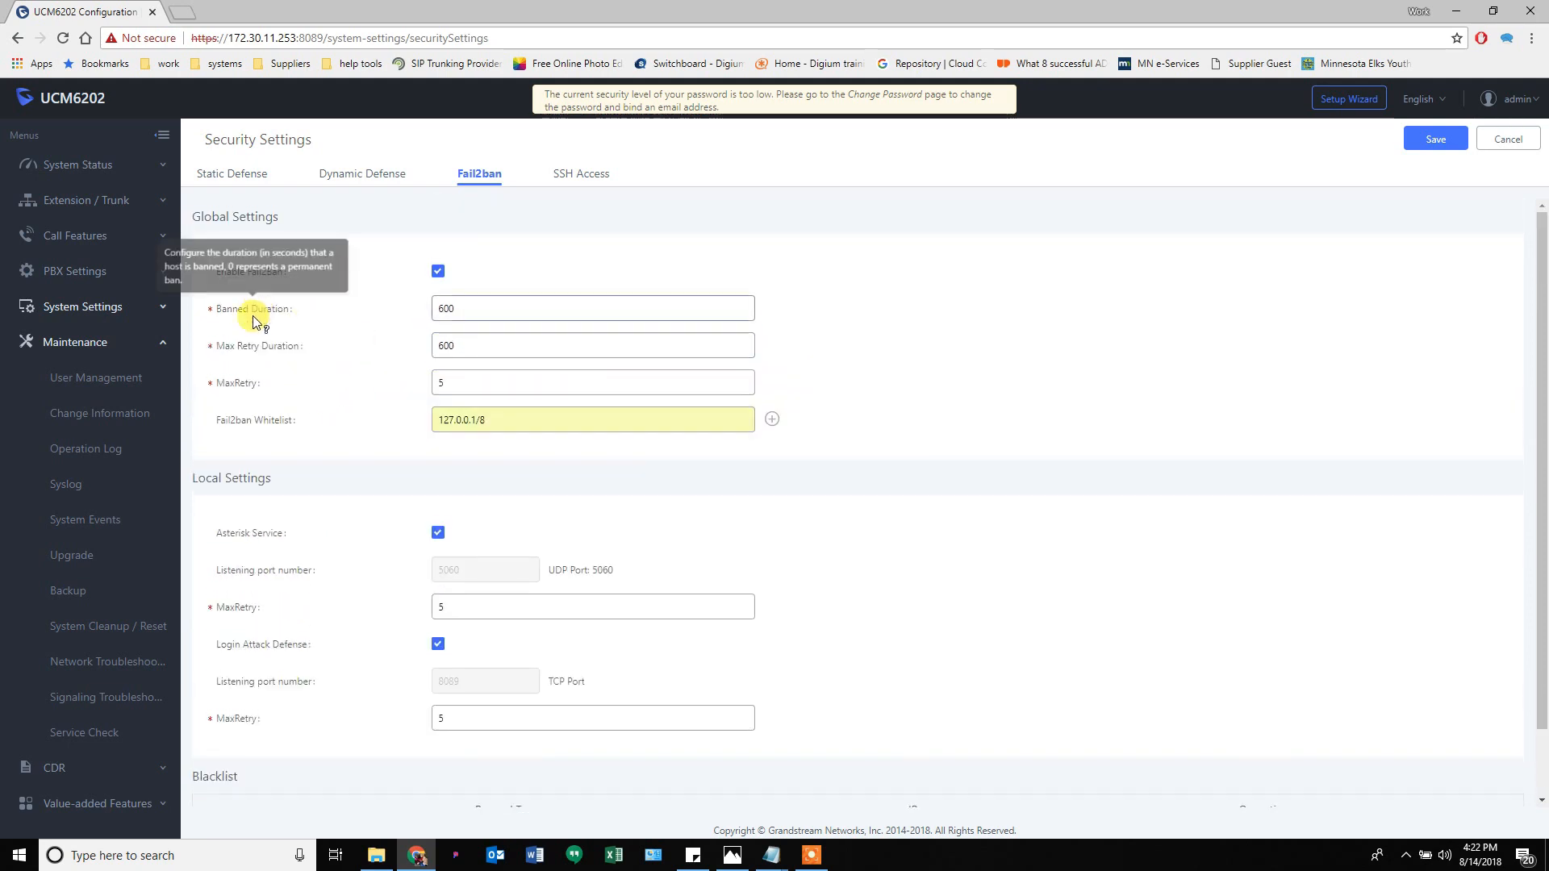
pyautogui.moveTo(238, 383)
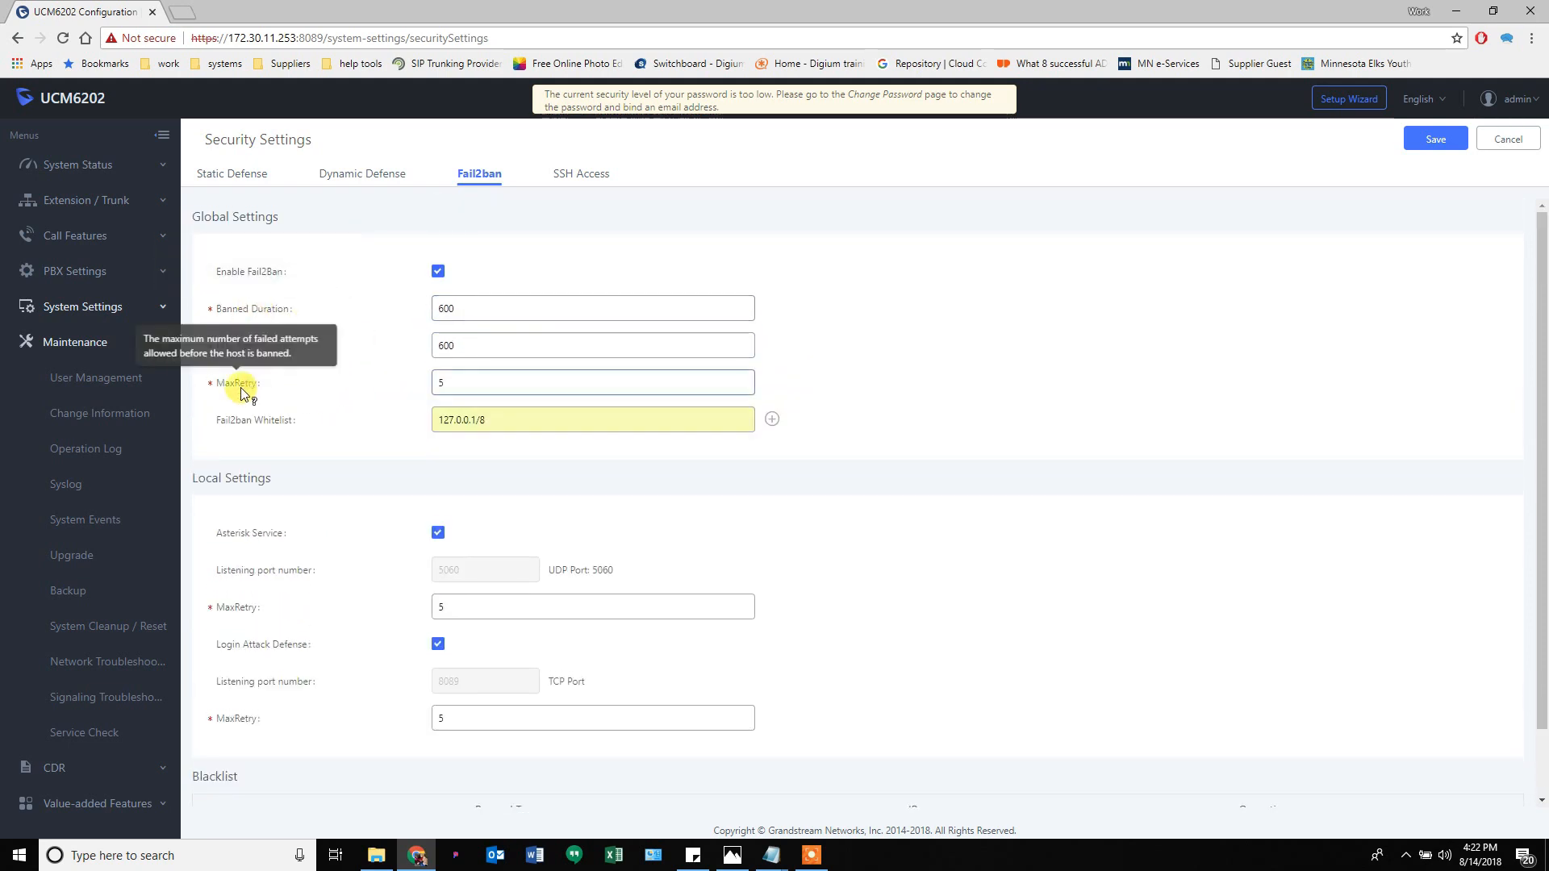
pyautogui.click(593, 383)
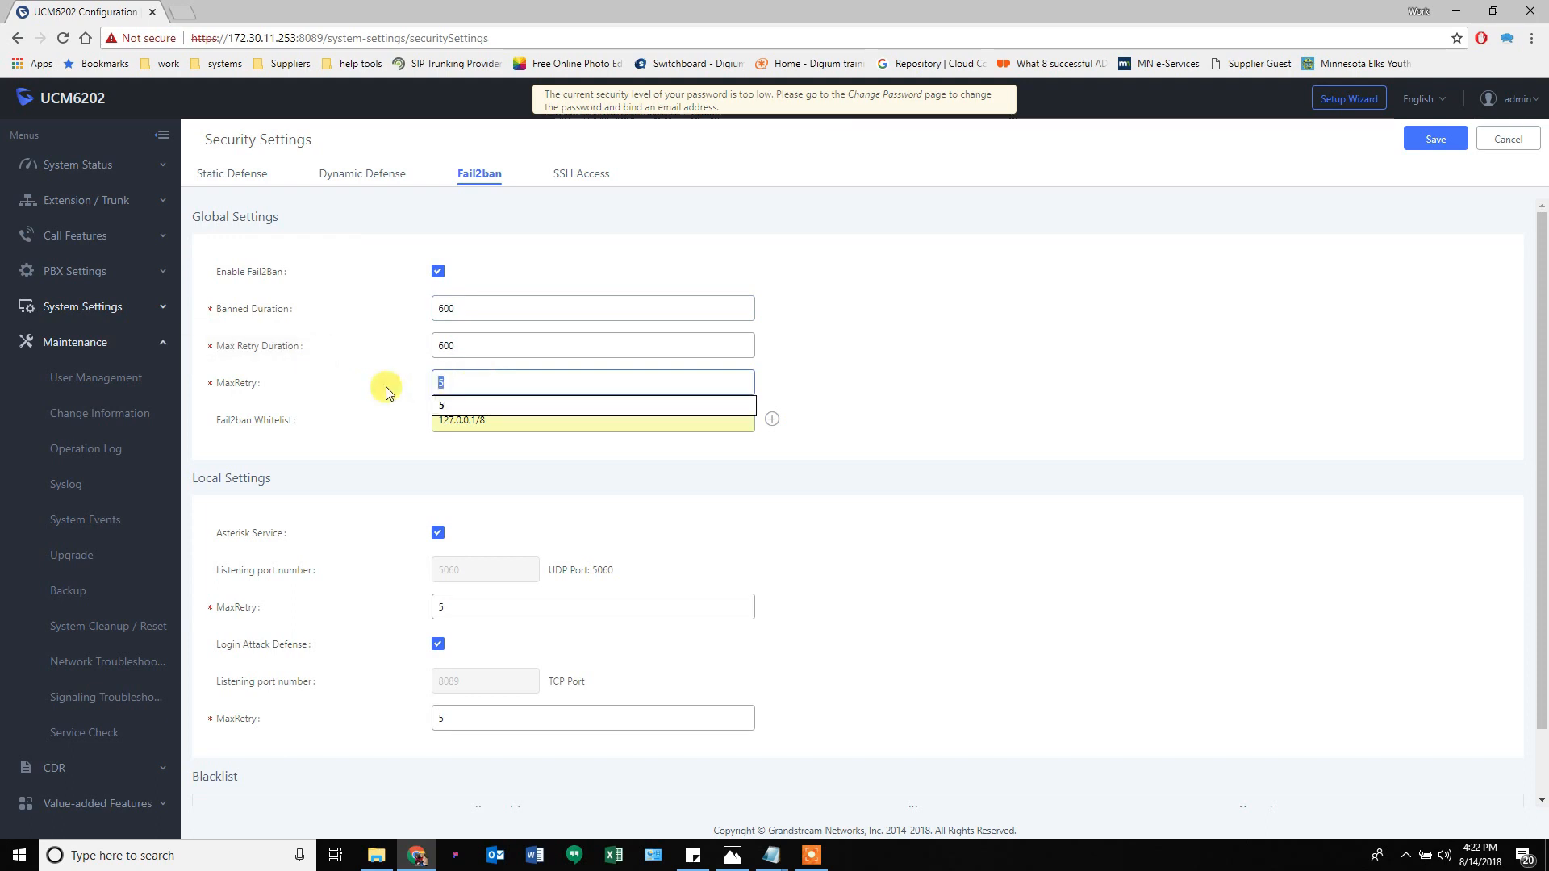
pyautogui.click(593, 345)
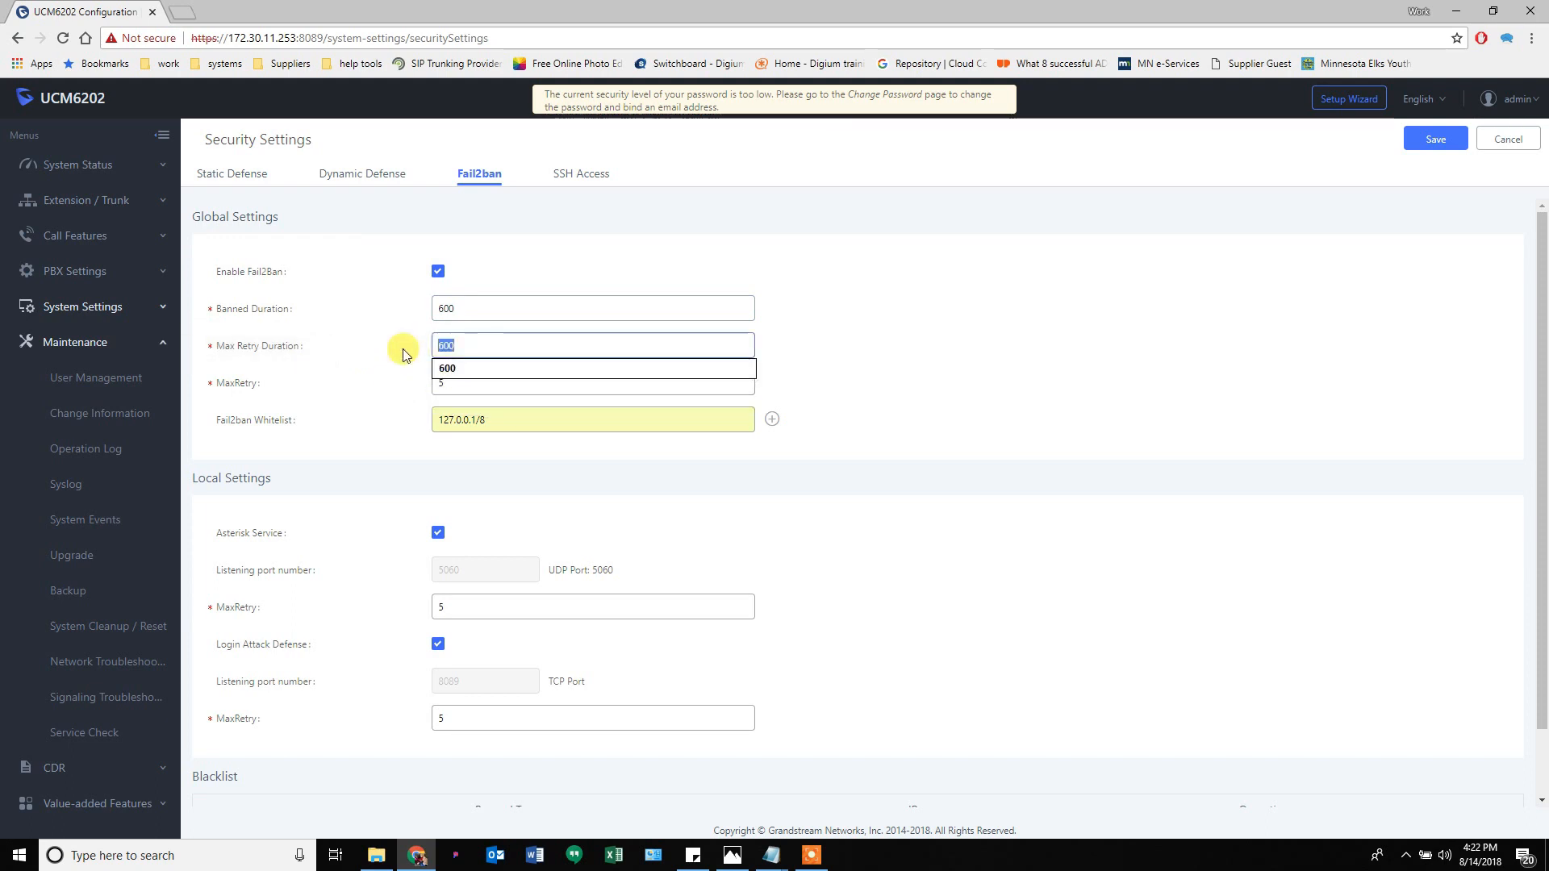
pyautogui.moveTo(427, 346)
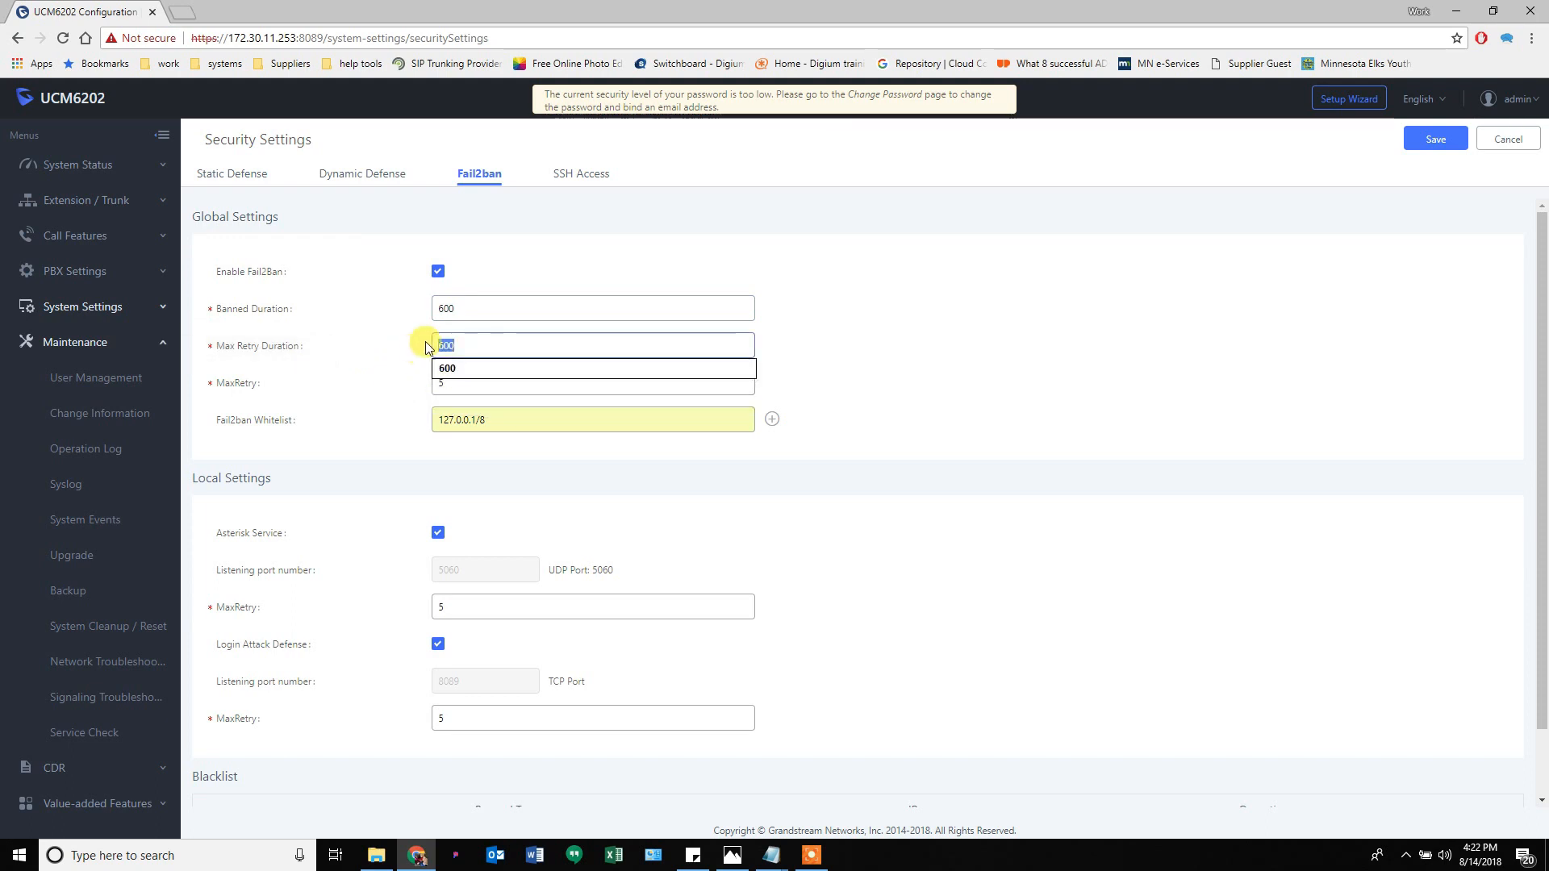
# Enter 86400 as the Banned Duration and scroll down to the Blacklist table.
pyautogui.click(593, 308)
pyautogui.write('86400')
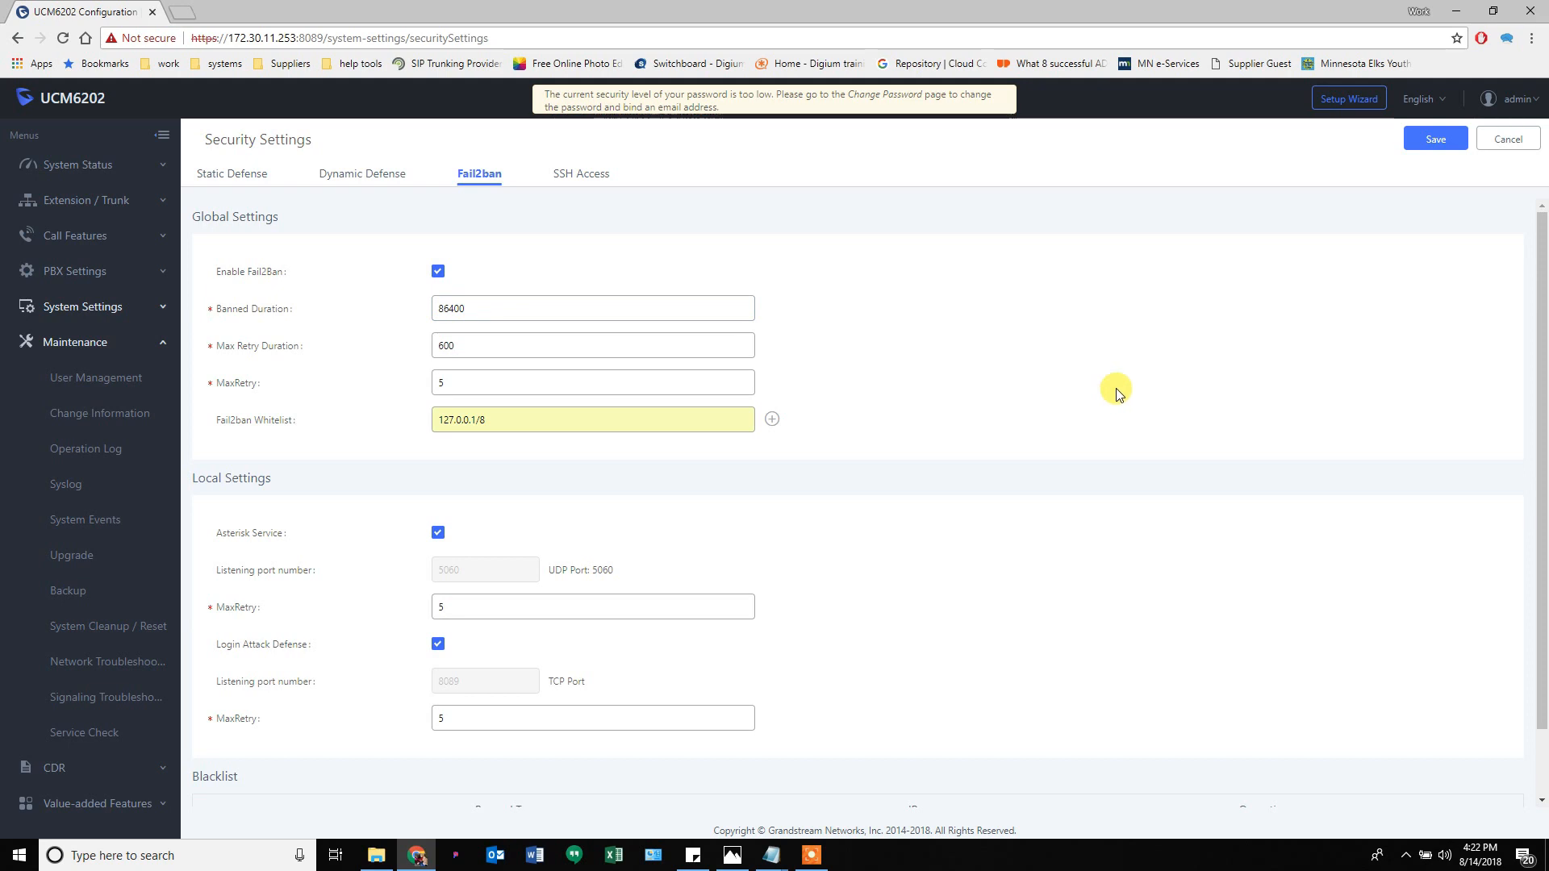
pyautogui.moveTo(1094, 403)
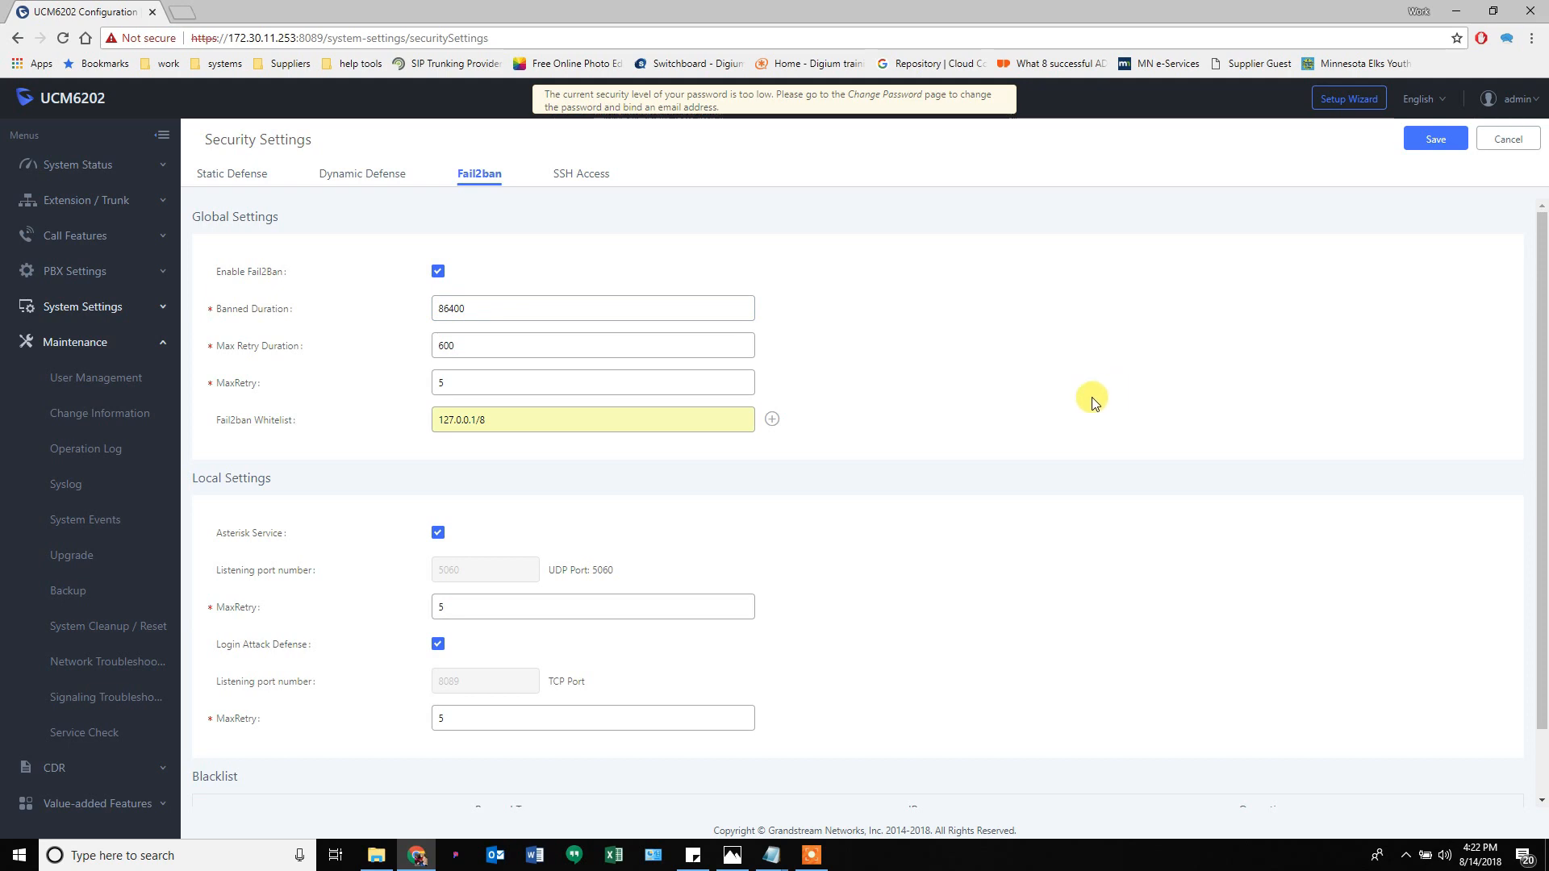
pyautogui.scroll(-3)
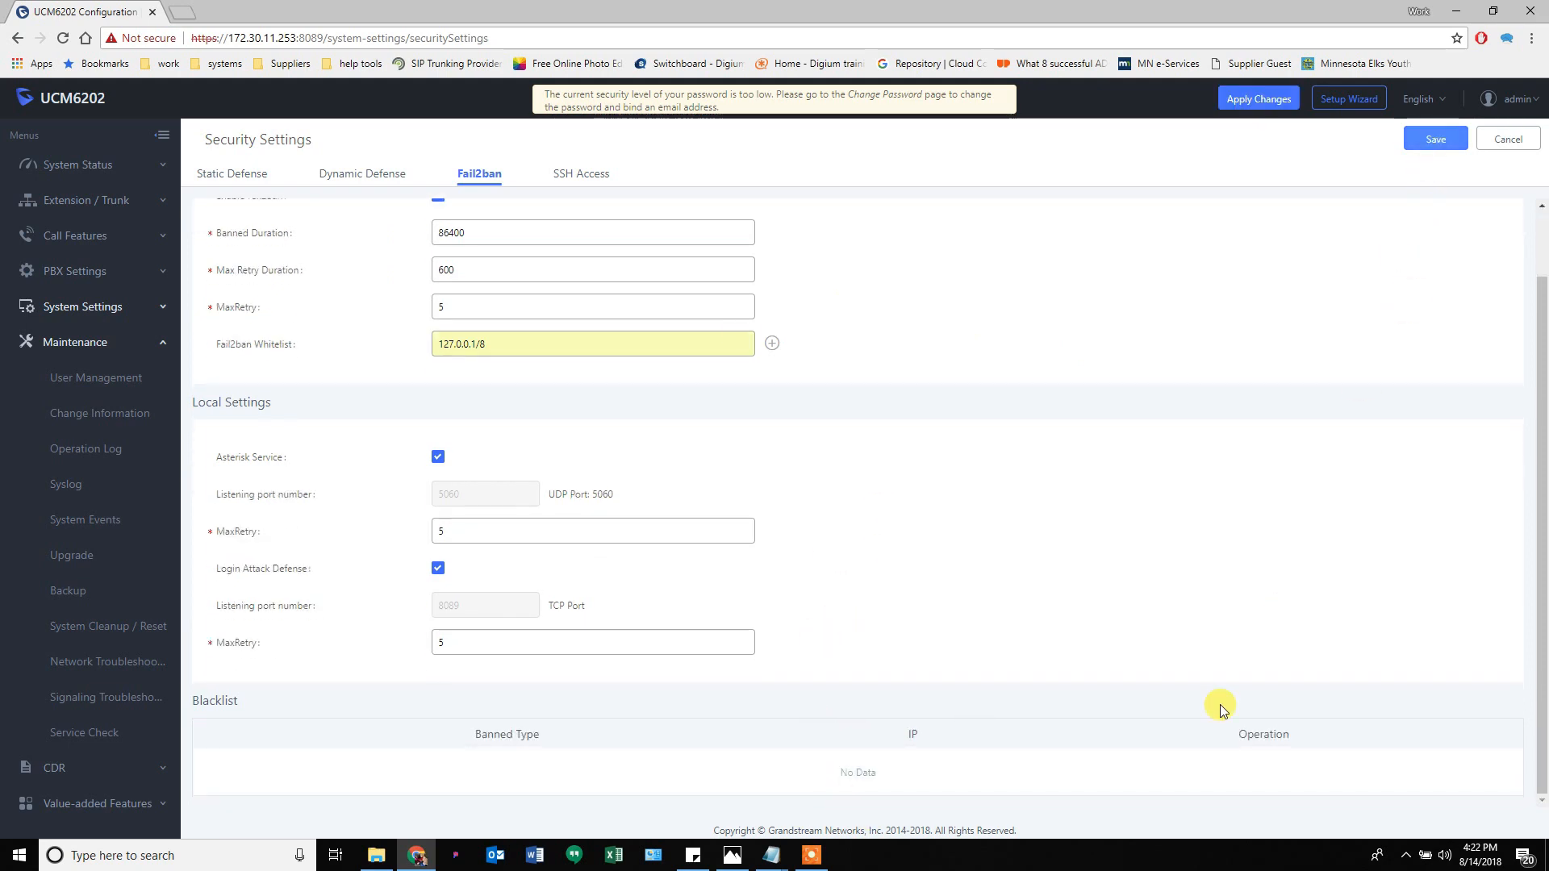
pyautogui.moveTo(919, 545)
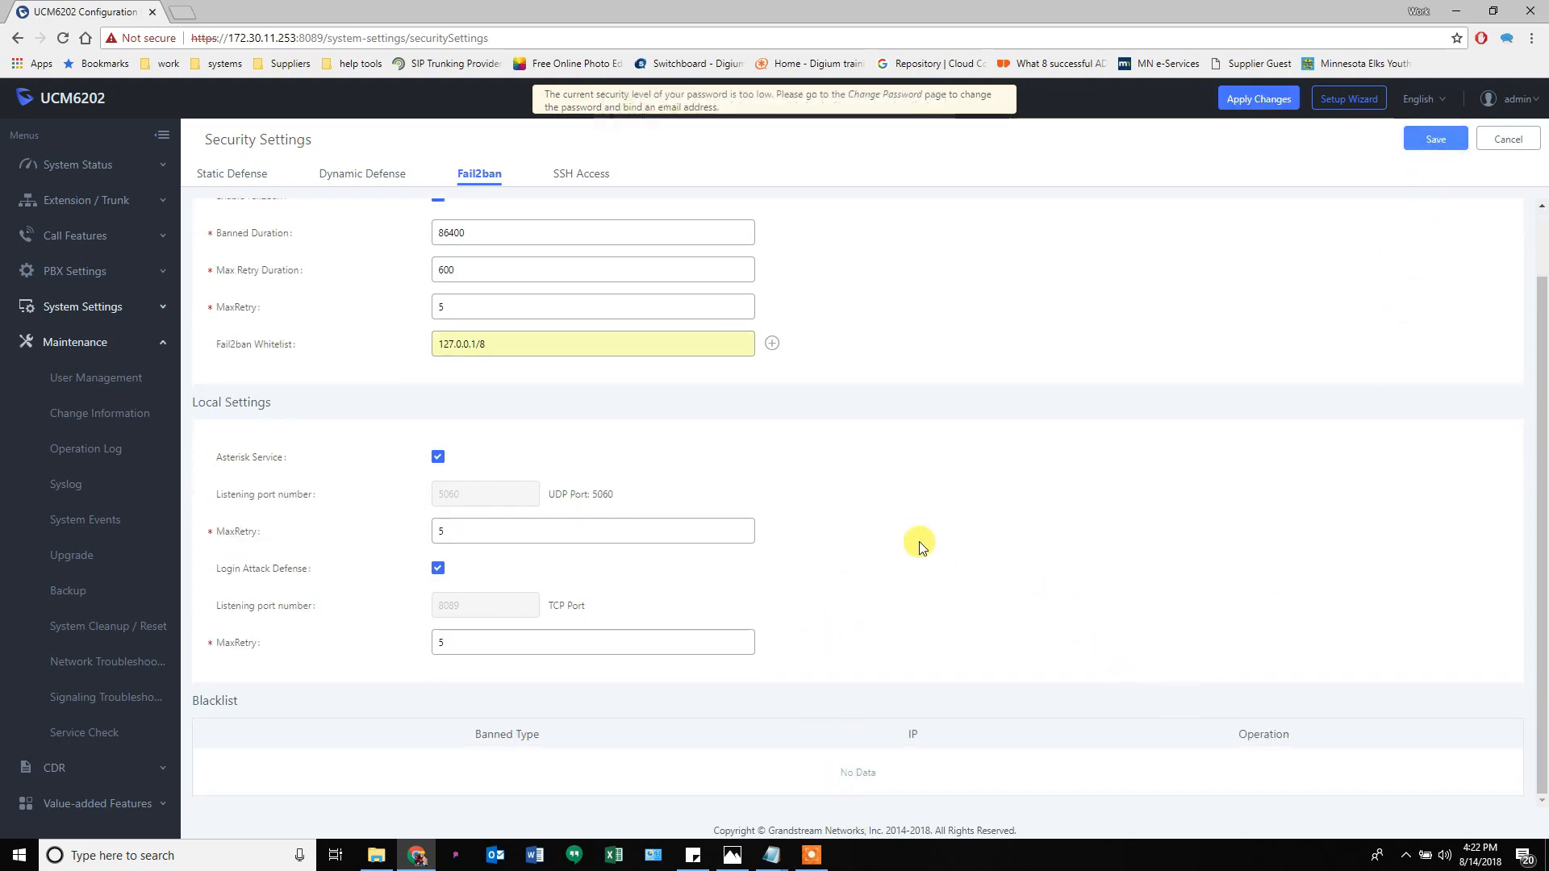
pyautogui.moveTo(97, 448)
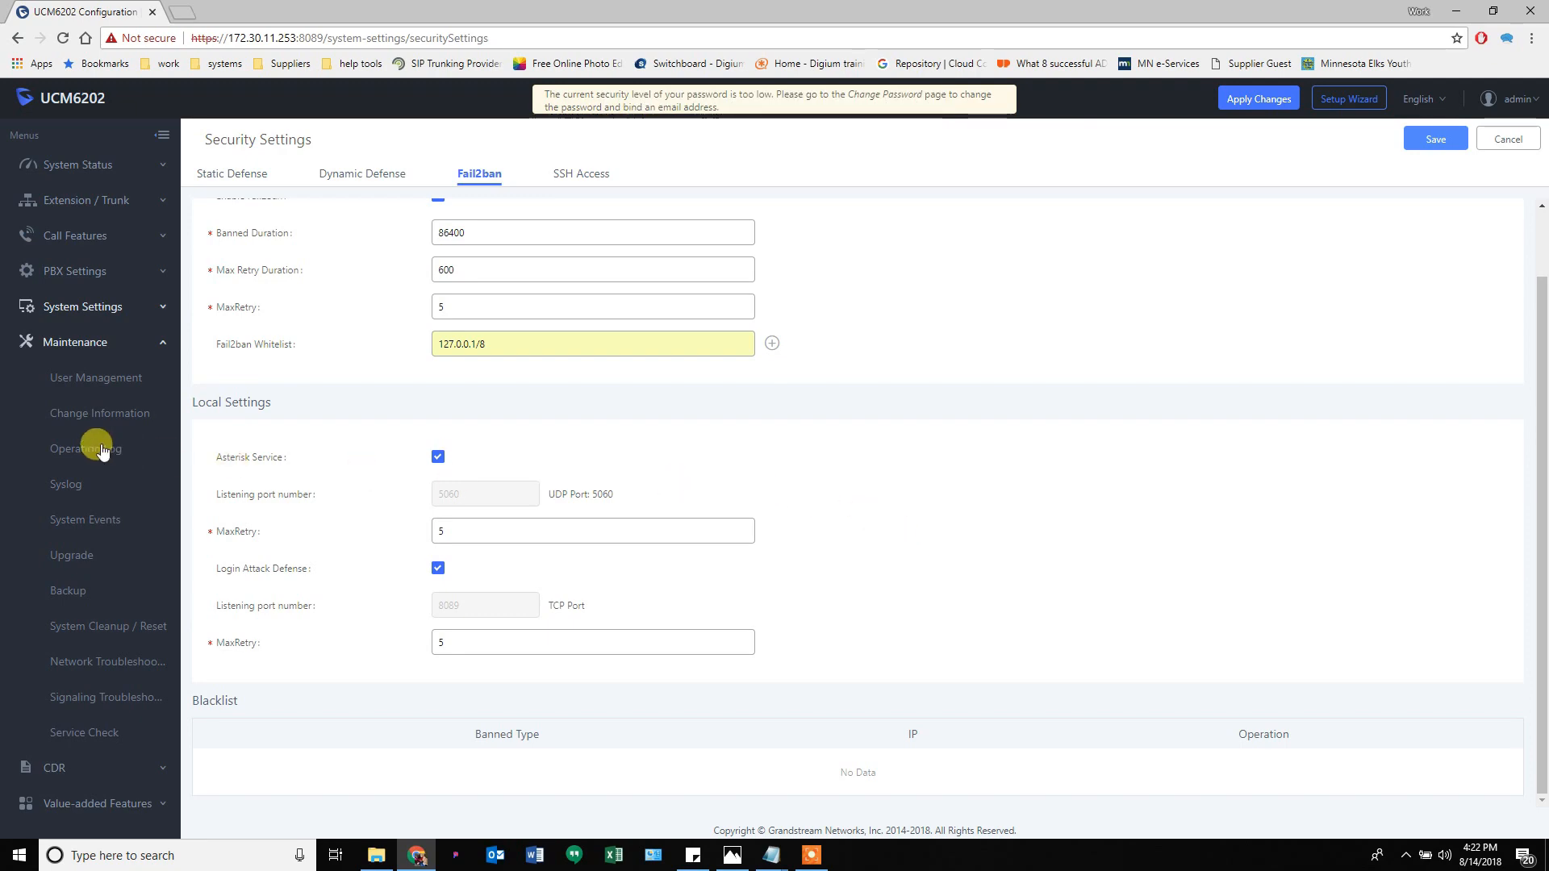